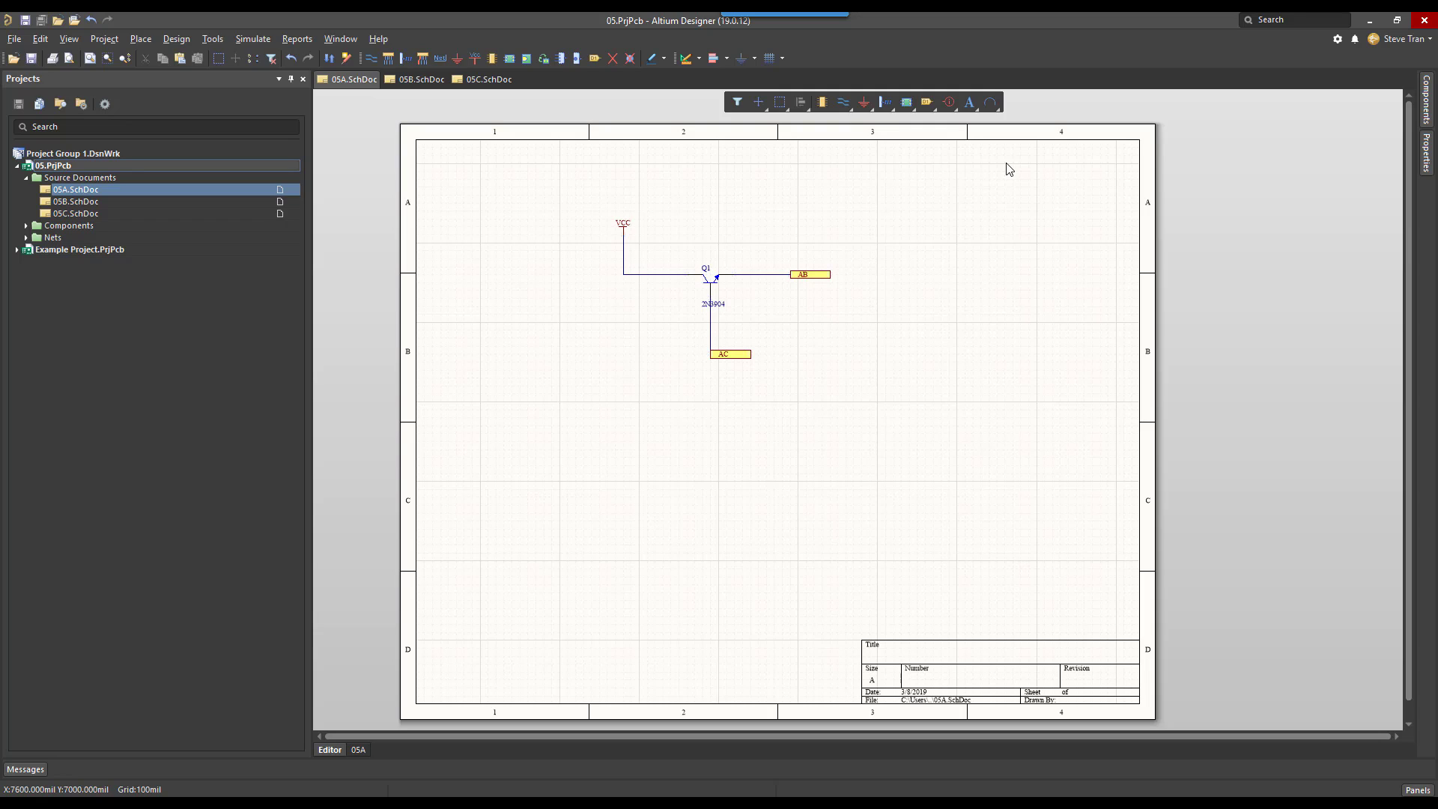
mouse_move(952, 169)
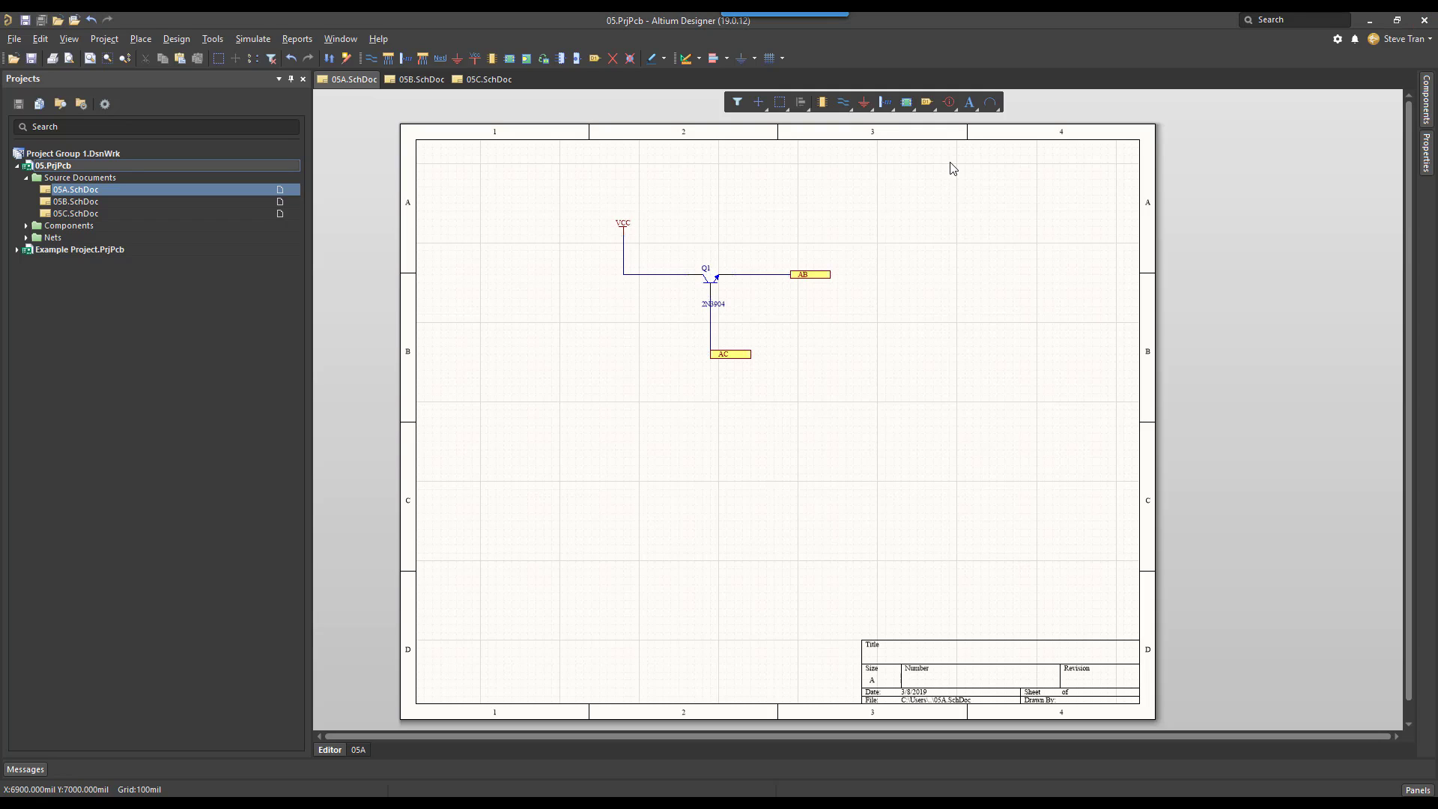
mouse_move(767, 286)
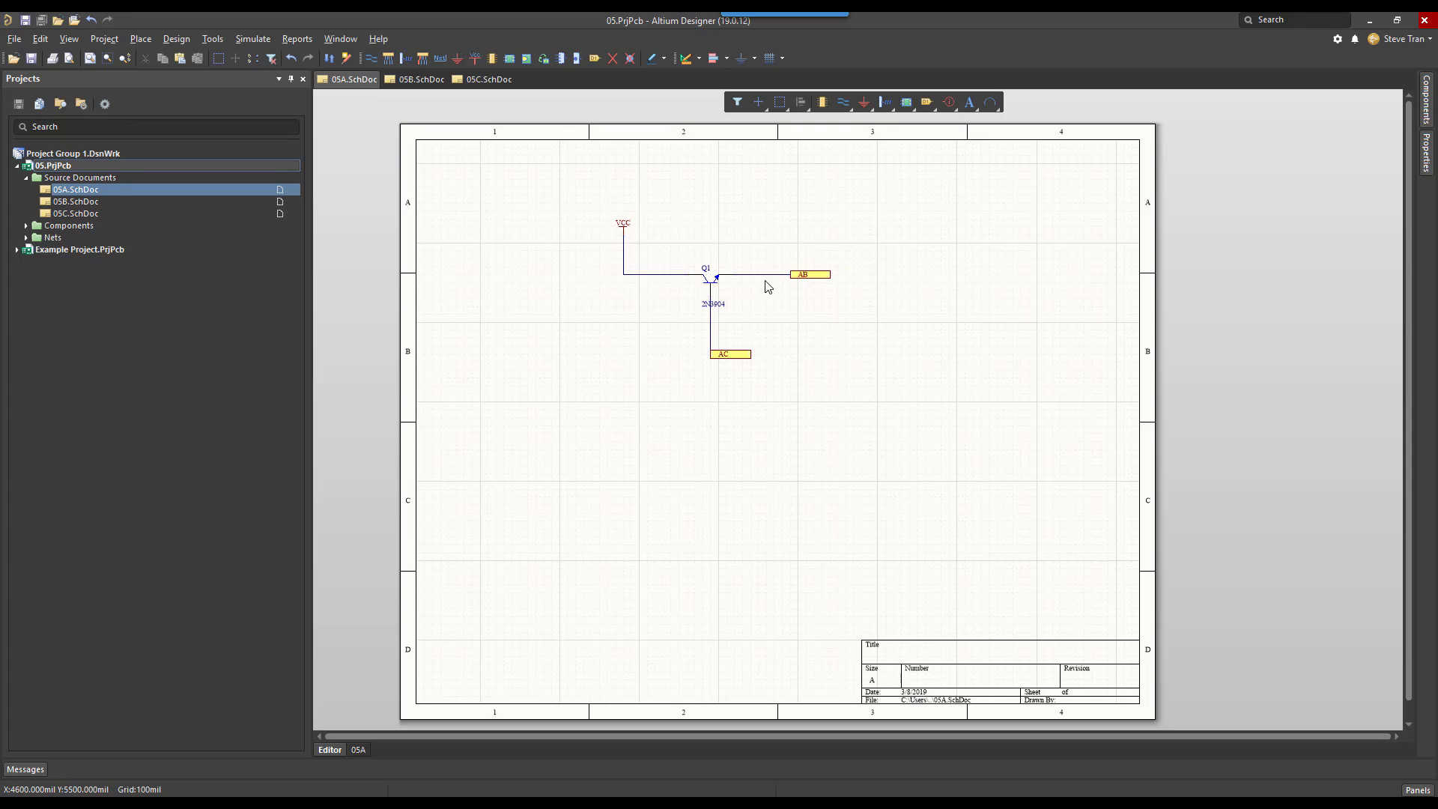
mouse_move(643, 264)
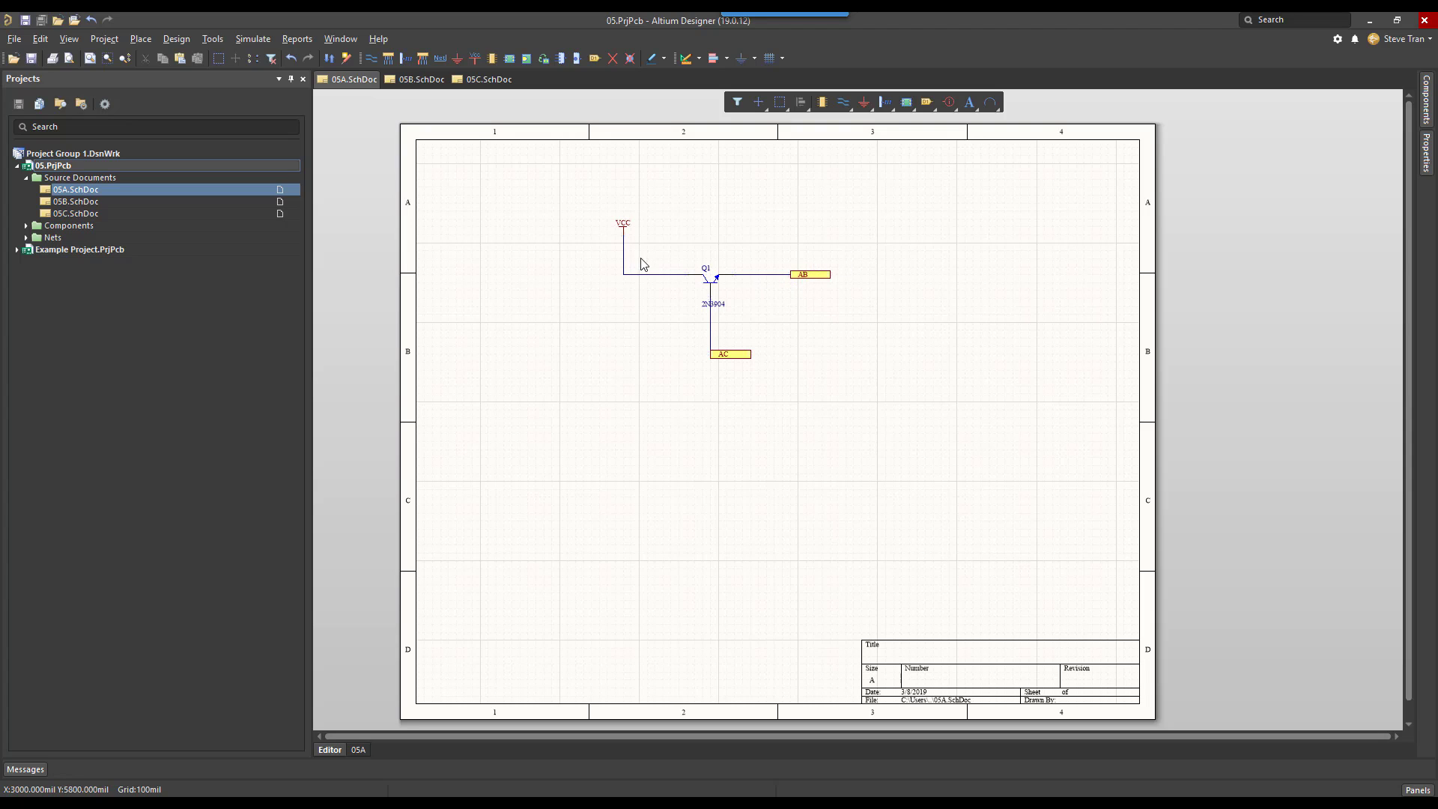
Glance at sheet 05B, return to 05A, and bring up Preferences at Schematic > General
left_click(421, 80)
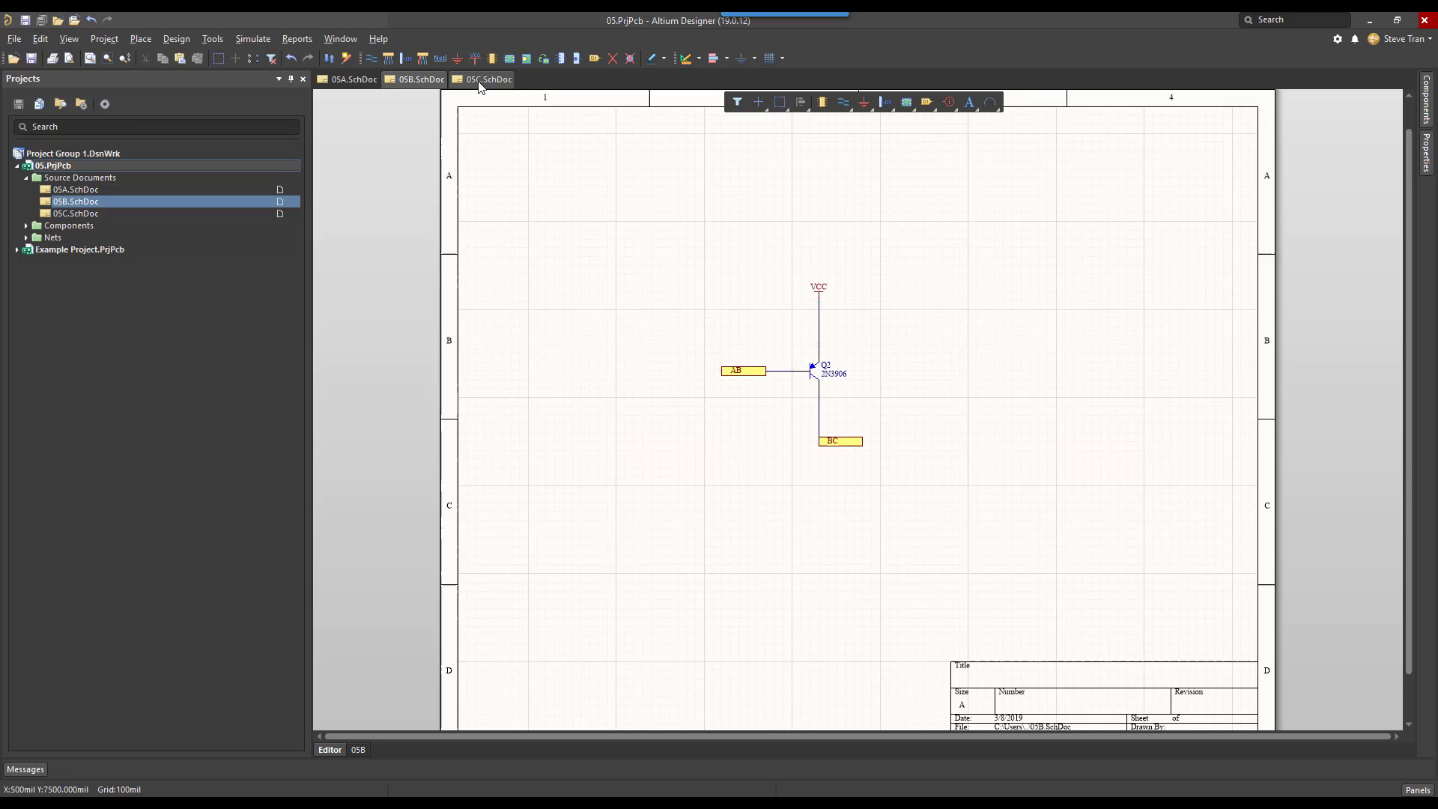
left_click(352, 79)
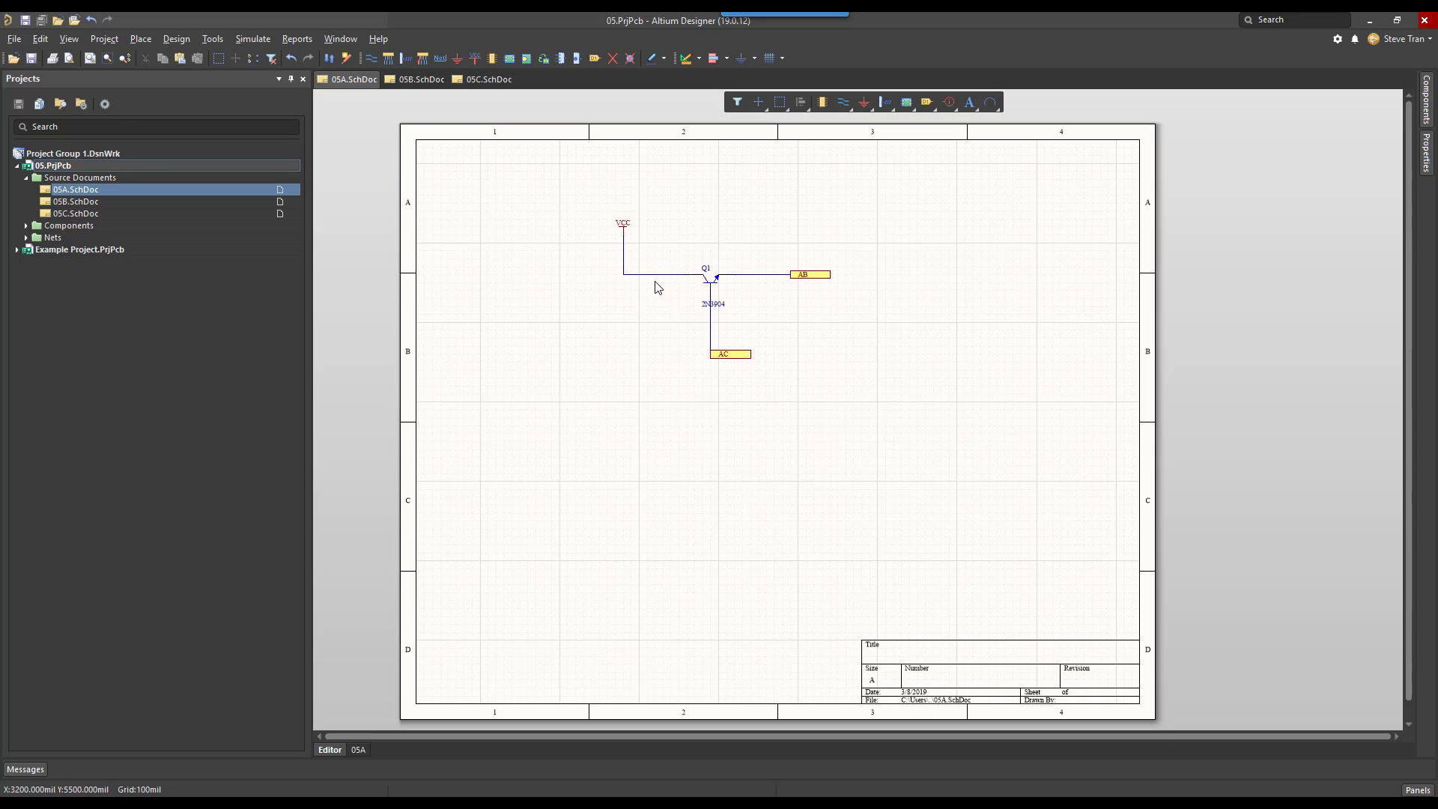
mouse_move(689, 289)
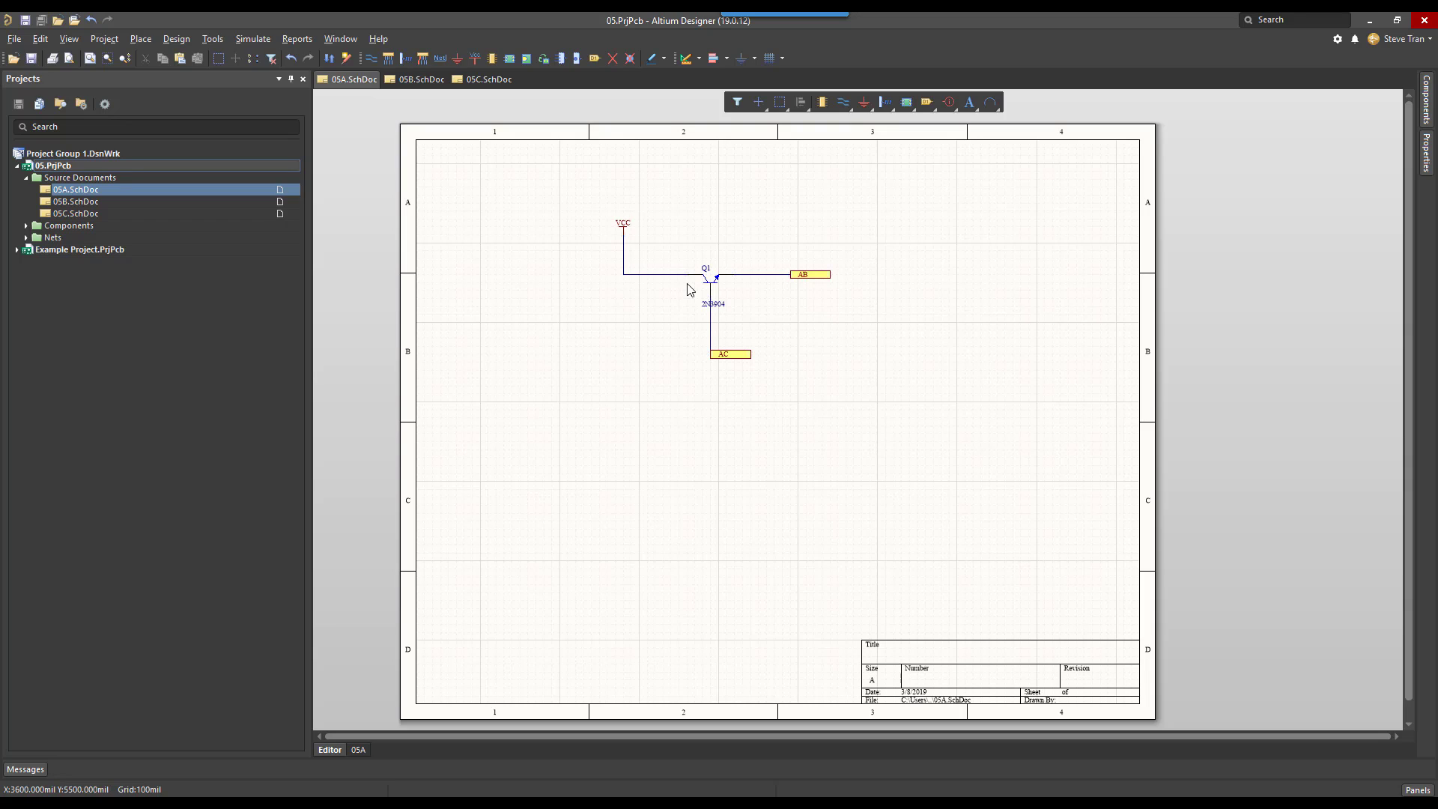
mouse_move(1189, 144)
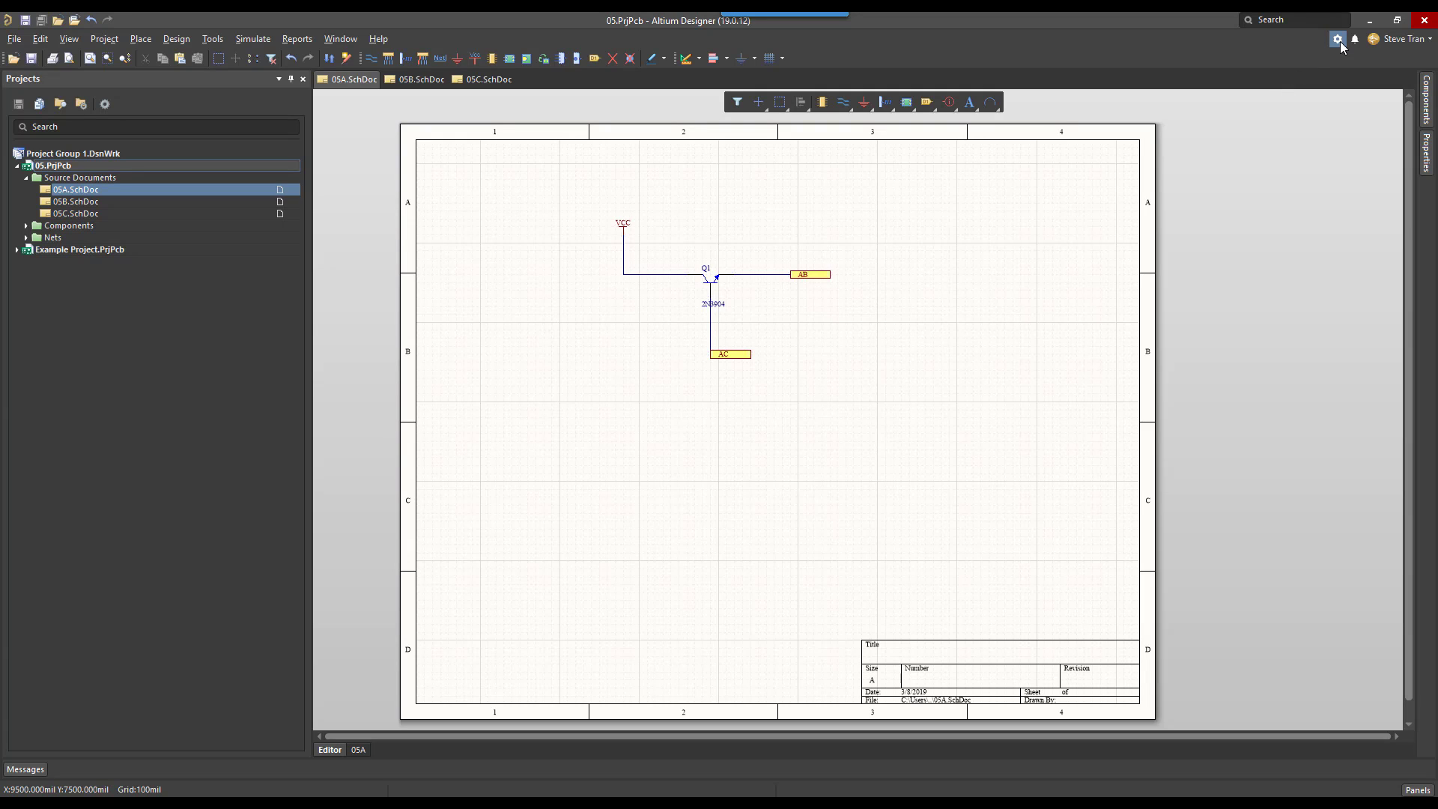
left_click(1336, 39)
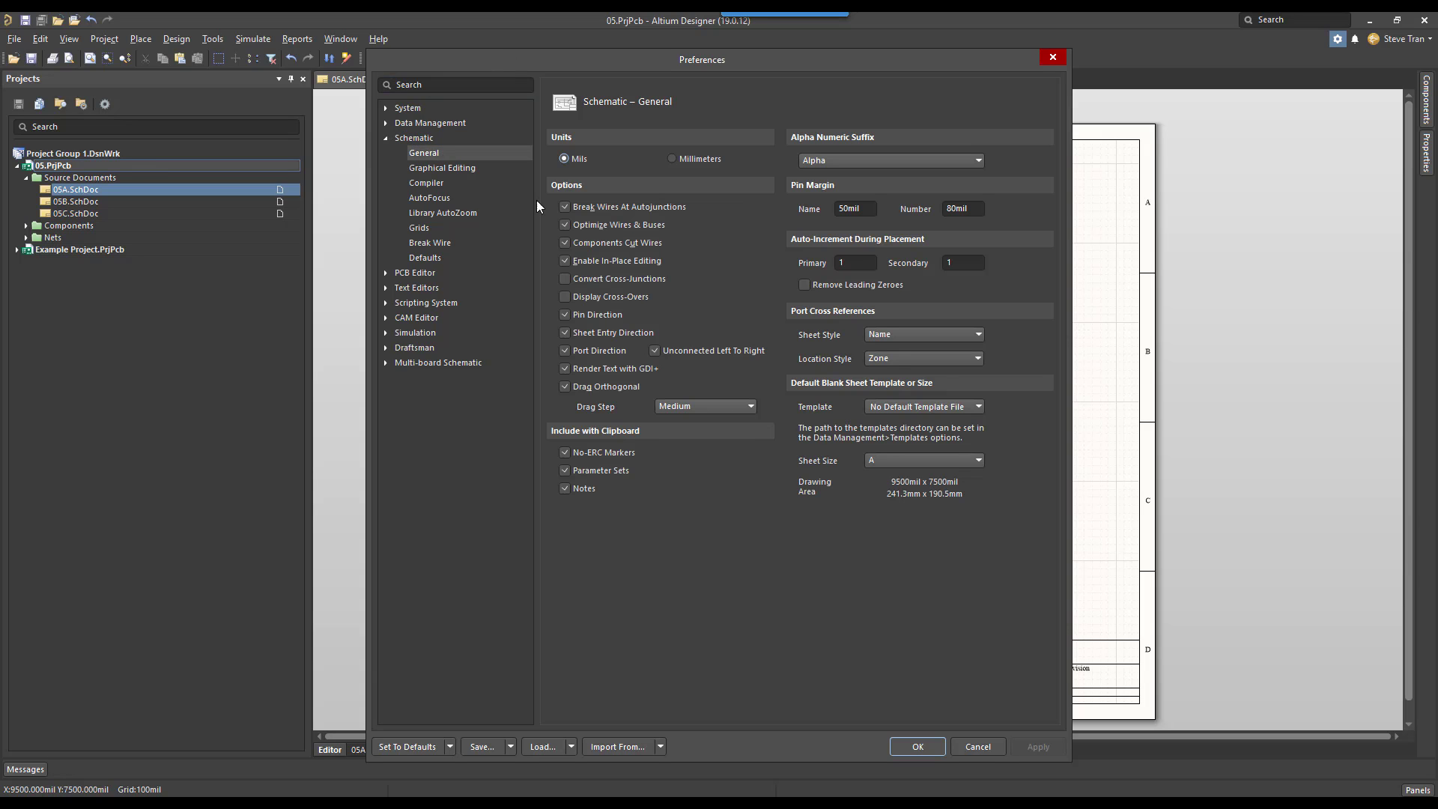
mouse_move(975, 379)
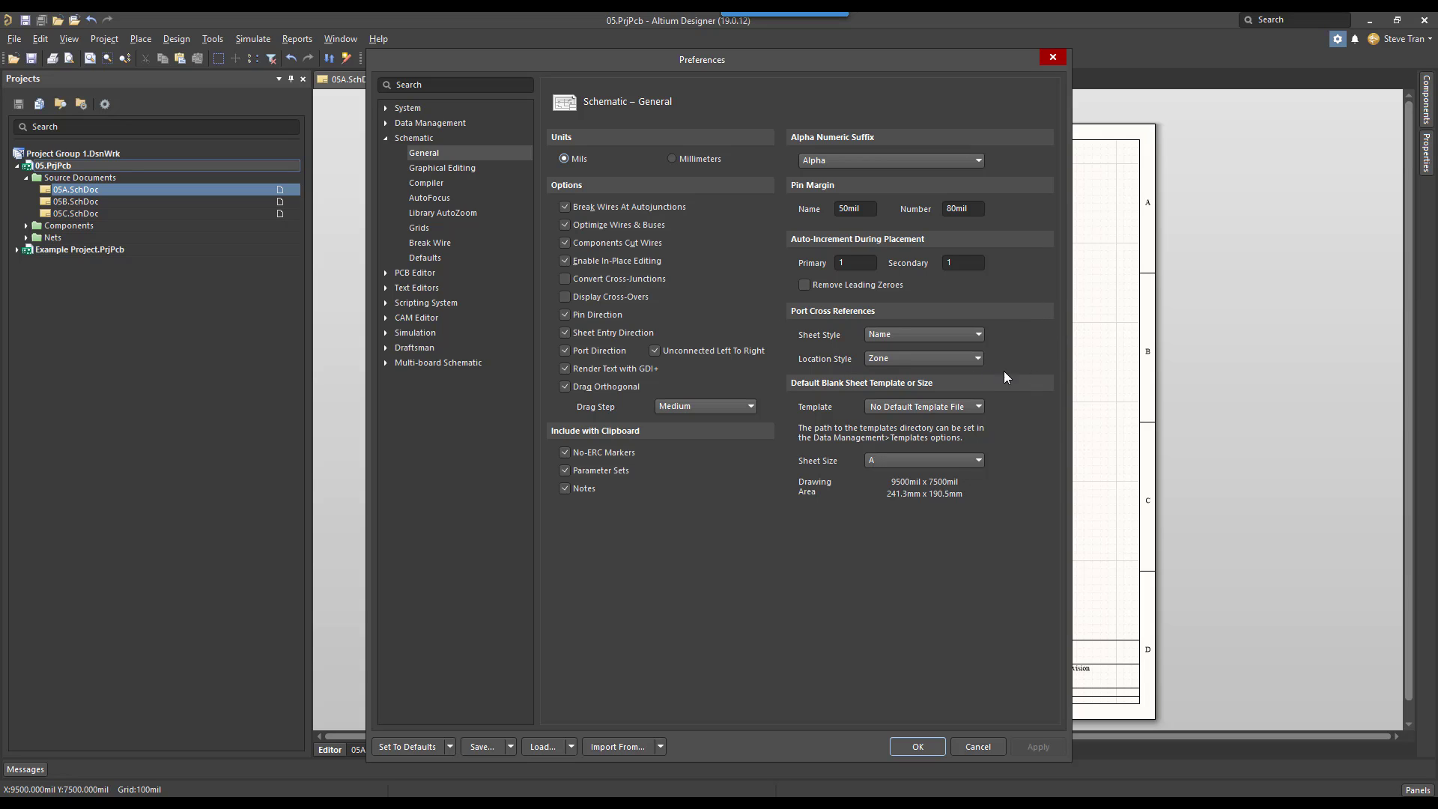
mouse_move(872, 316)
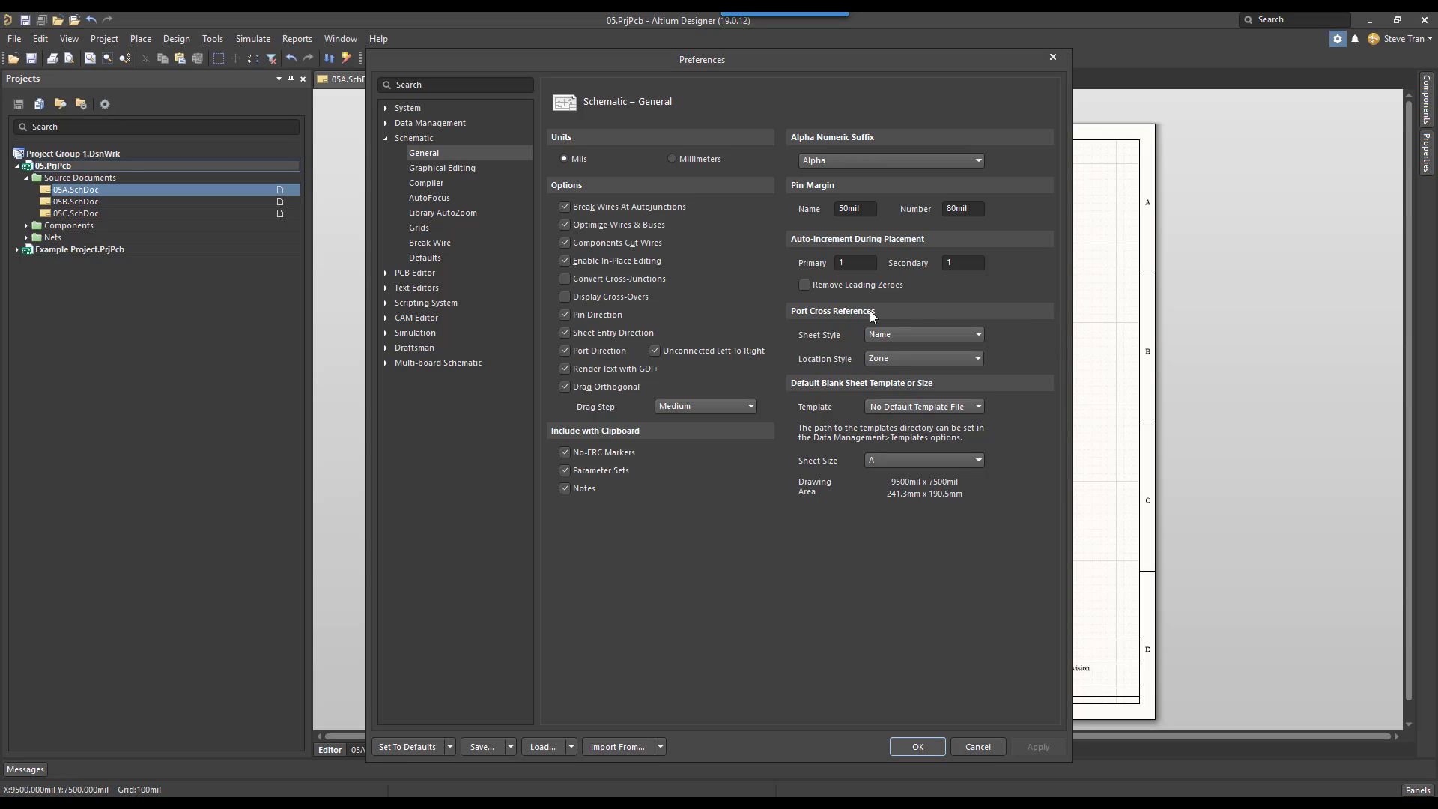
mouse_move(819, 351)
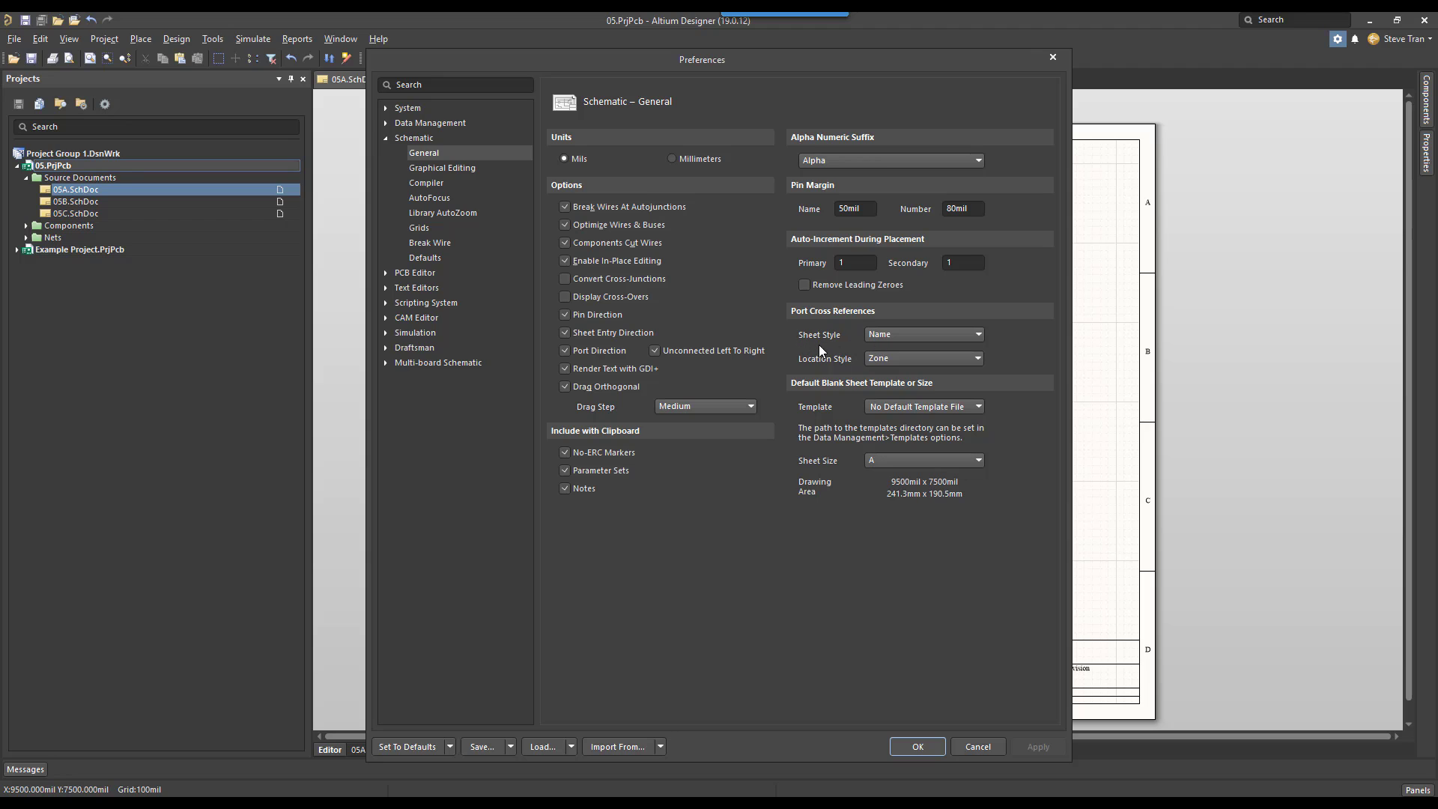
mouse_move(794, 333)
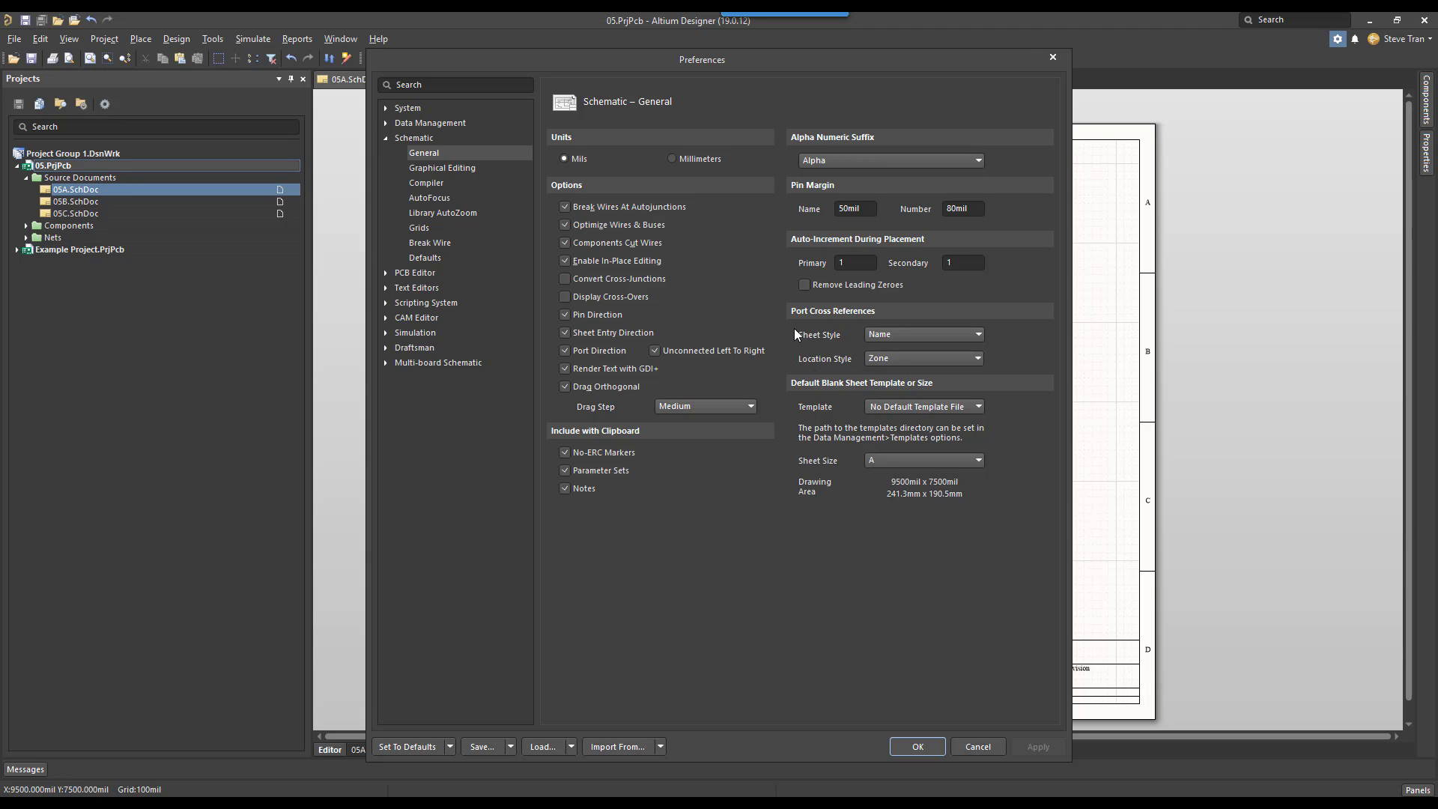
mouse_move(960, 337)
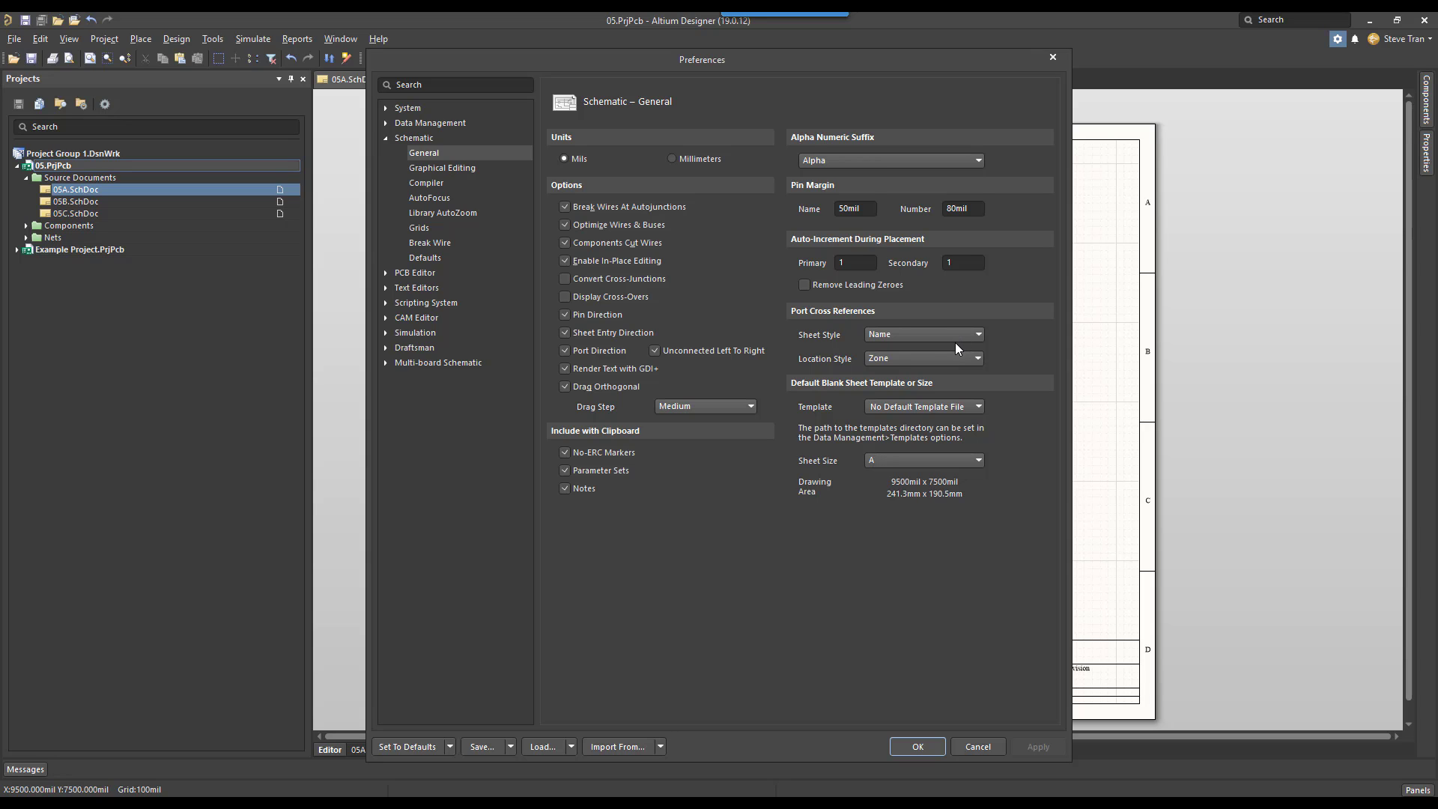
mouse_move(884, 715)
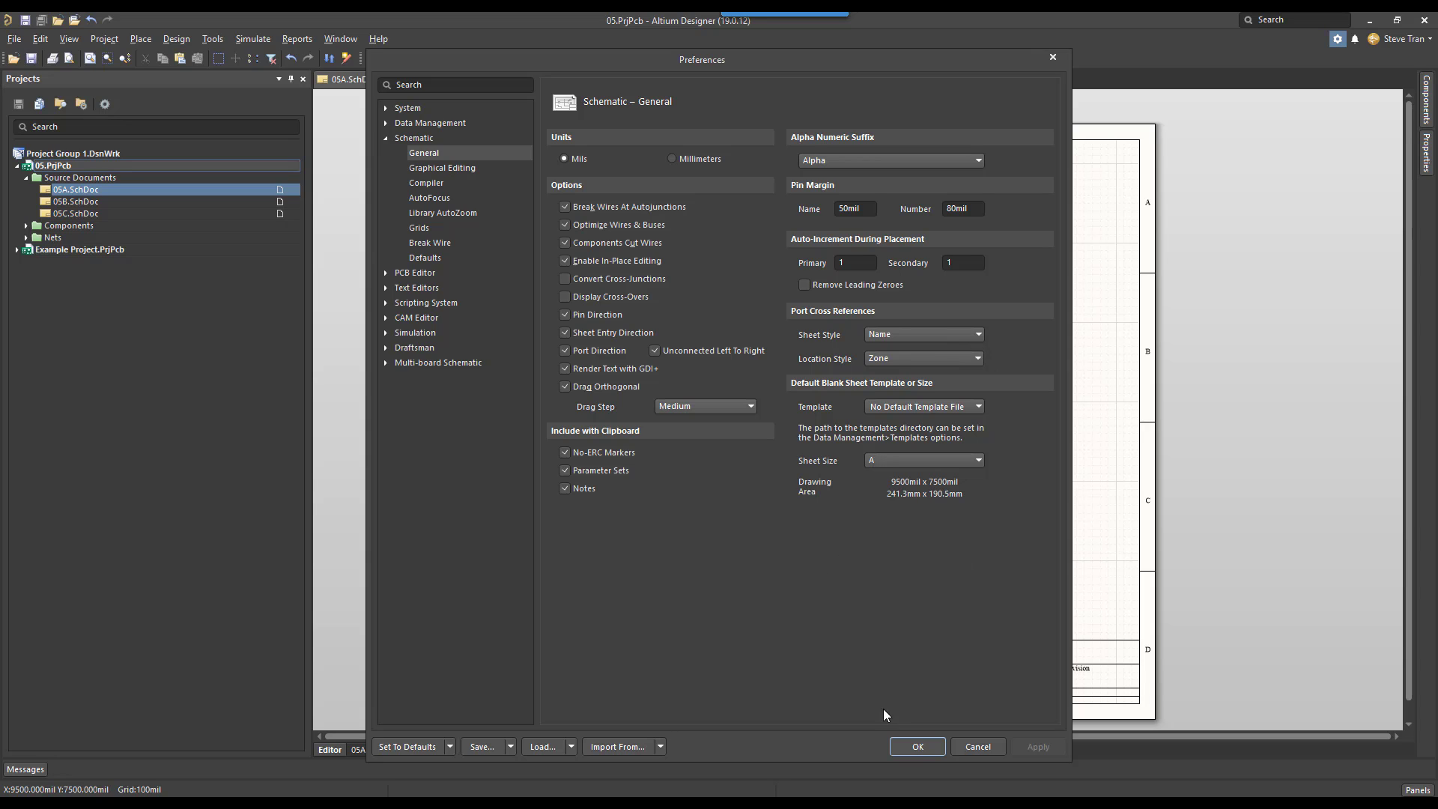
Accept the preferences and return to sheet 05A with Q1 and ports AB and AC
left_click(917, 746)
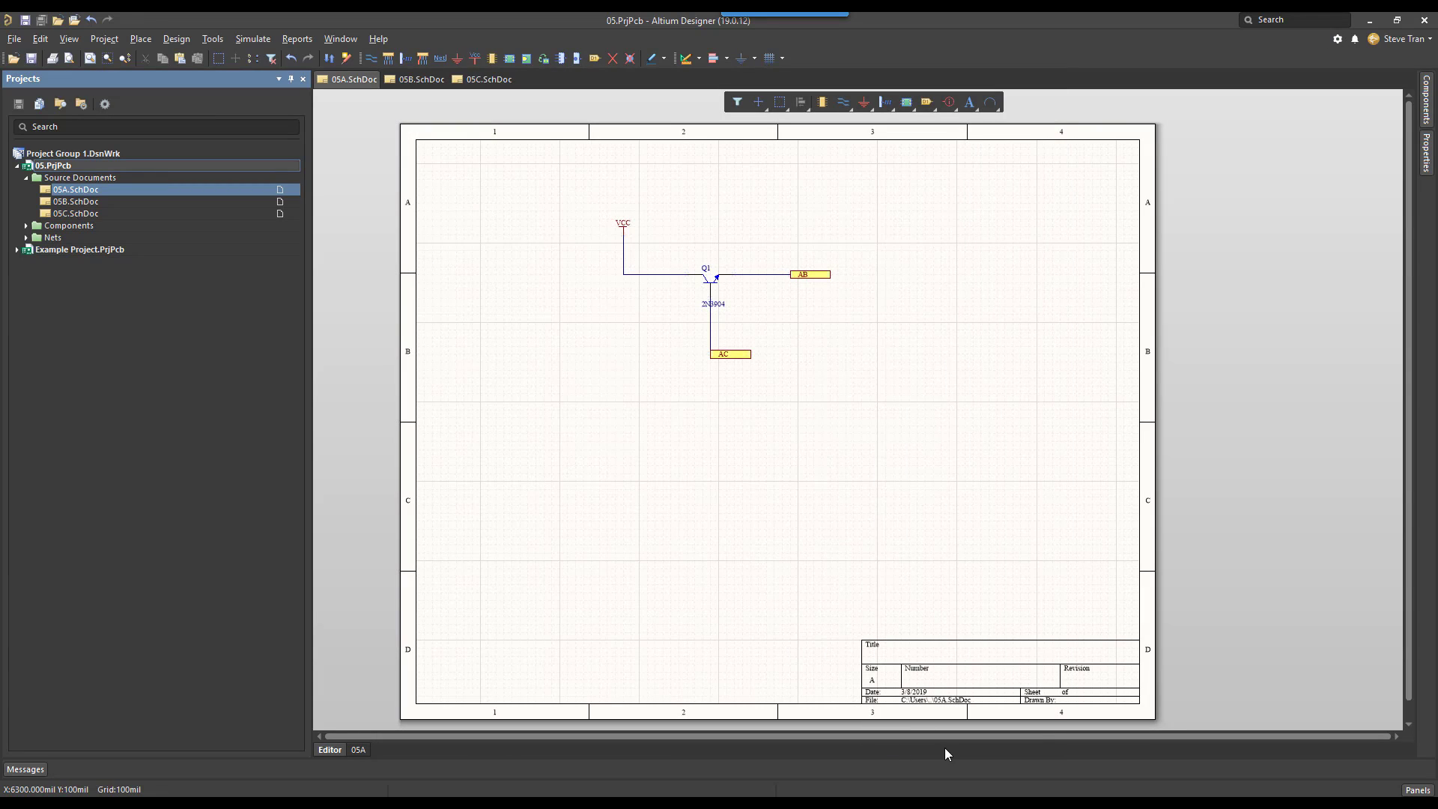
mouse_move(737, 433)
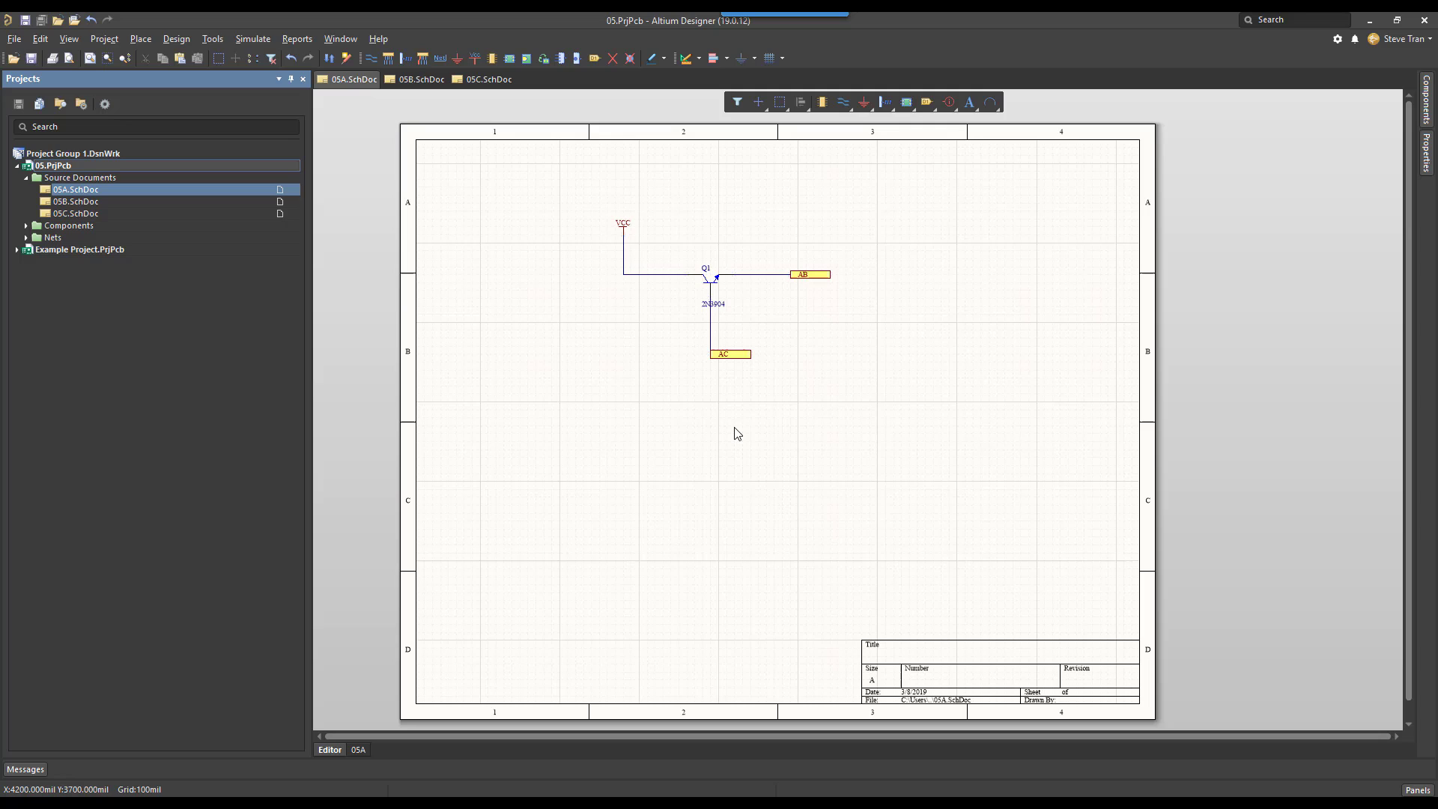
mouse_move(552, 343)
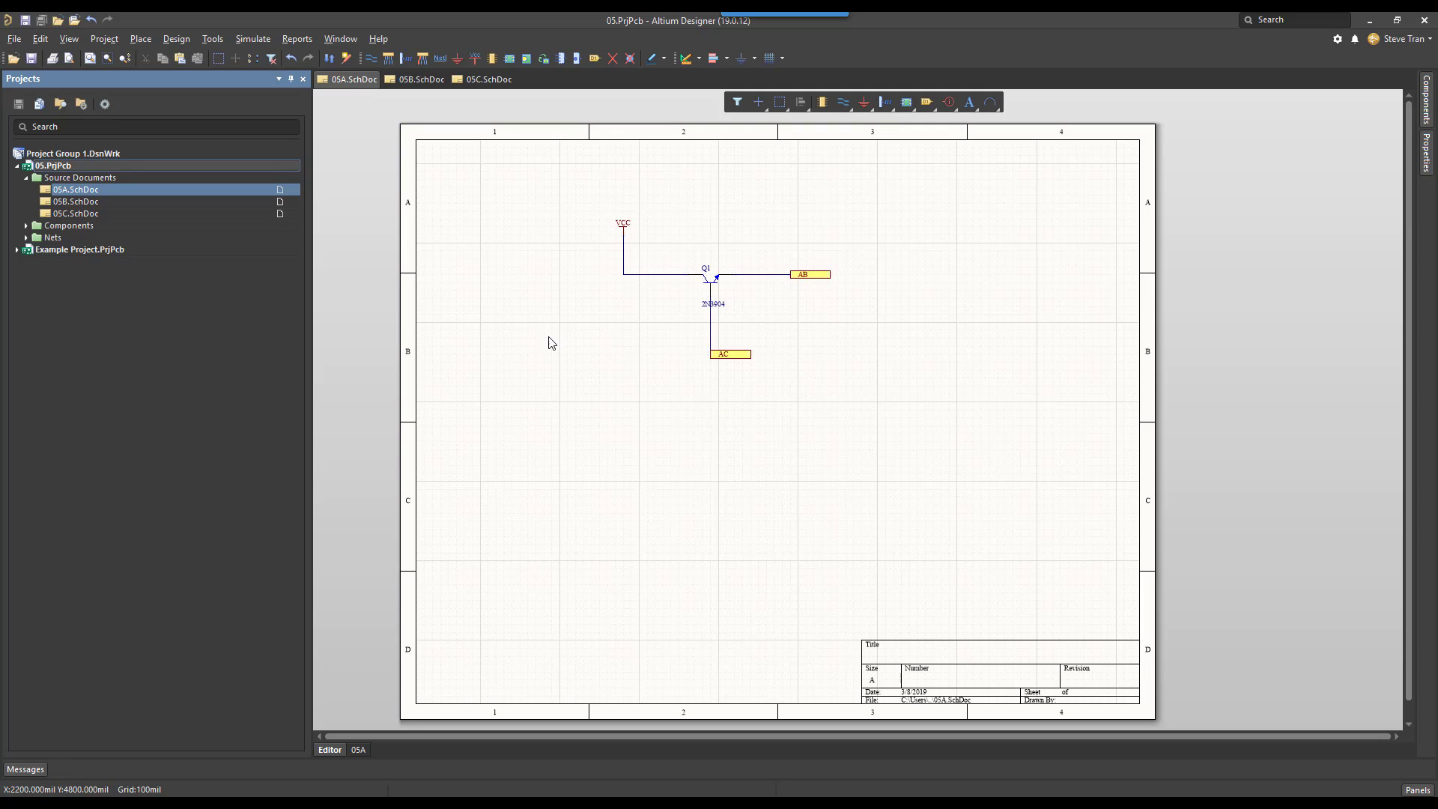
mouse_move(54, 169)
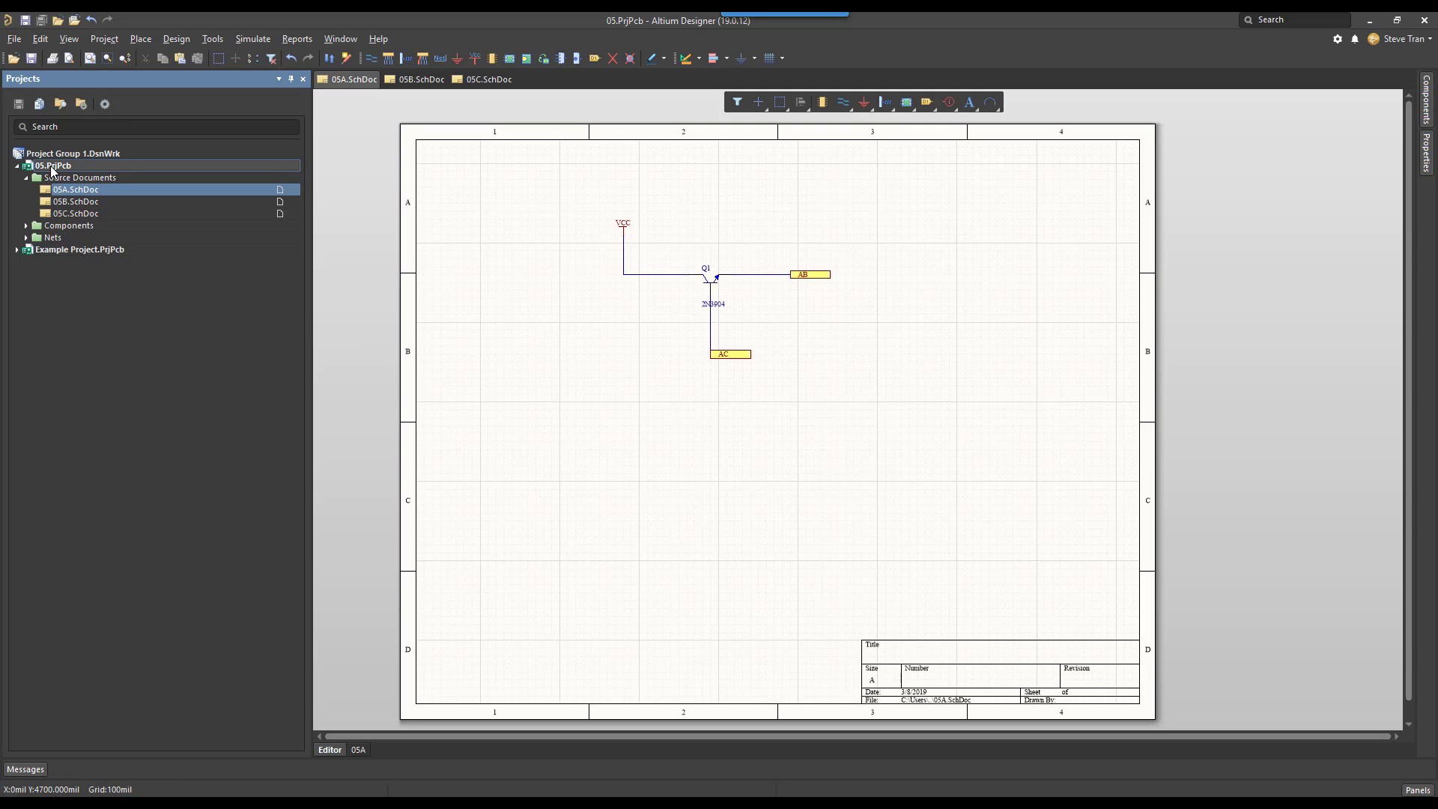
right_click(53, 167)
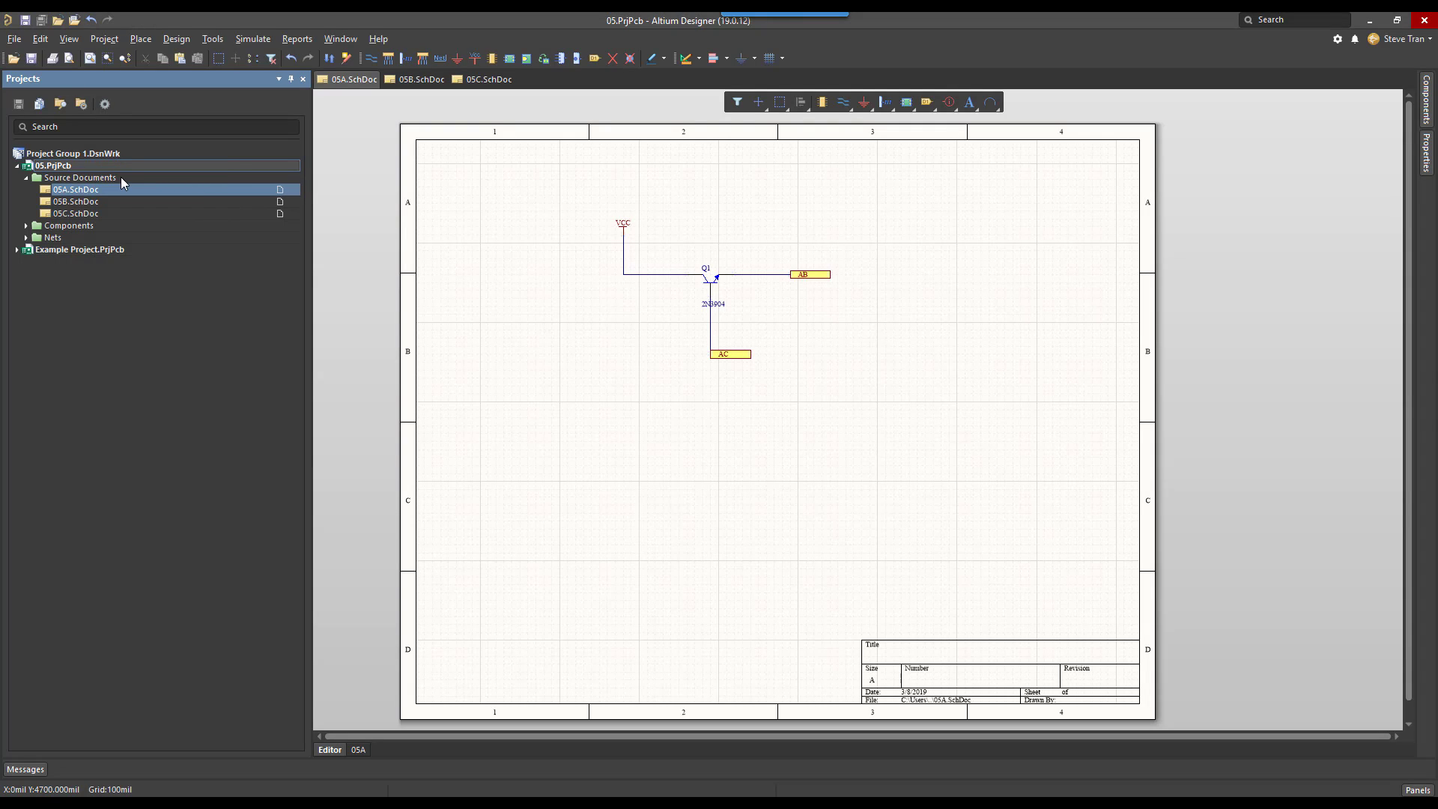
mouse_move(103, 39)
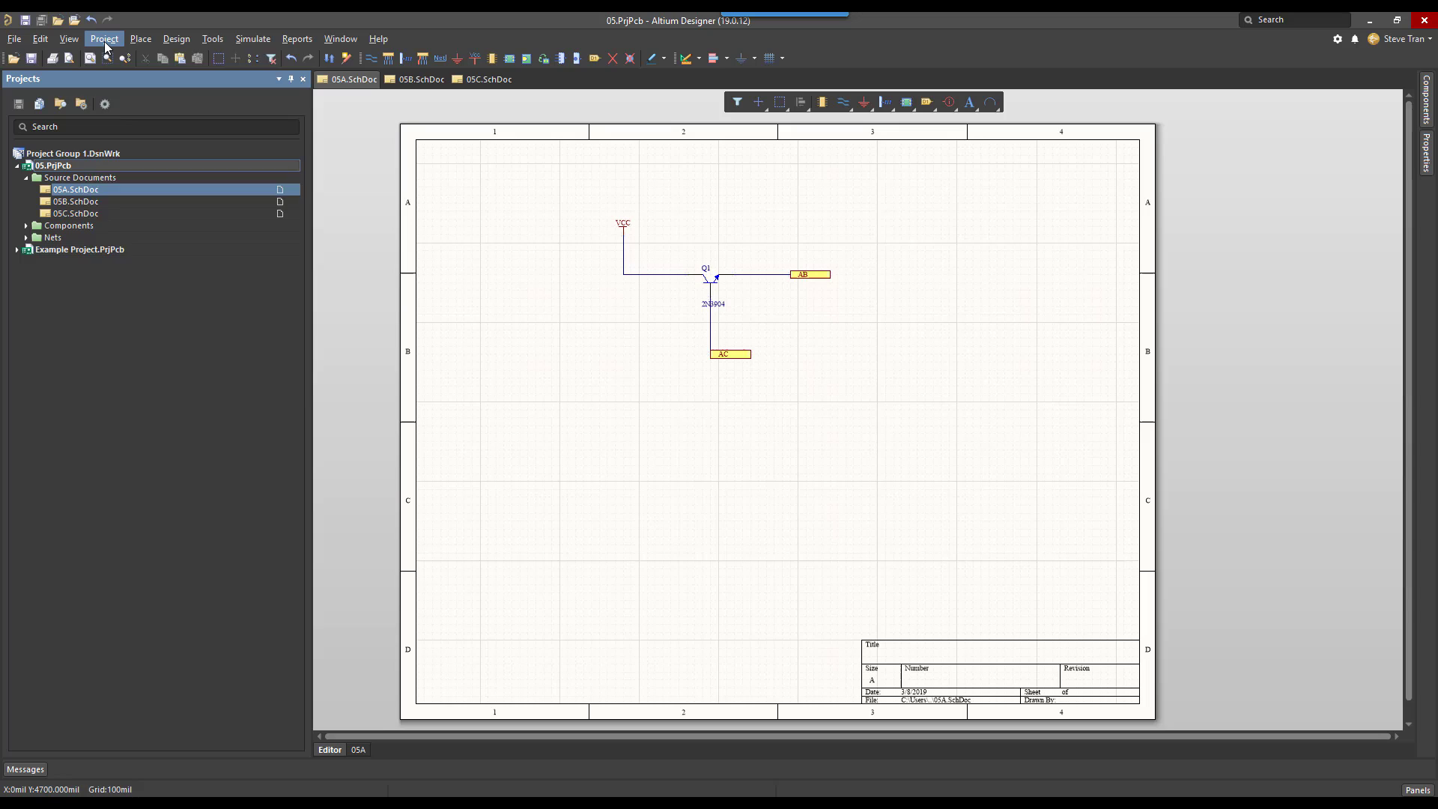
left_click(103, 39)
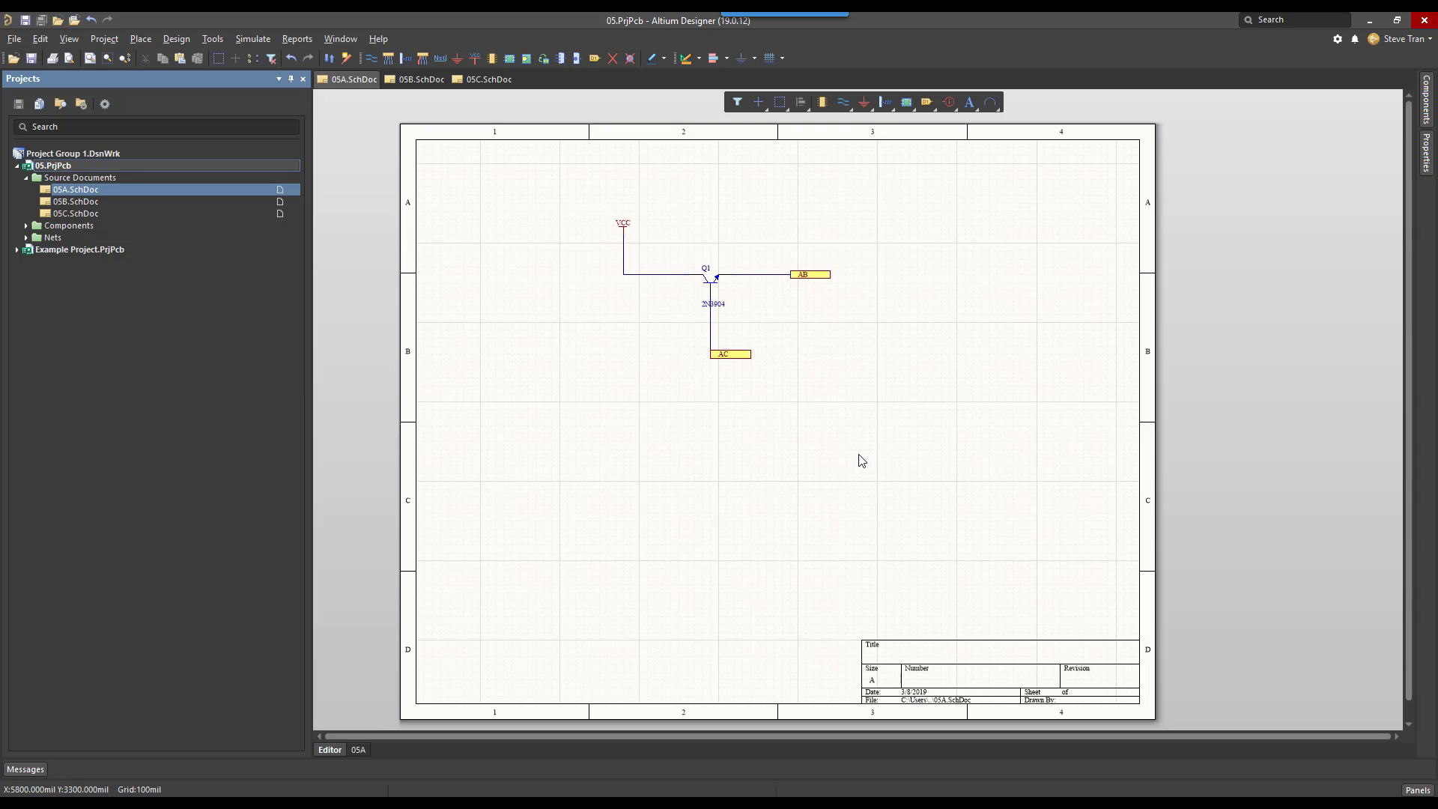
mouse_move(844, 489)
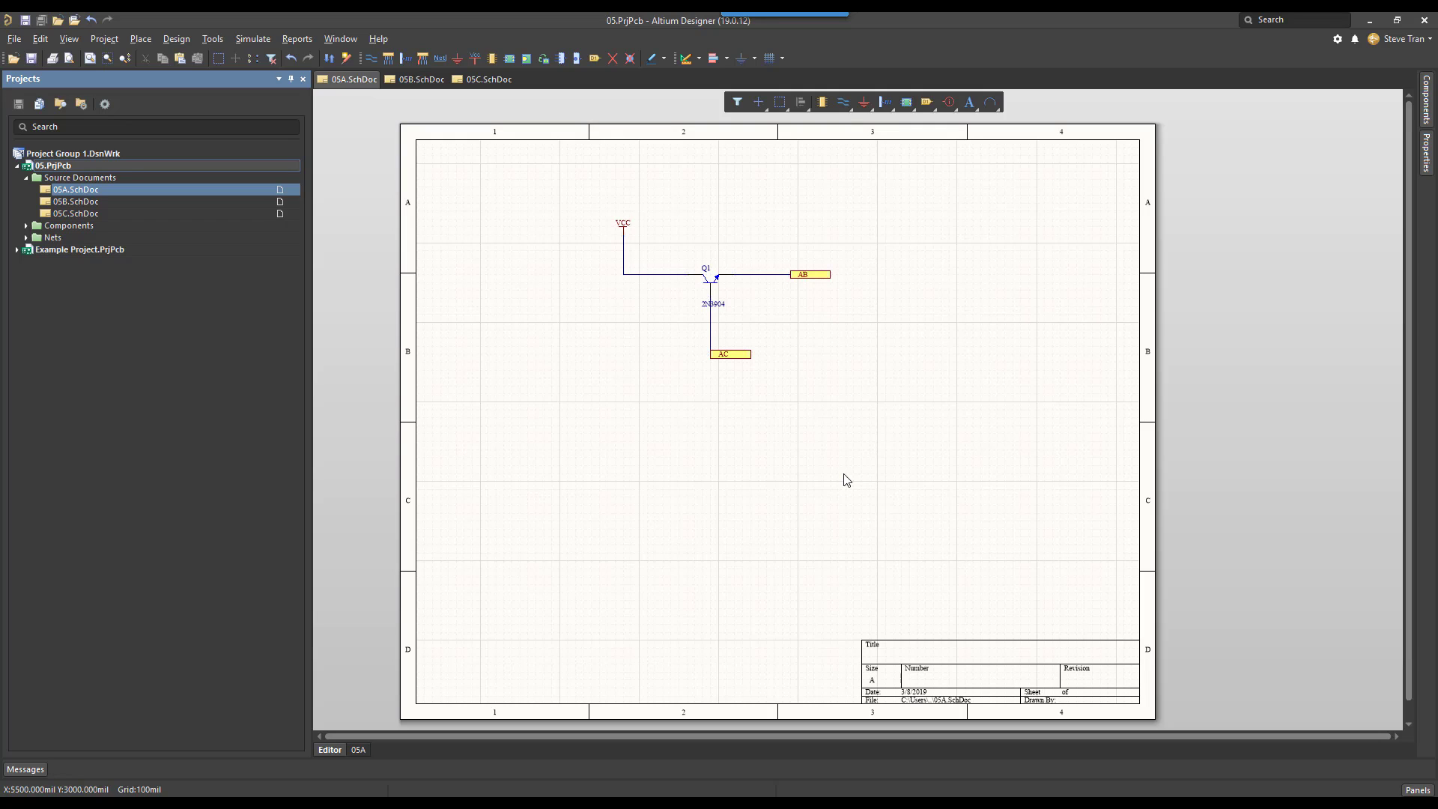
mouse_move(778, 371)
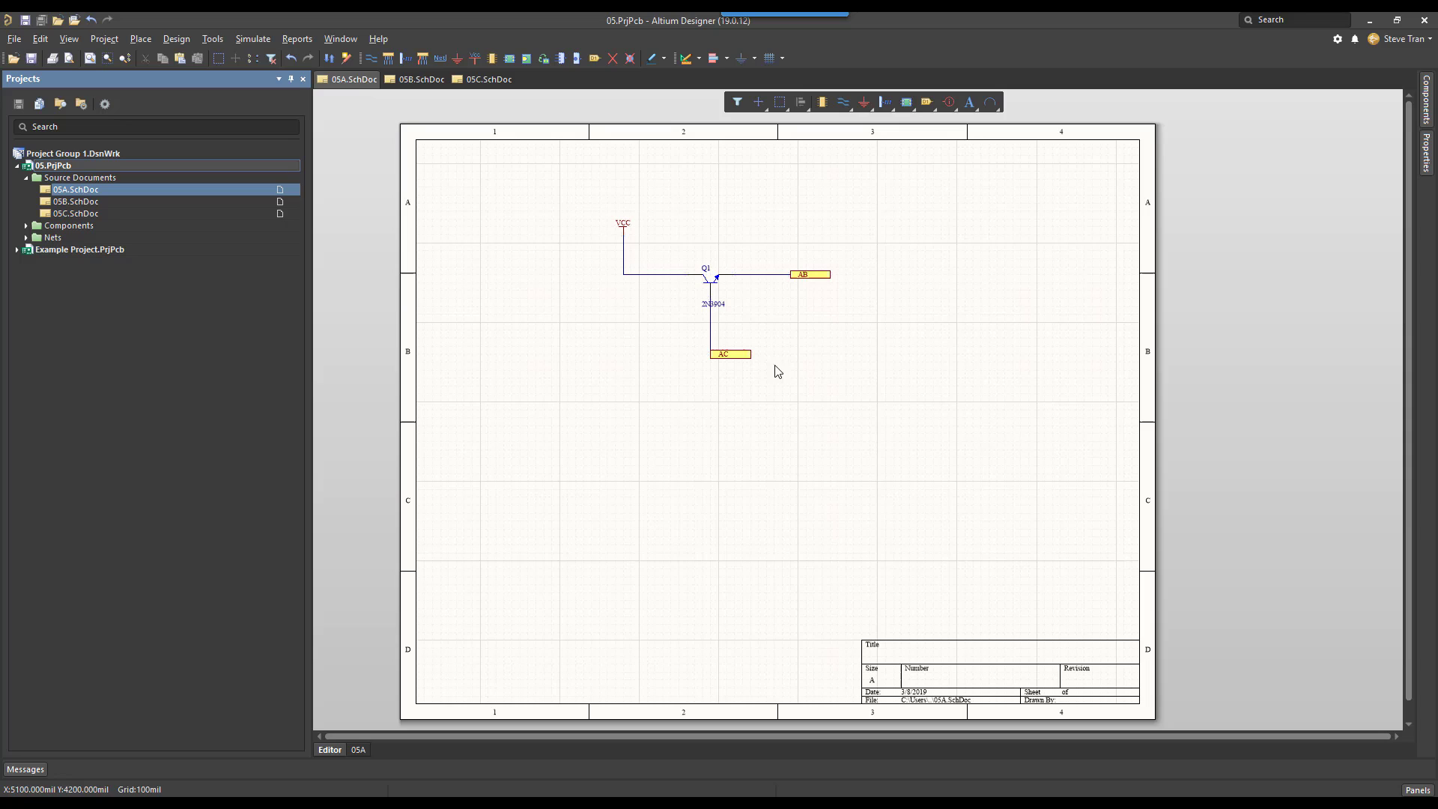
mouse_move(297, 39)
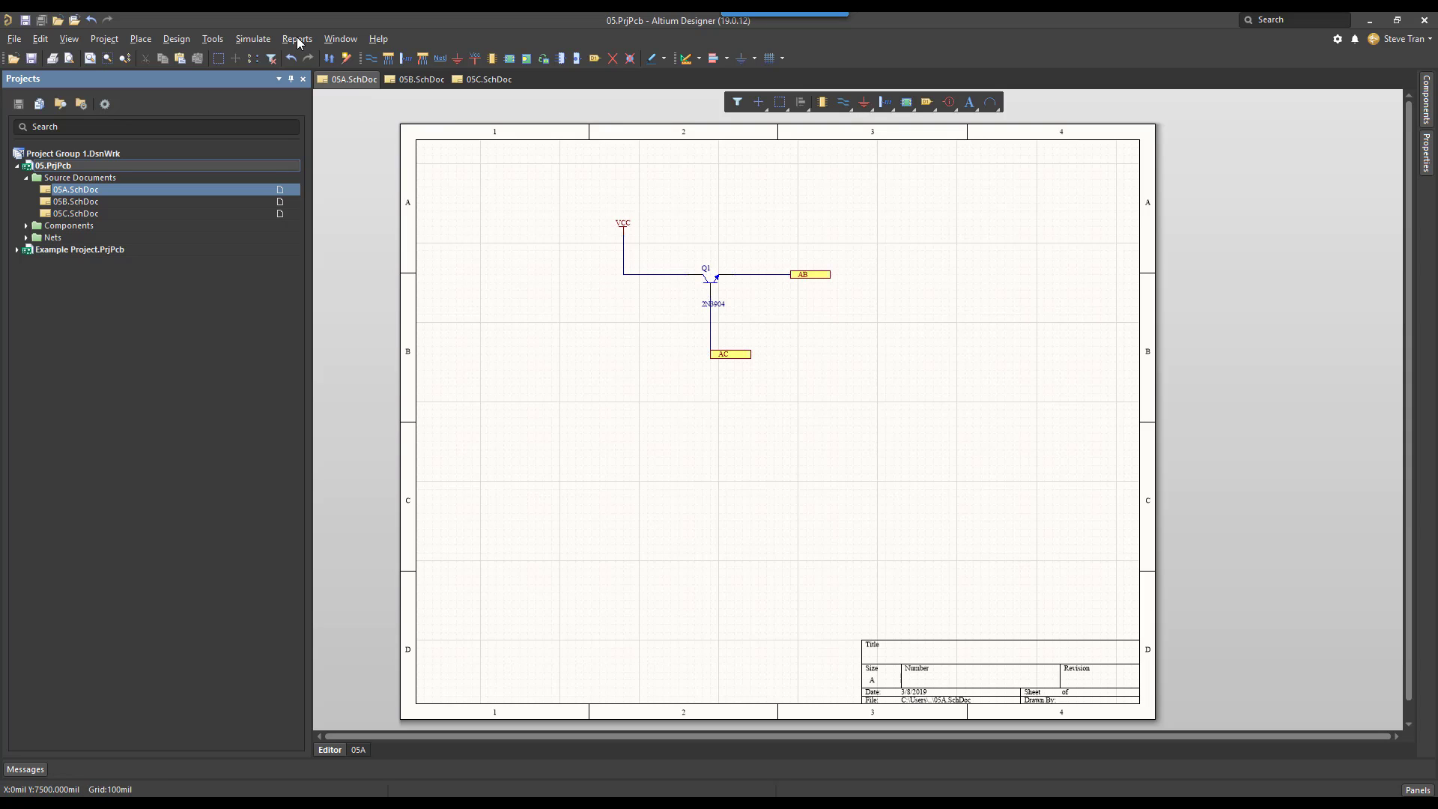
Add port cross-references to every project sheet via Reports » Port Cross Reference
left_click(296, 39)
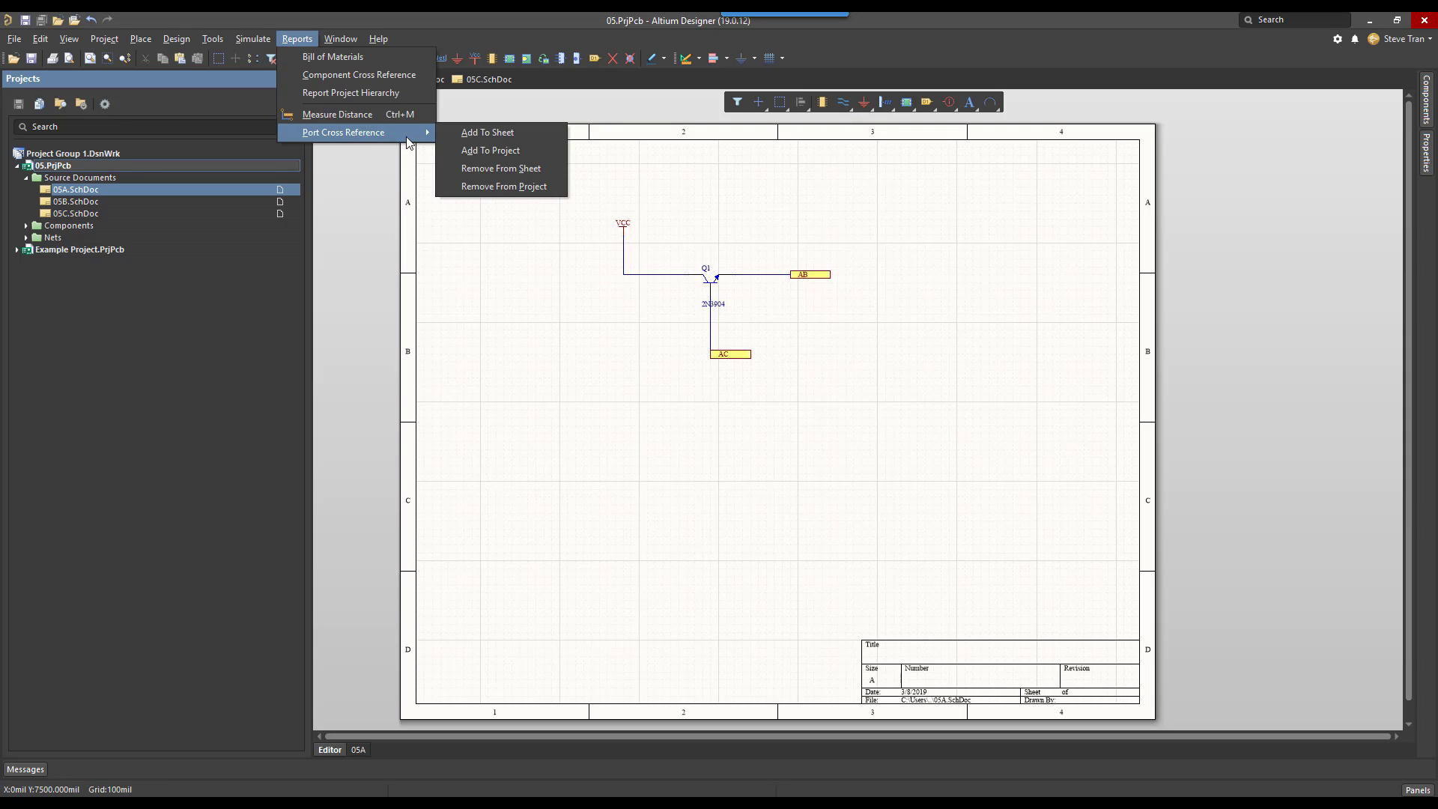
left_click(488, 156)
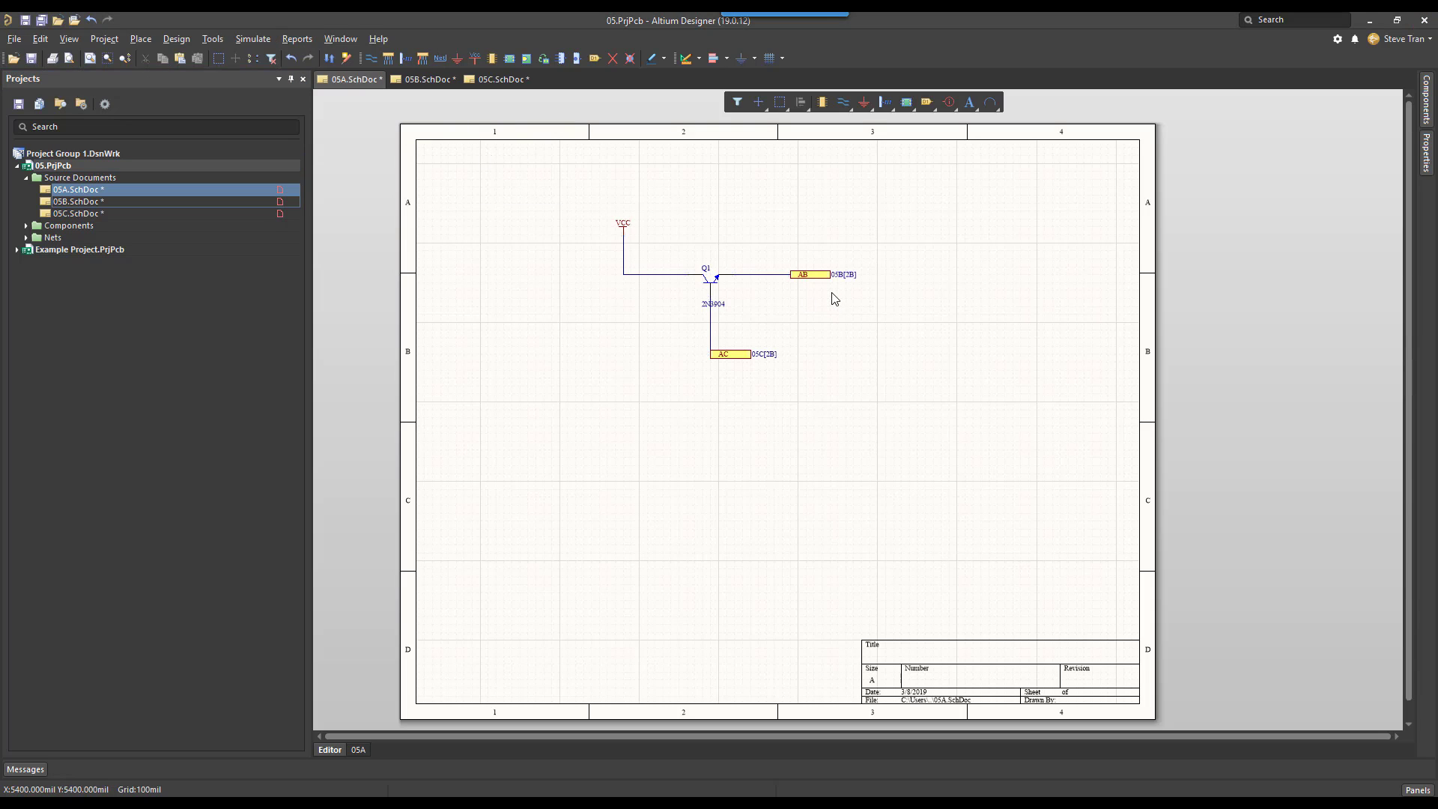
mouse_move(831, 292)
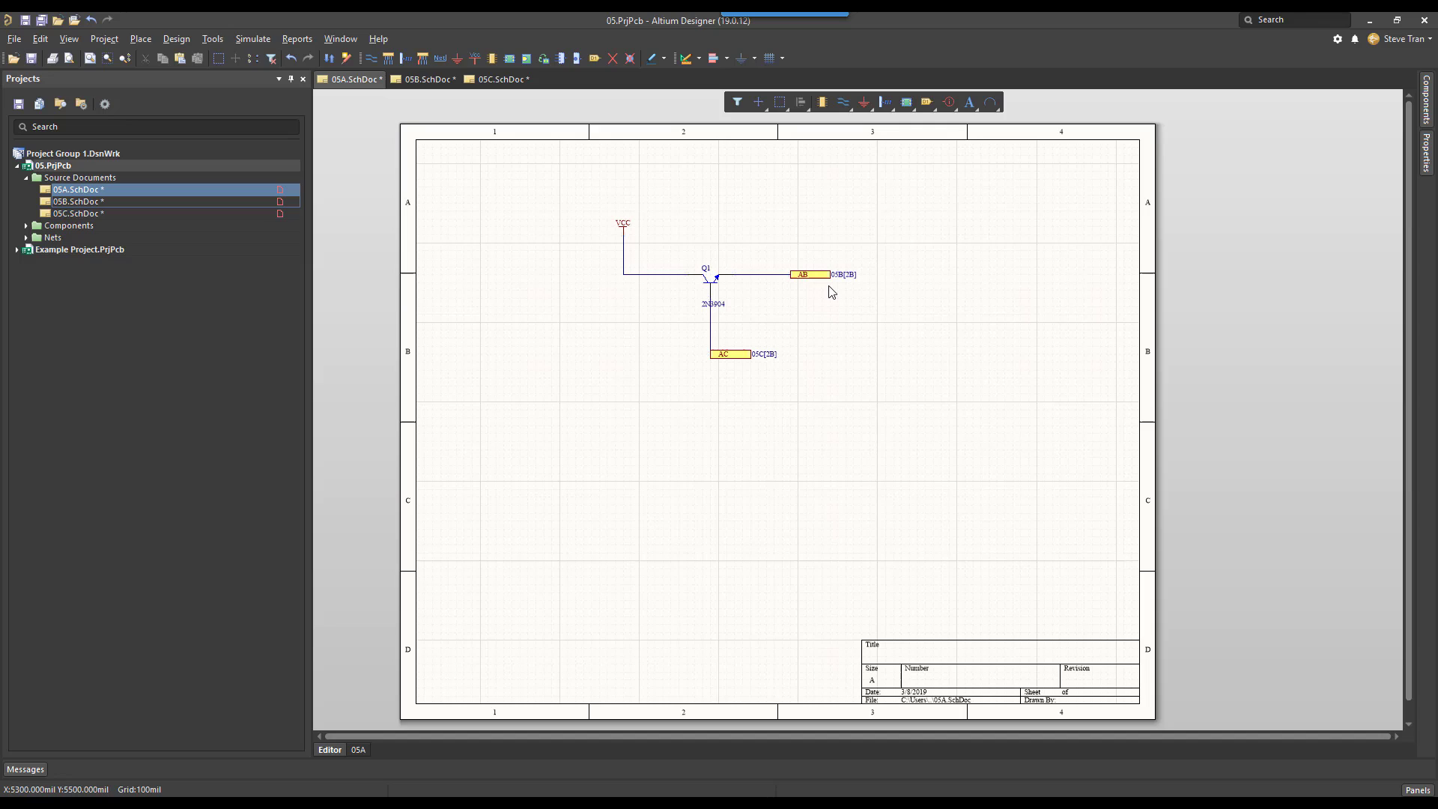
mouse_move(835, 292)
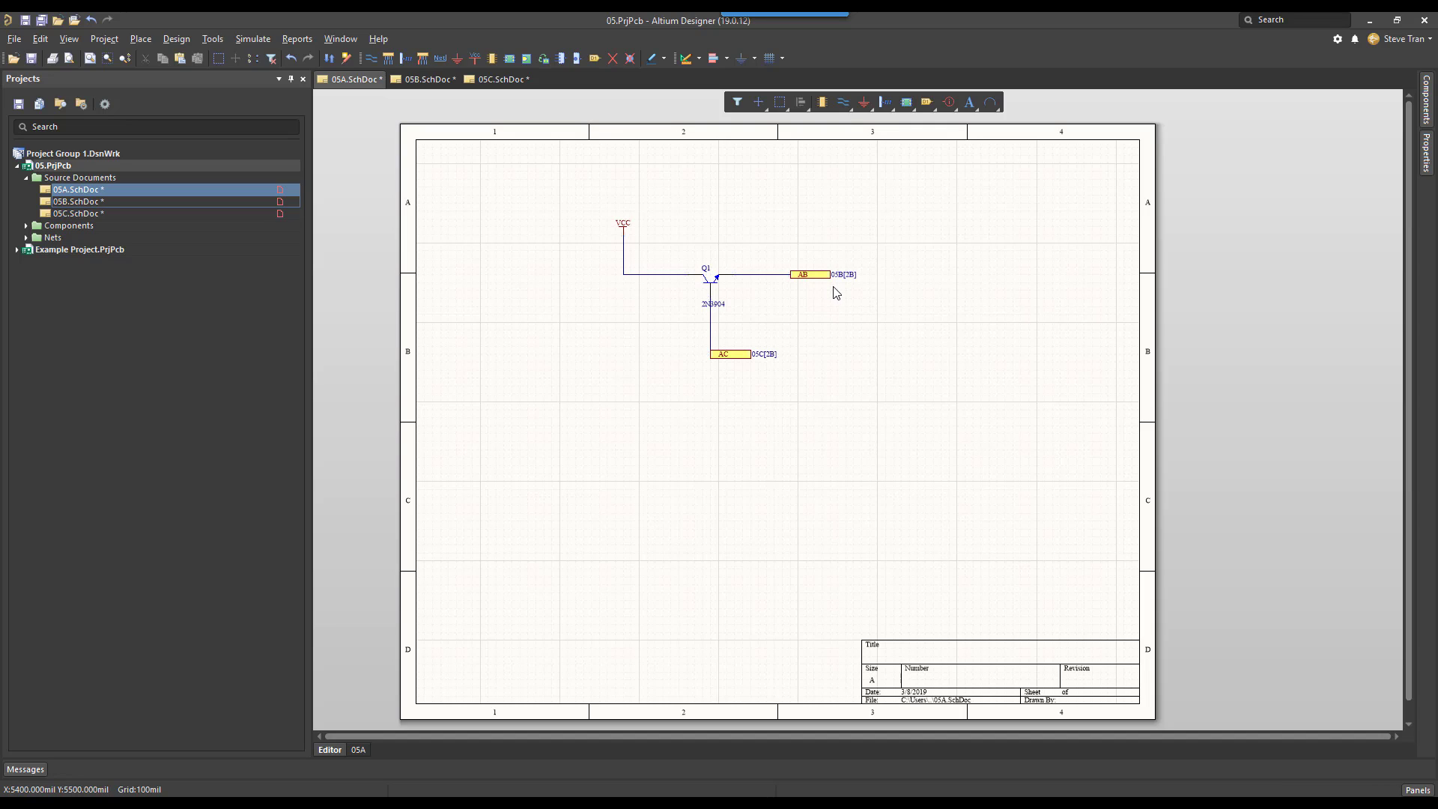
mouse_move(836, 289)
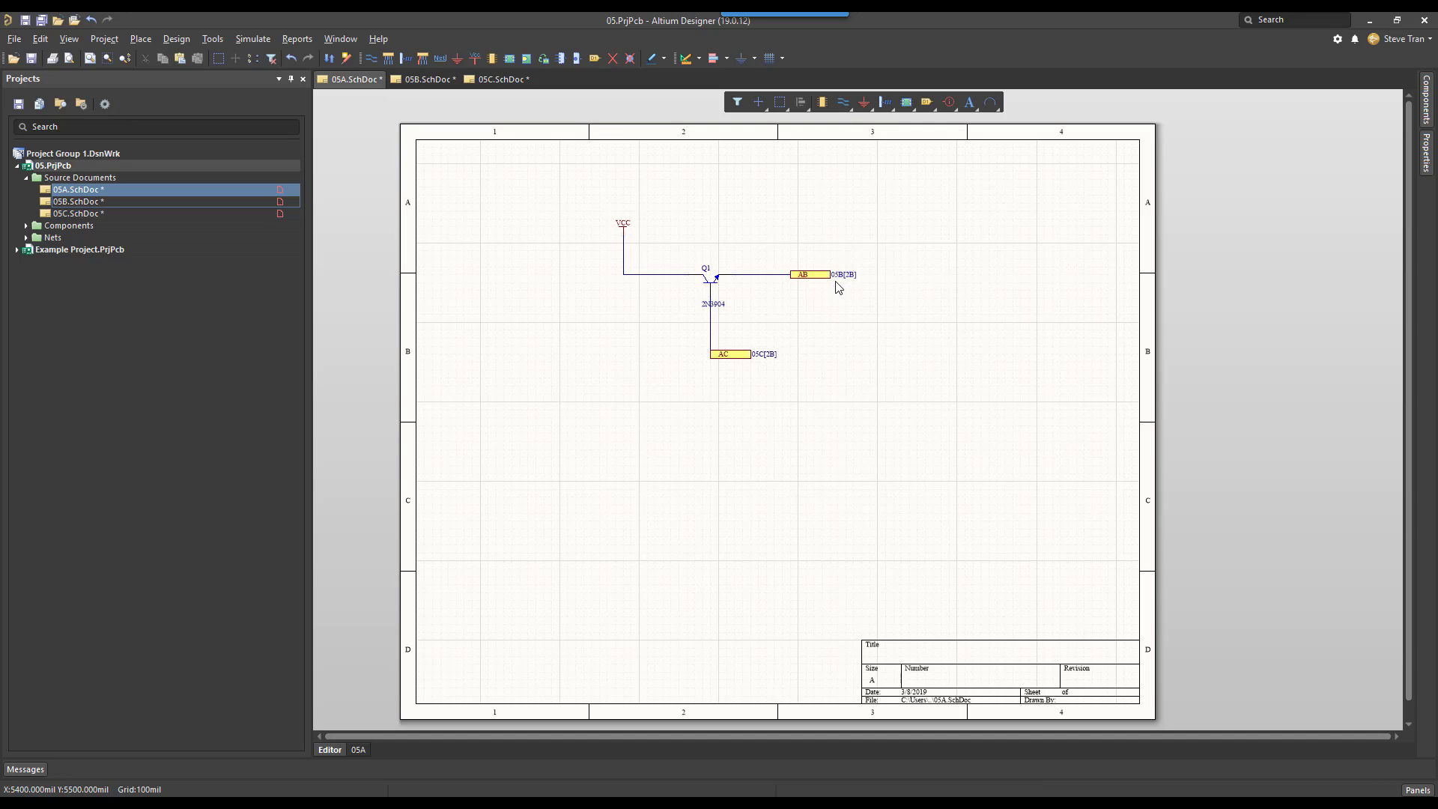
mouse_move(848, 290)
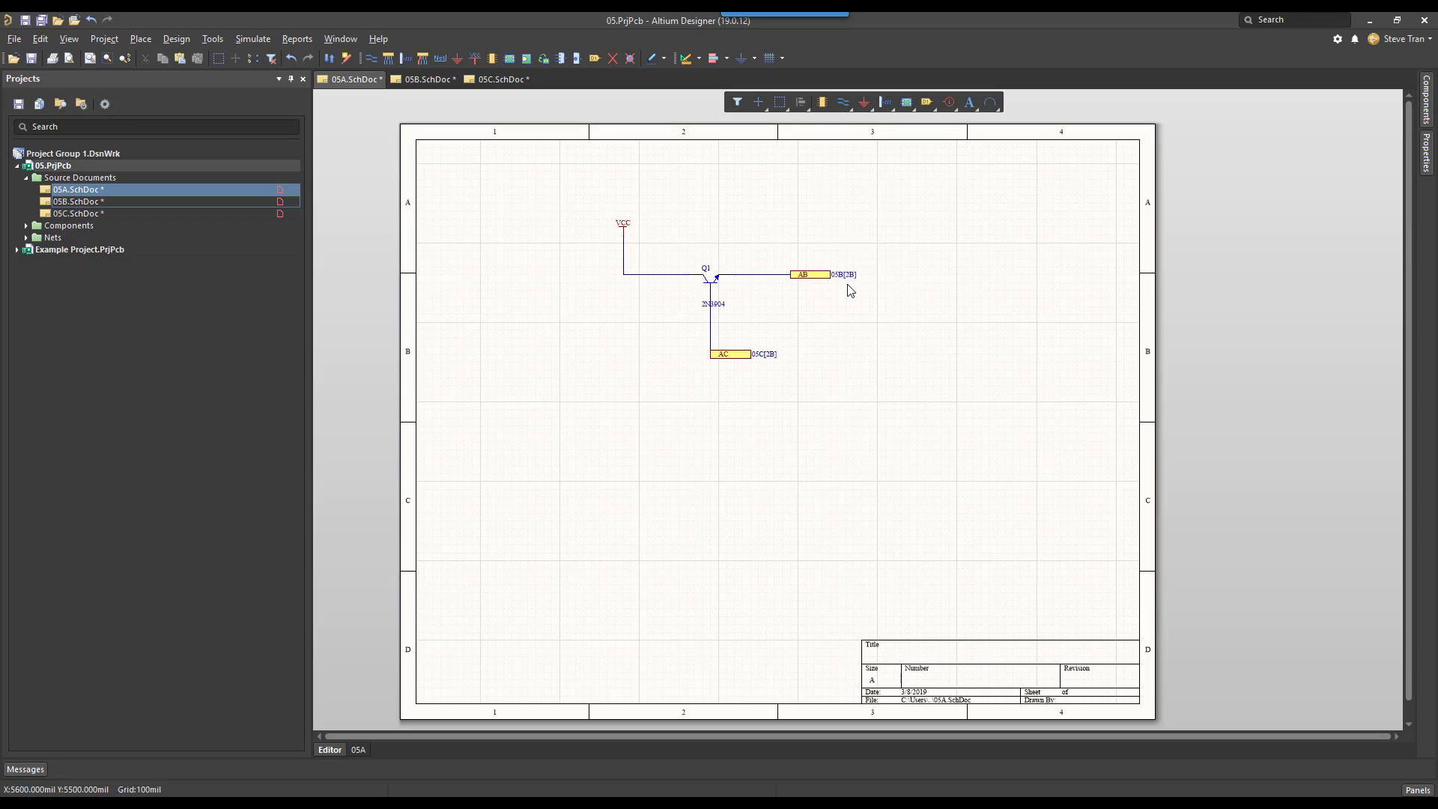
mouse_move(838, 289)
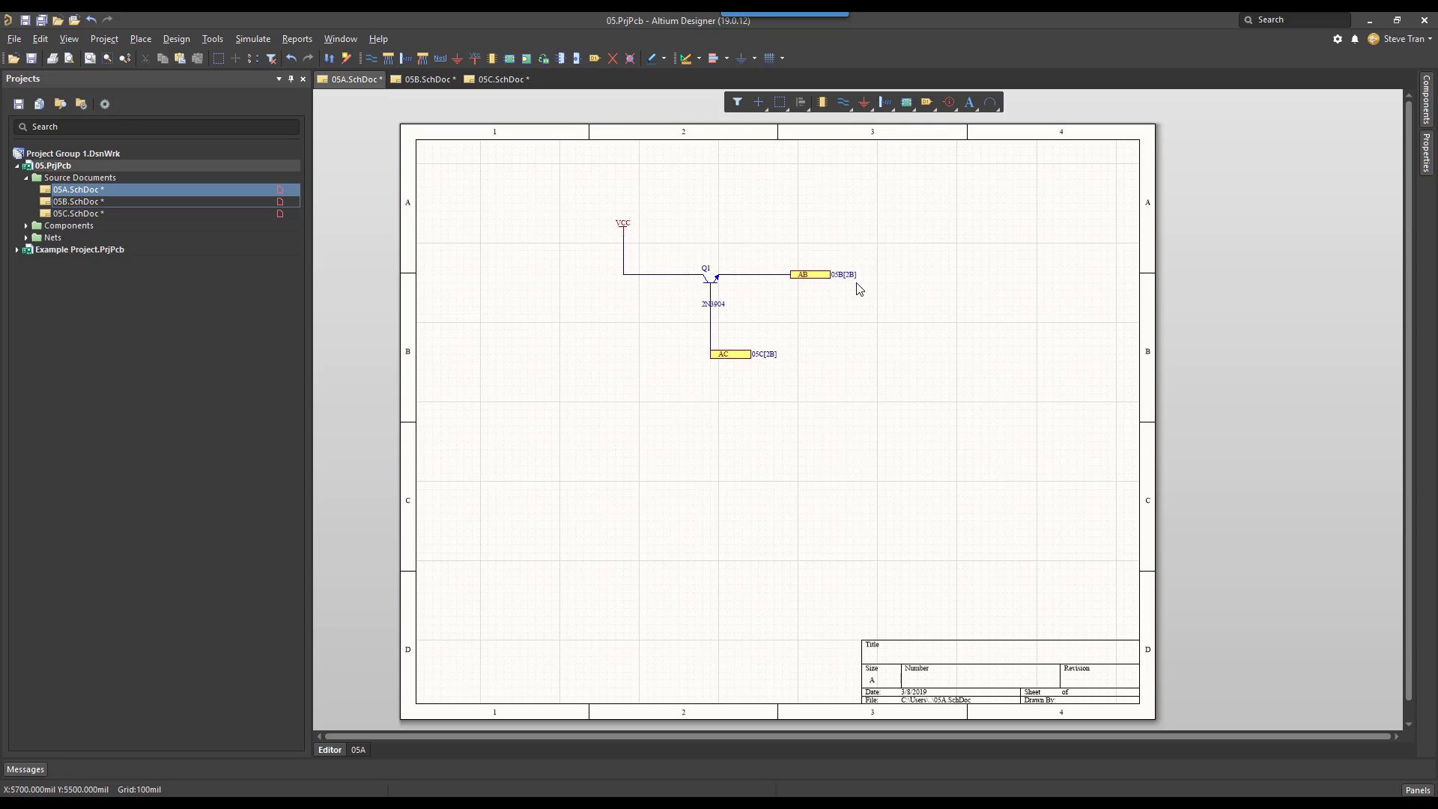
mouse_move(829, 295)
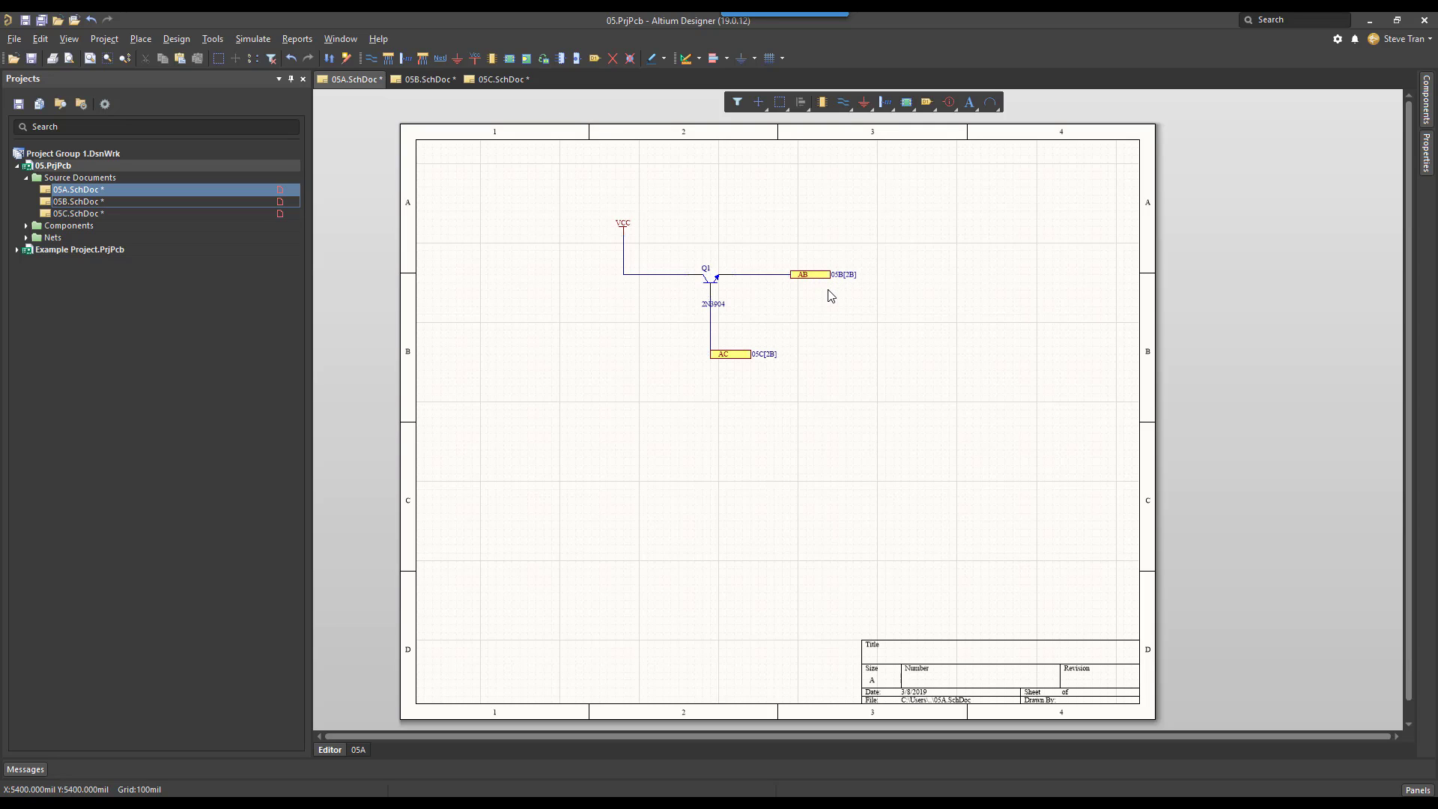
mouse_move(834, 285)
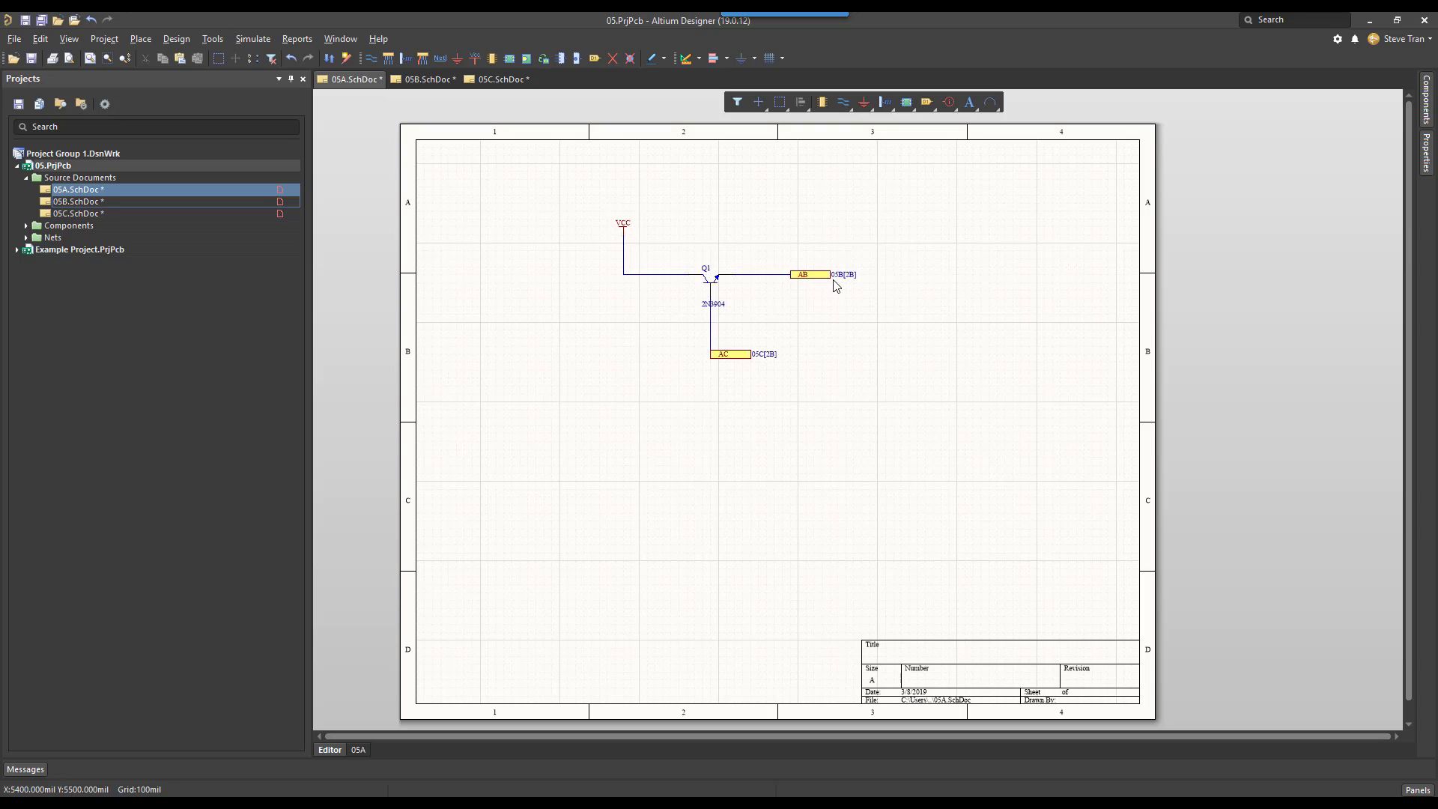
mouse_move(81, 211)
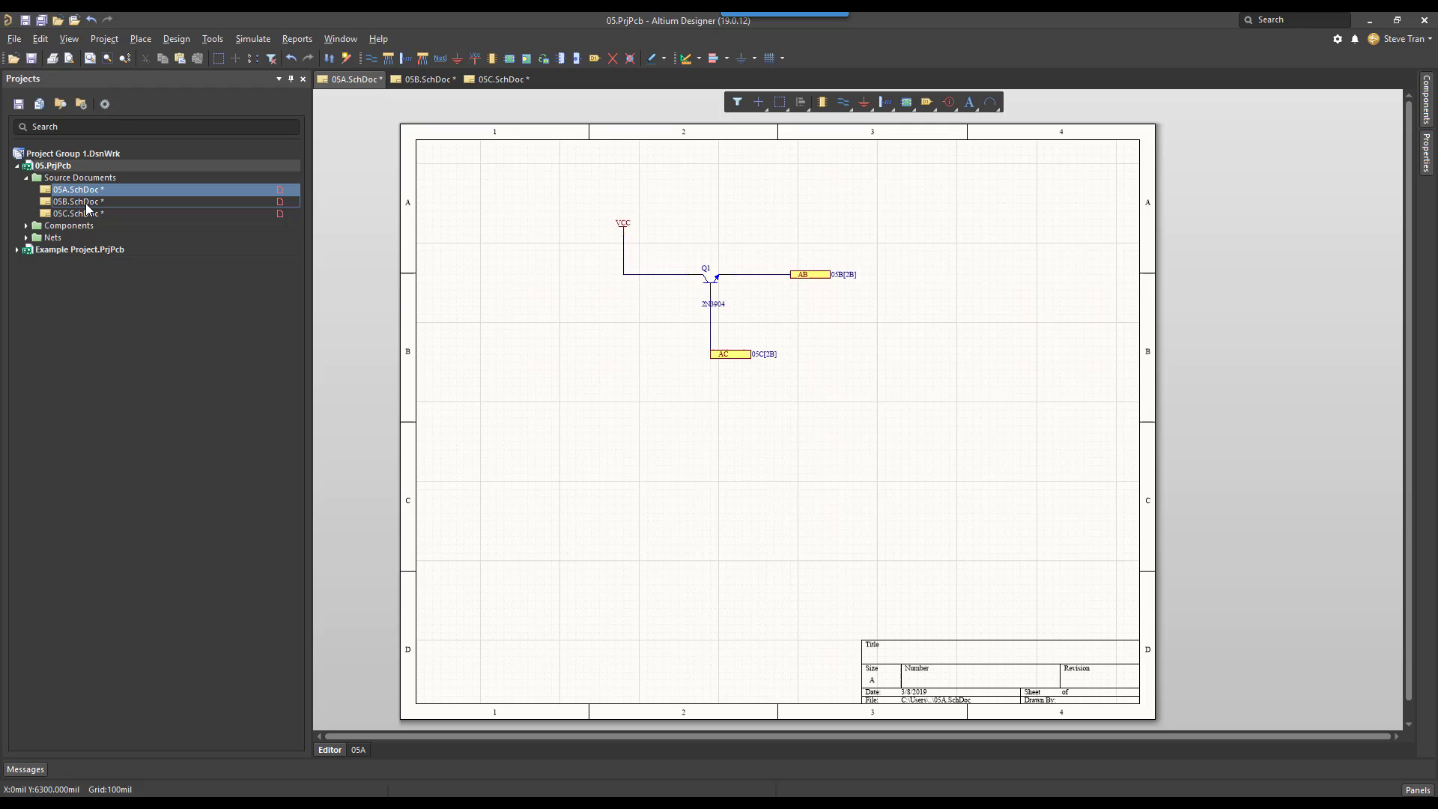
Switch to sheet 05B and remove port cross-references from the whole project
left_click(422, 80)
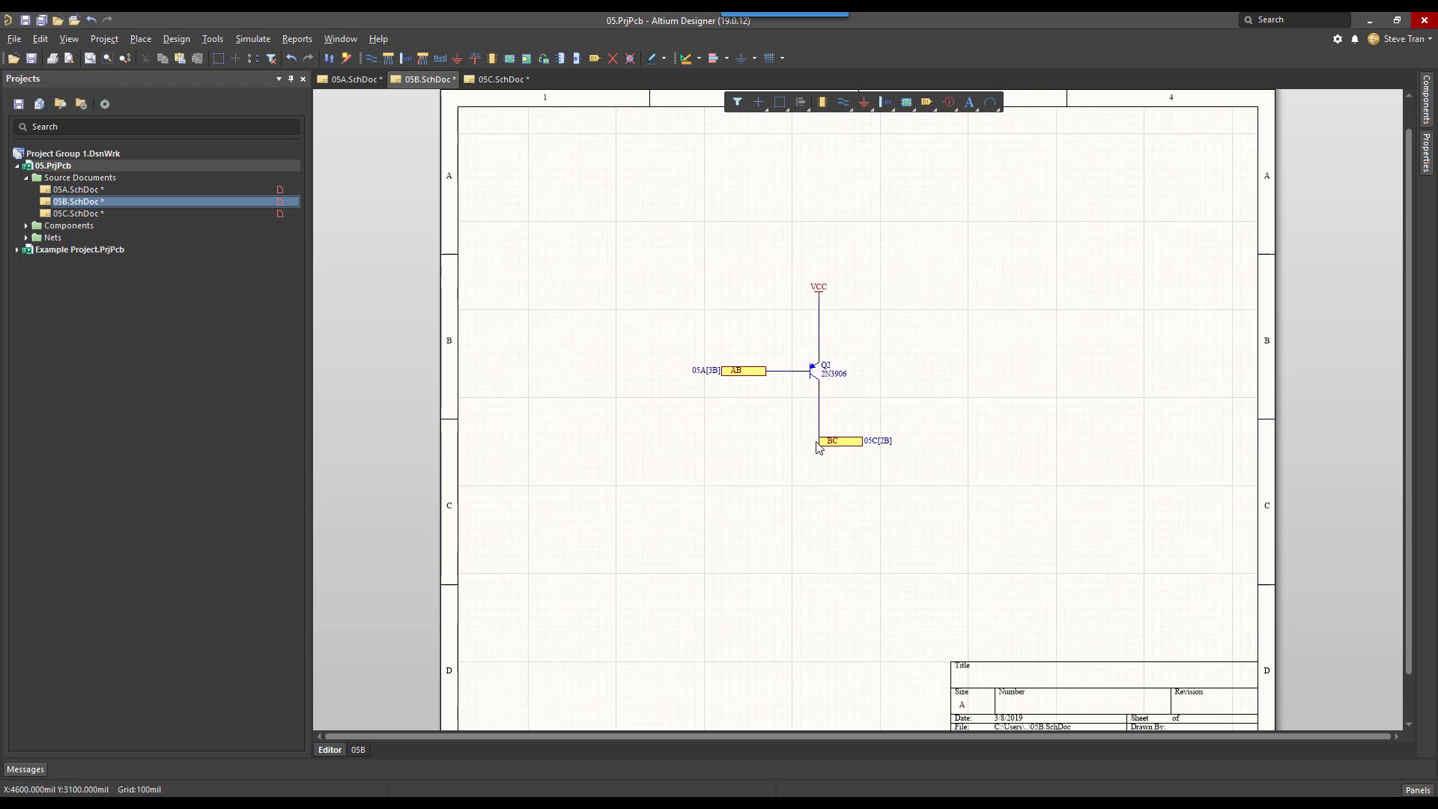
mouse_move(693, 391)
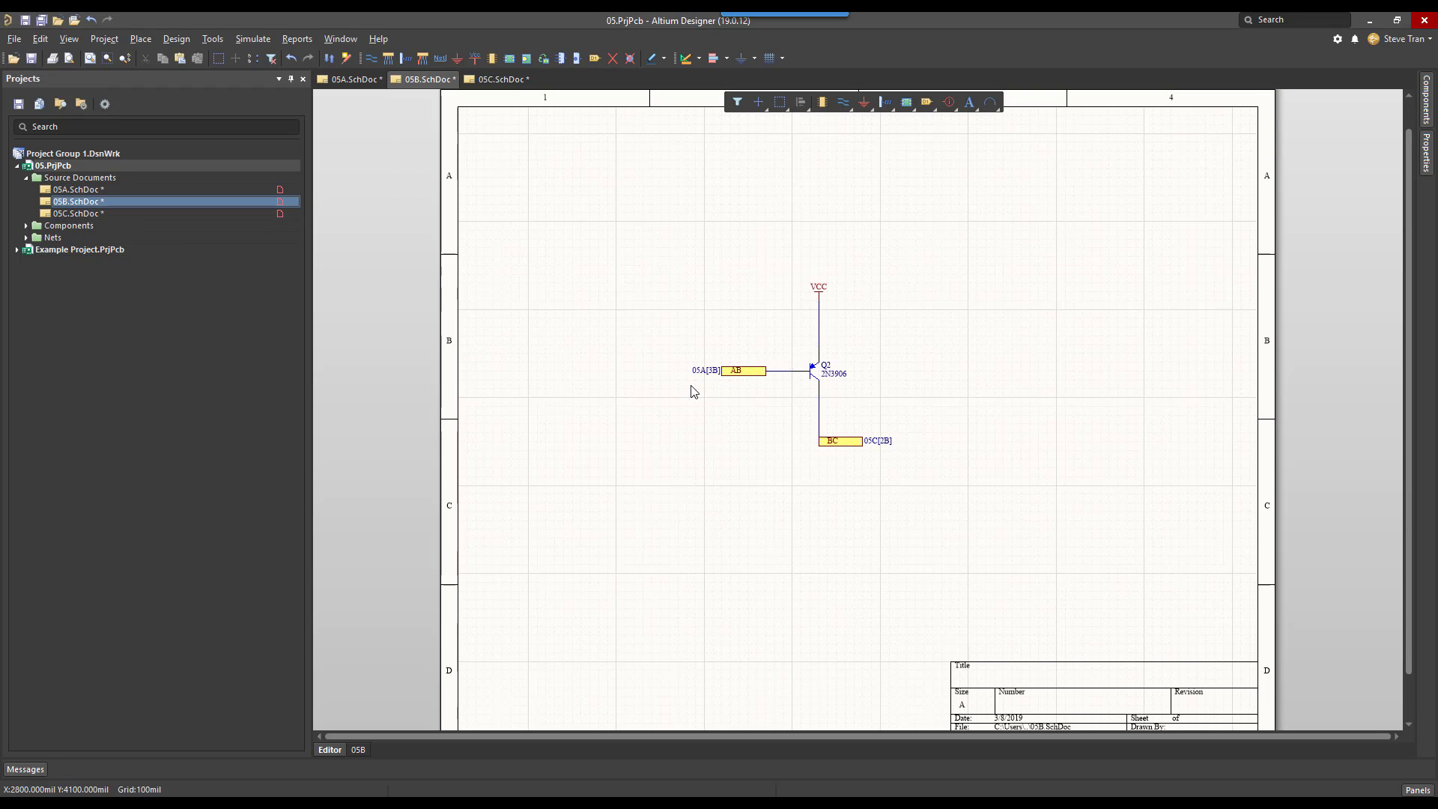
mouse_move(742, 353)
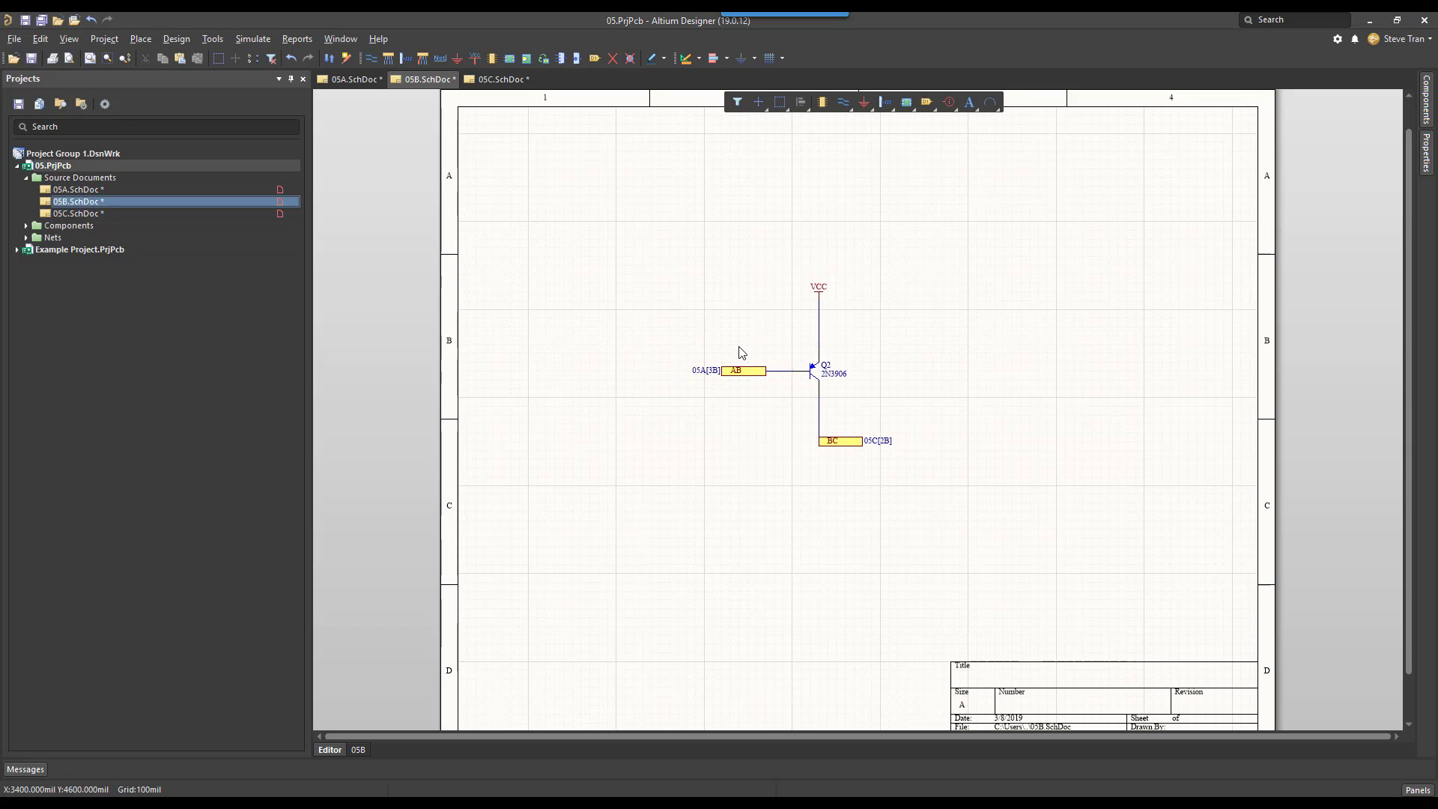
mouse_move(723, 330)
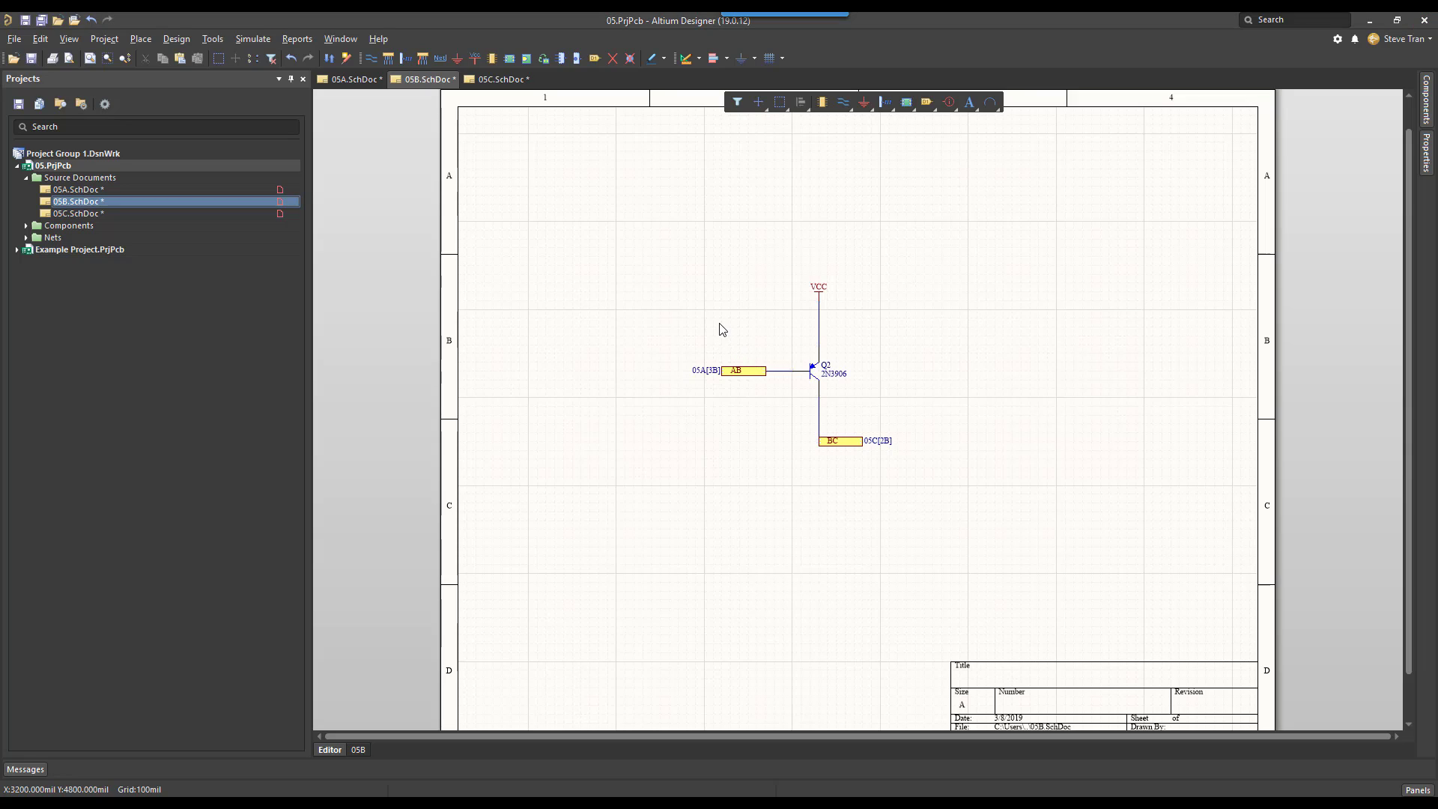
mouse_move(665, 304)
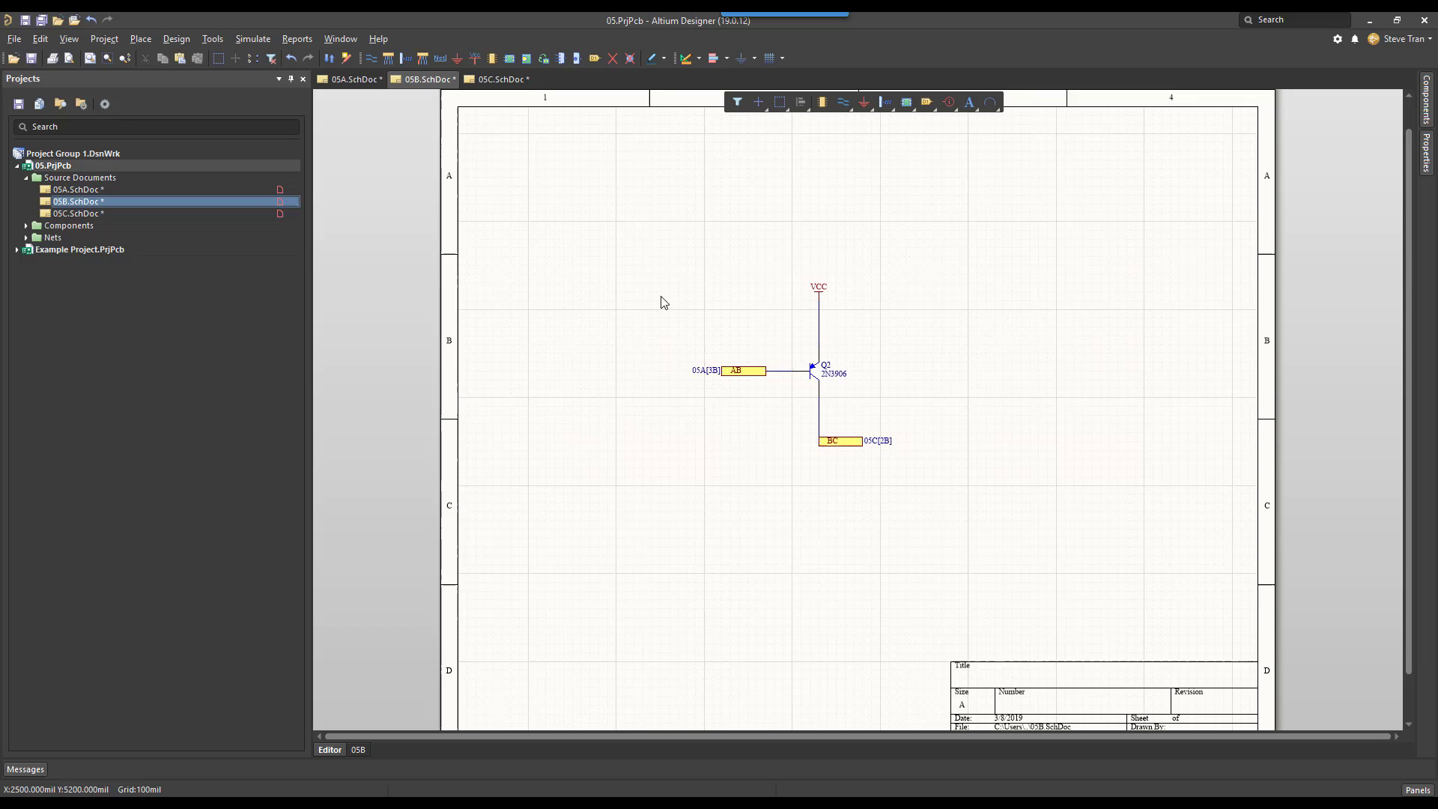
mouse_move(702, 376)
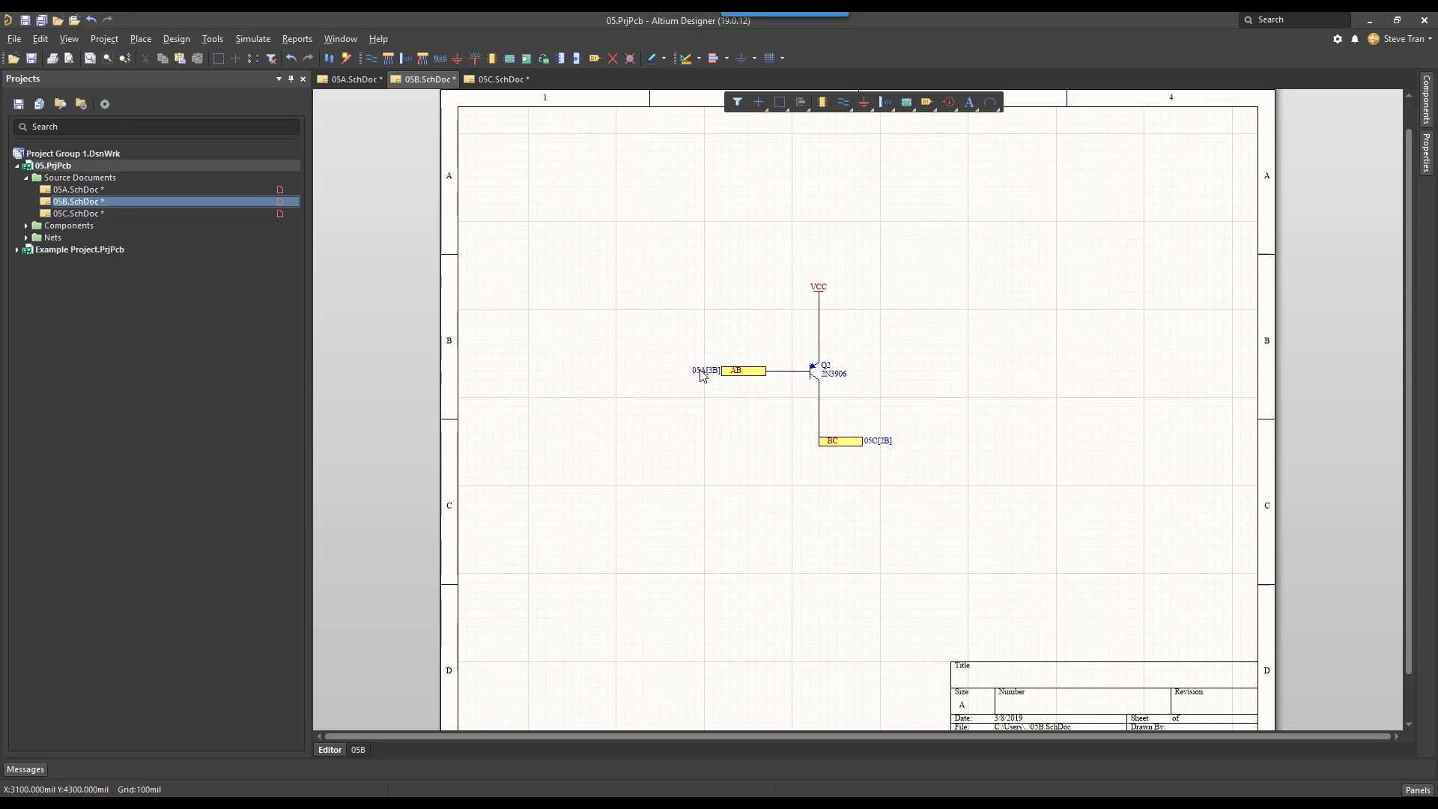
mouse_move(510, 266)
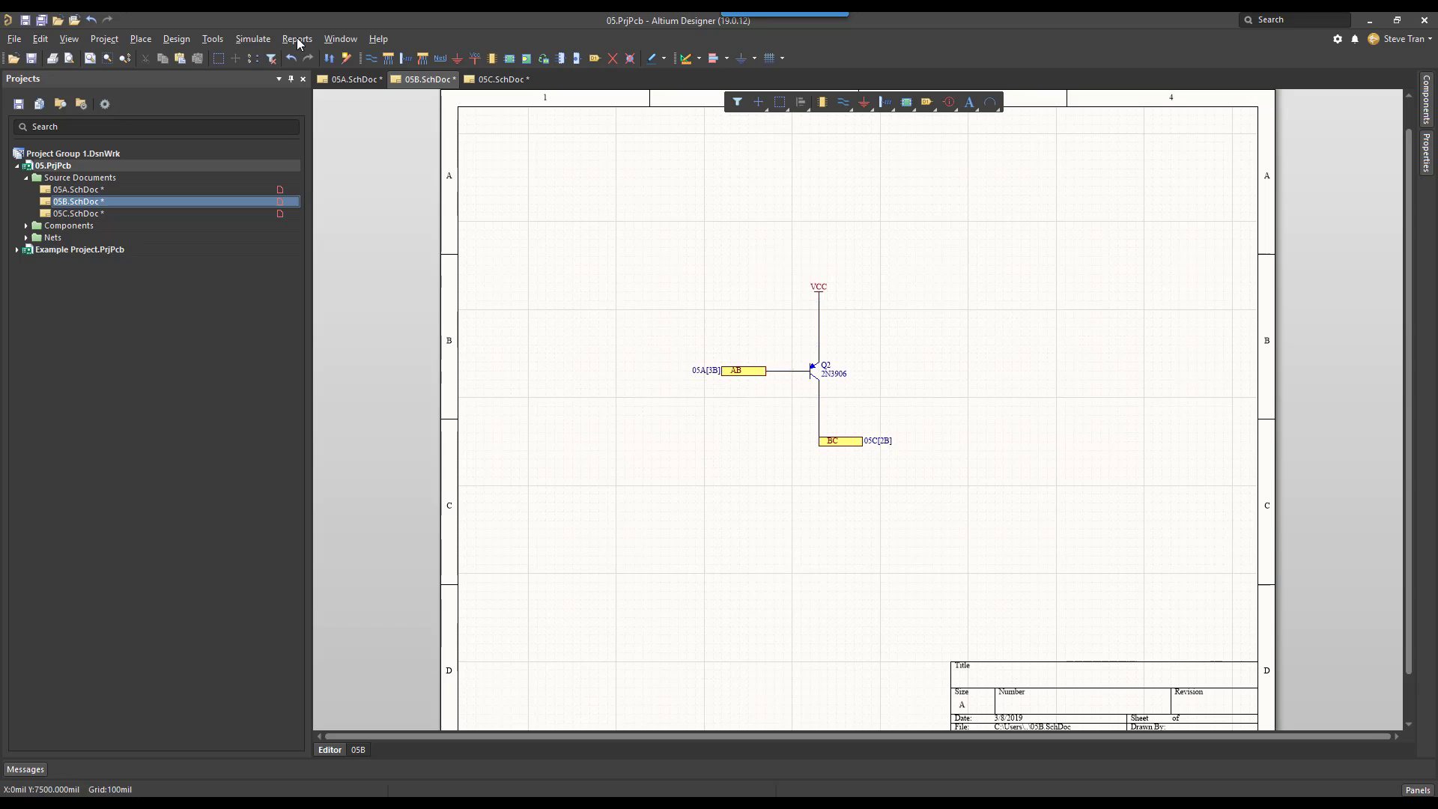
left_click(297, 39)
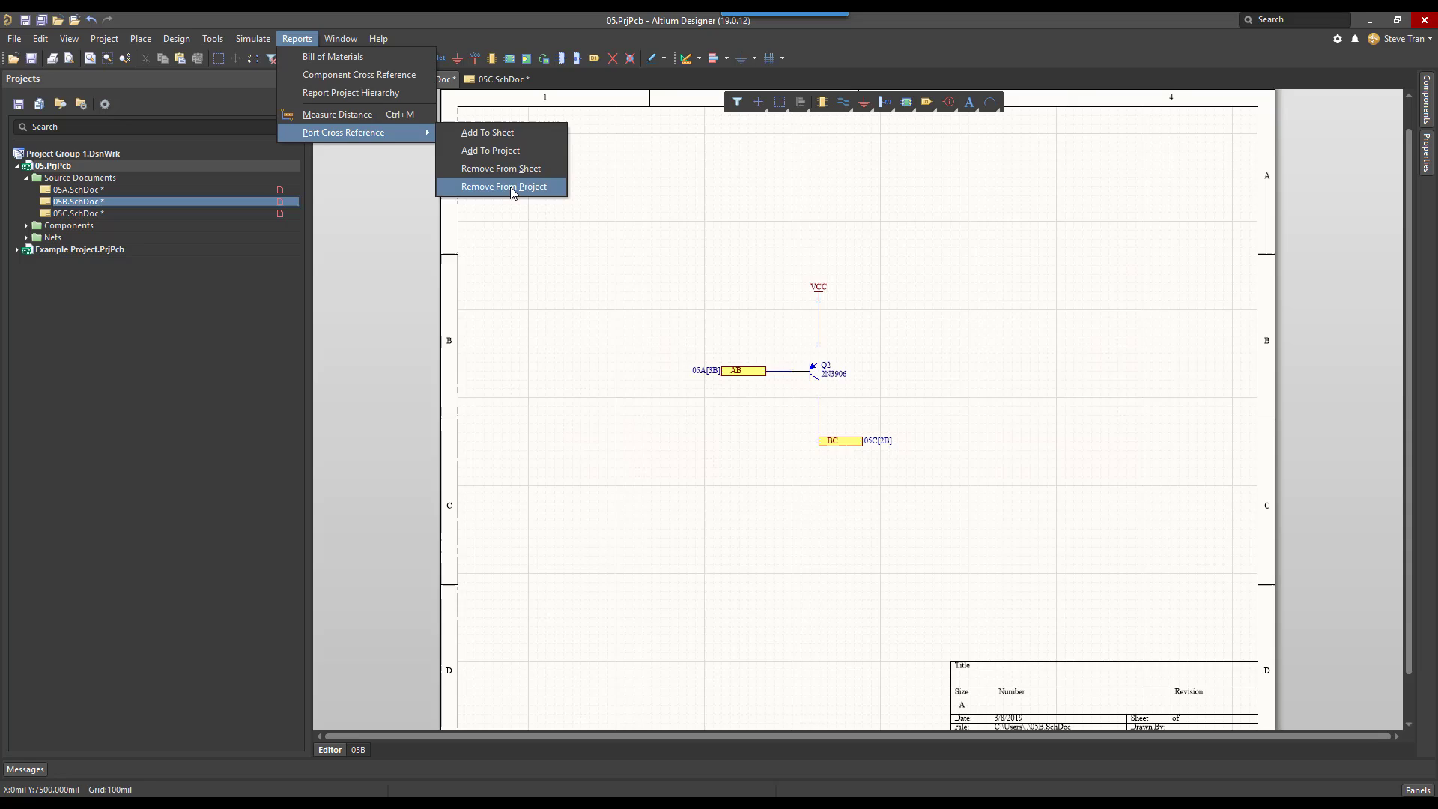
left_click(503, 185)
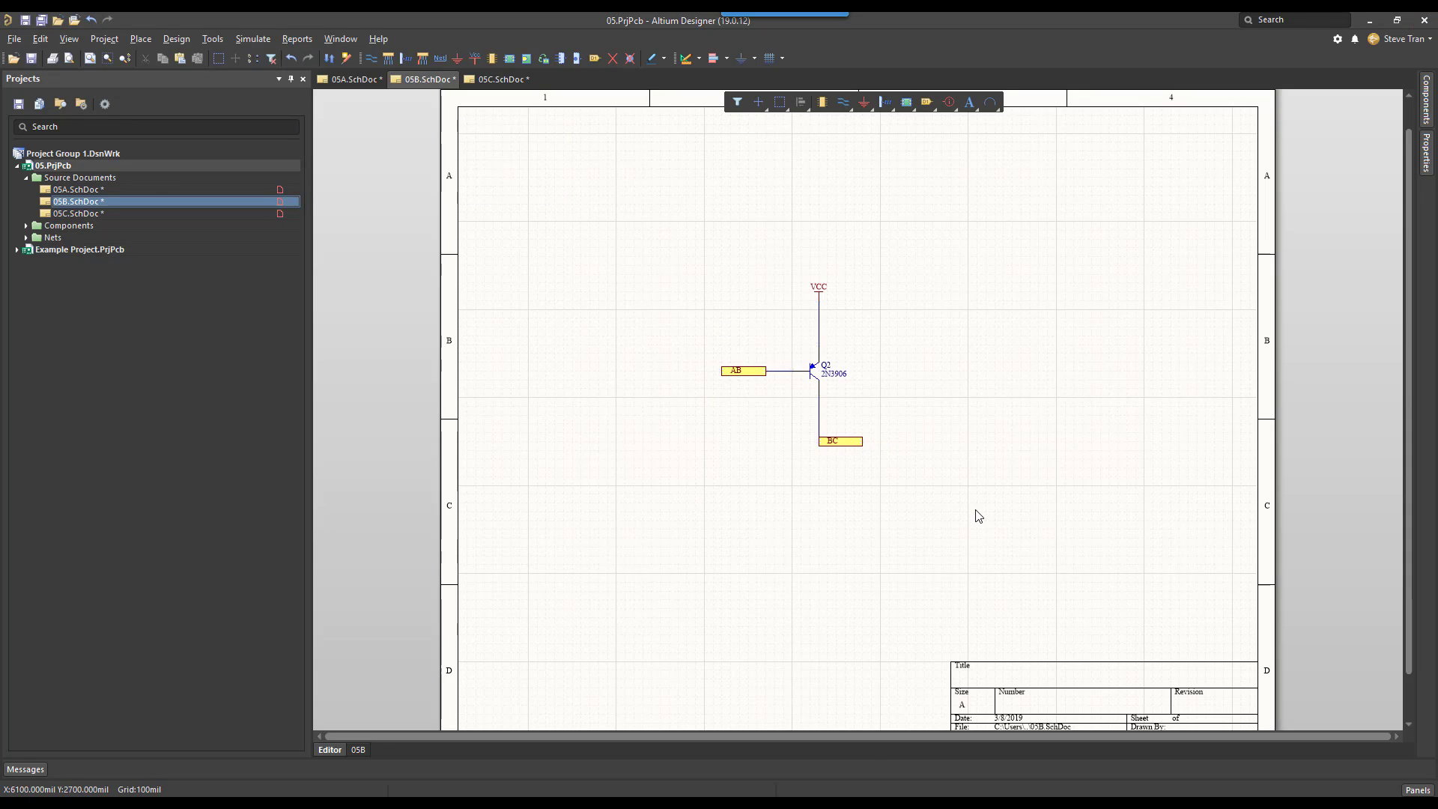
mouse_move(1287, 102)
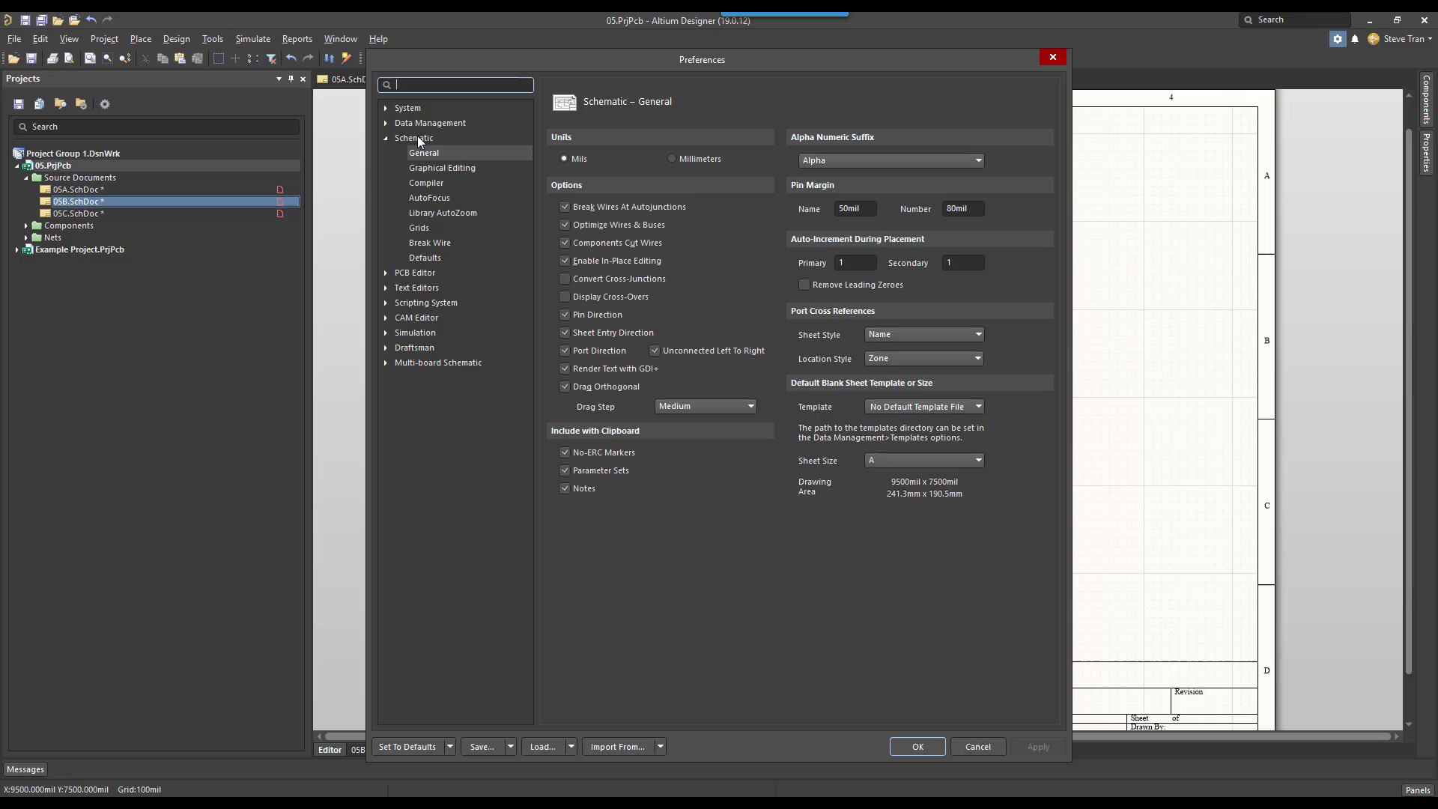
mouse_move(799, 315)
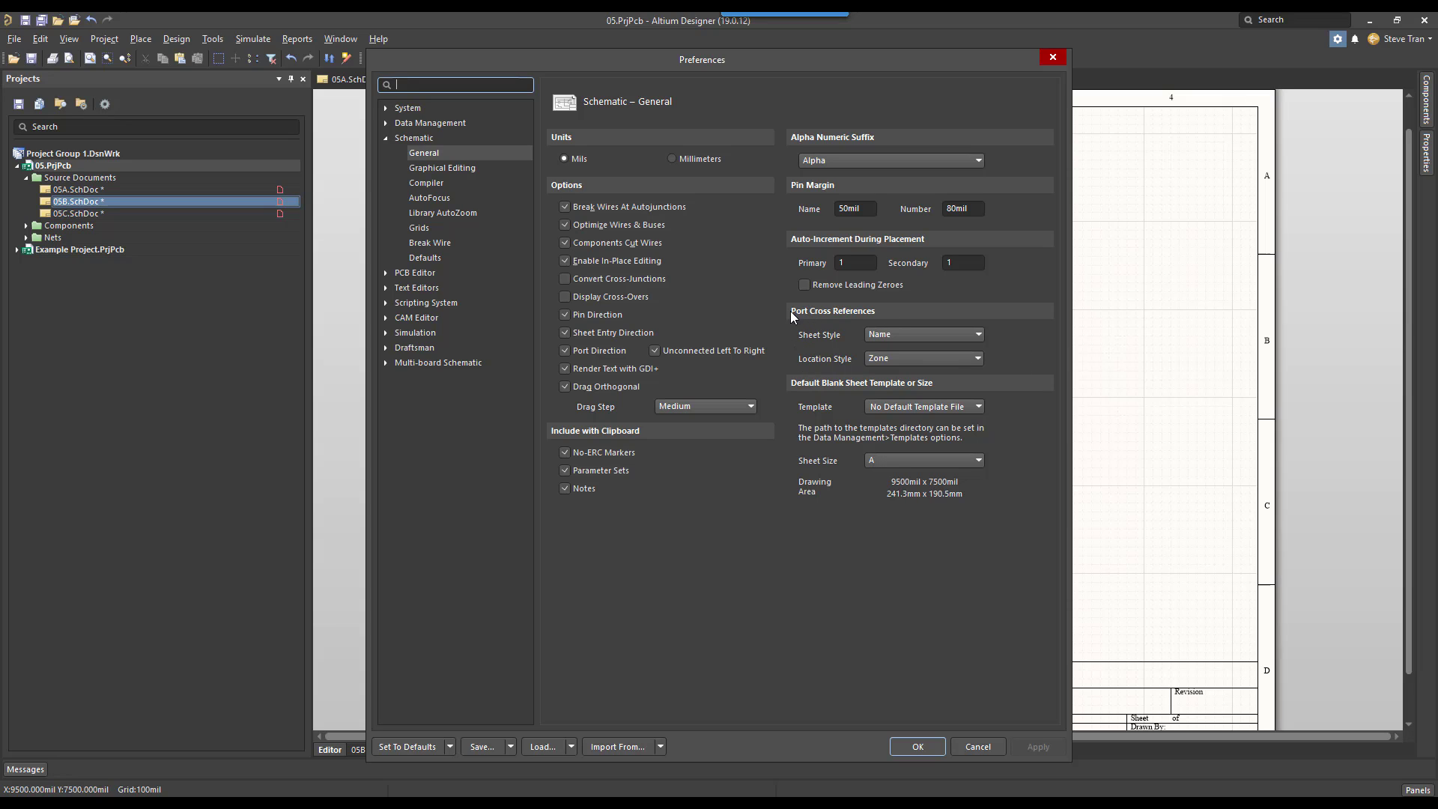
mouse_move(884, 337)
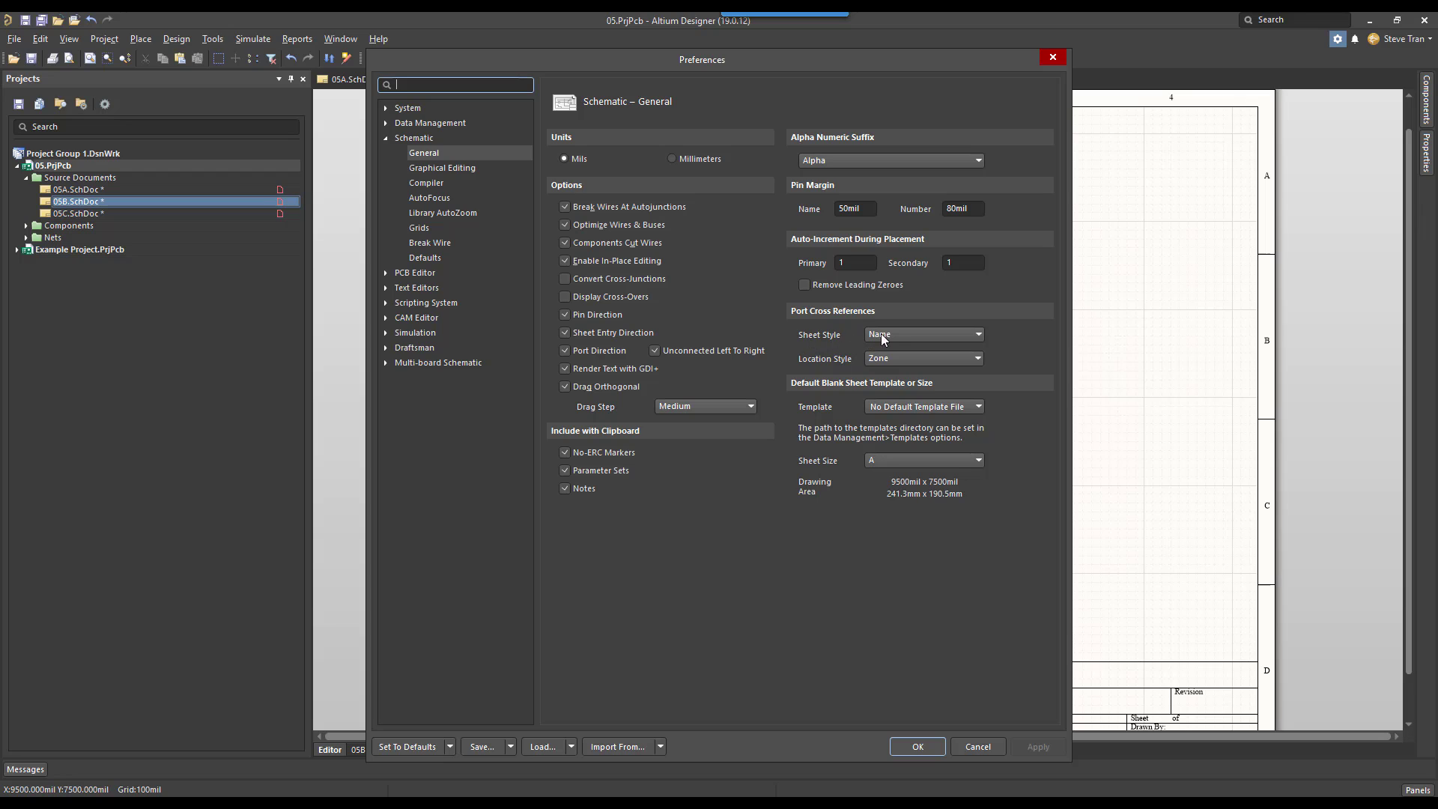
Set port cross-references to Sheet Style Number with Location Style None and confirm
left_click(923, 334)
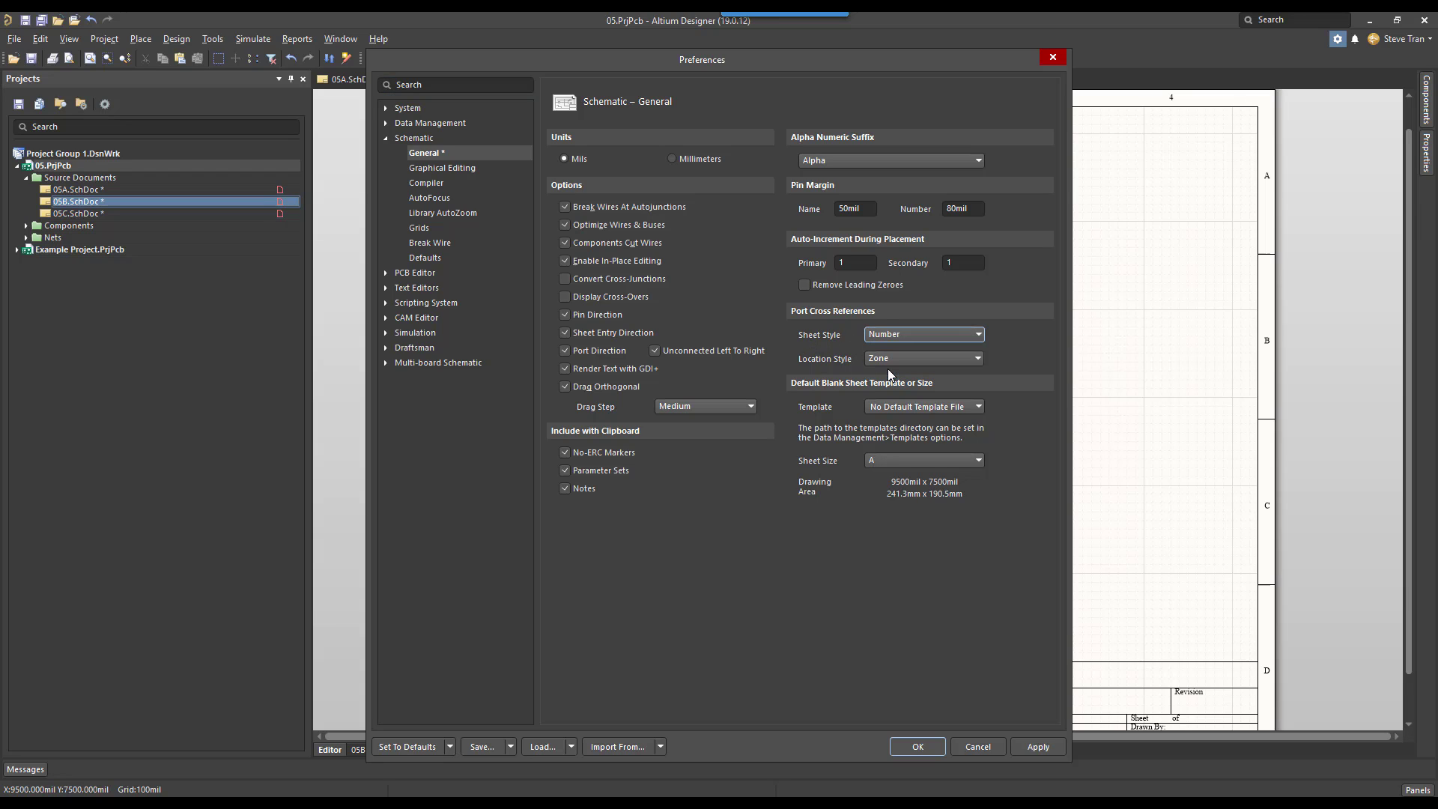
mouse_move(803, 364)
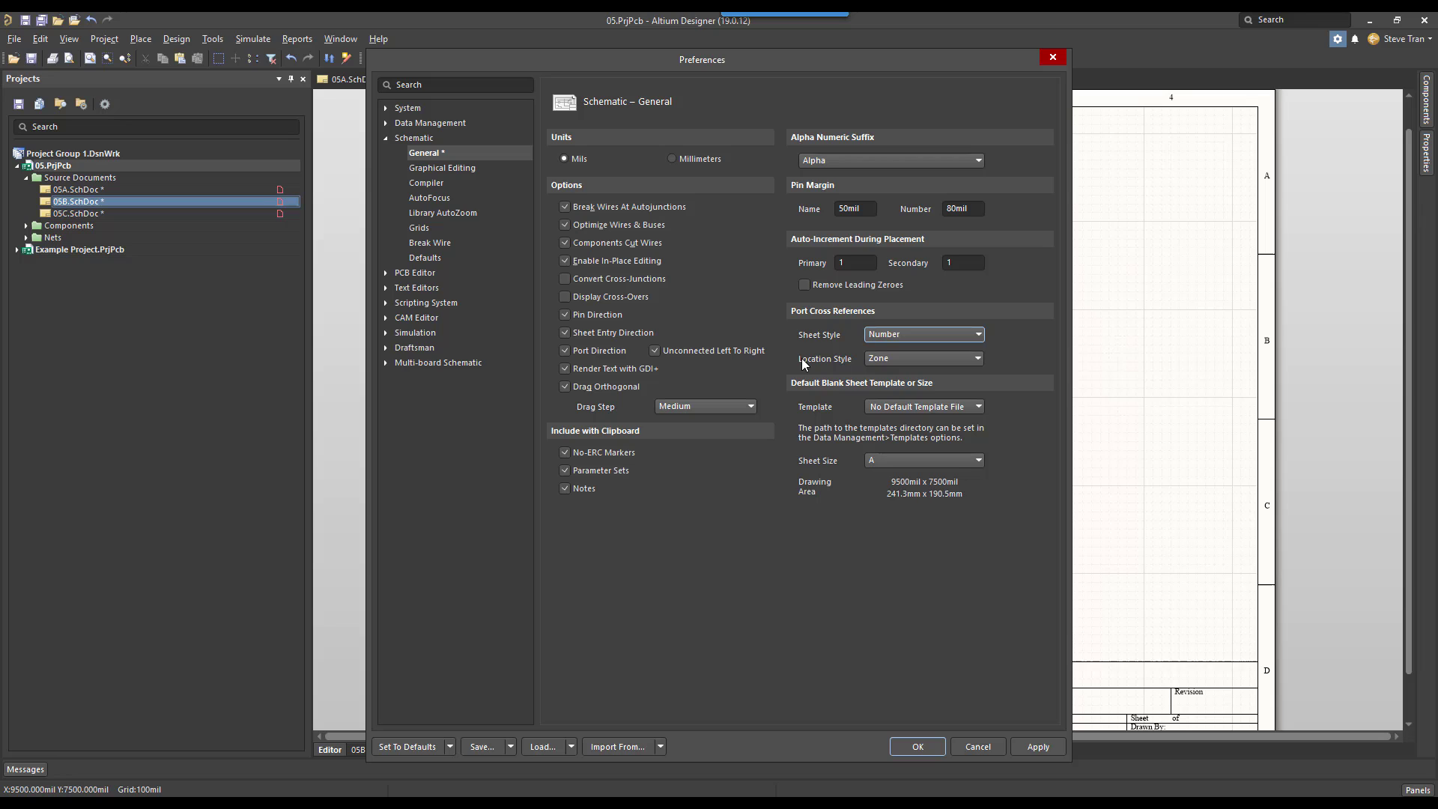
left_click(922, 358)
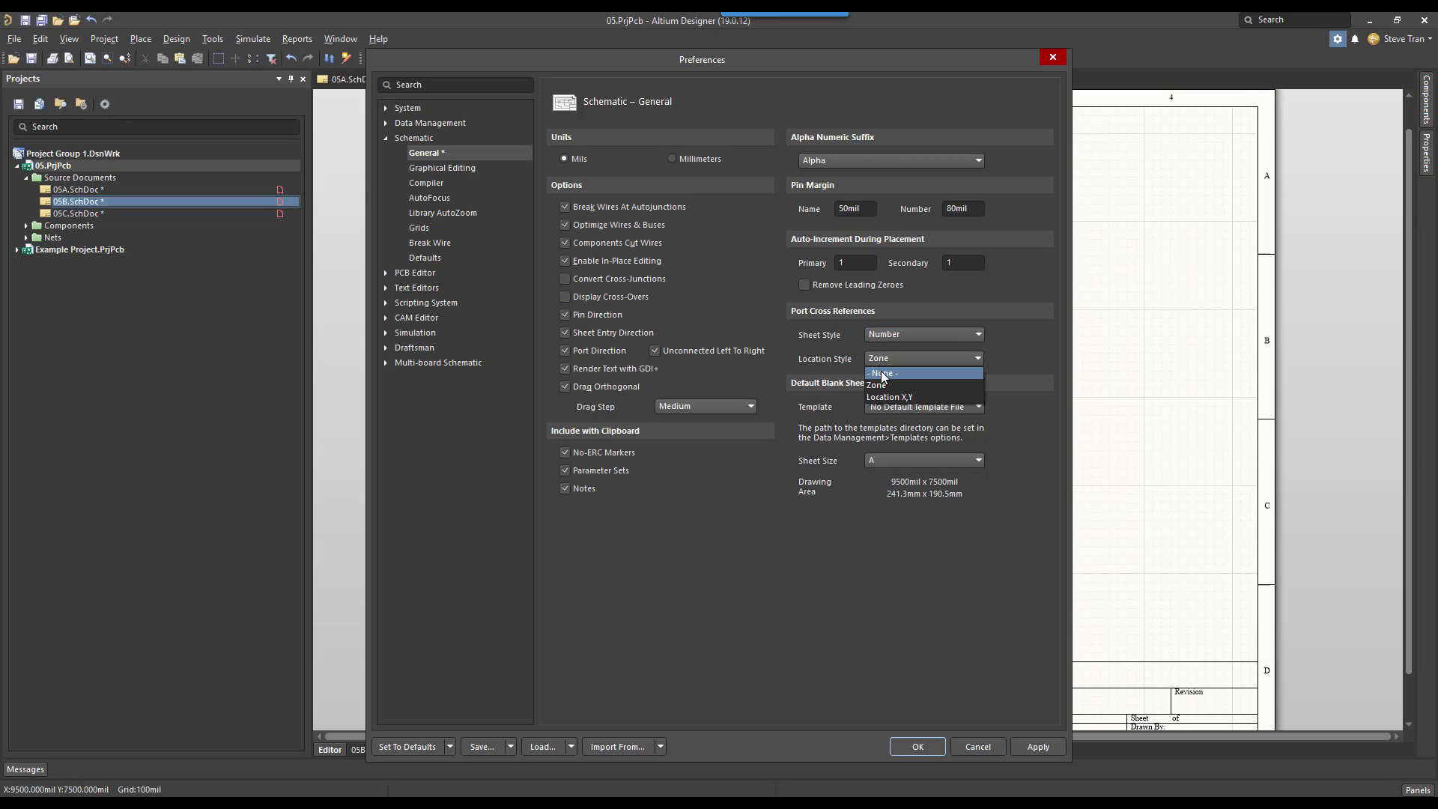
left_click(883, 373)
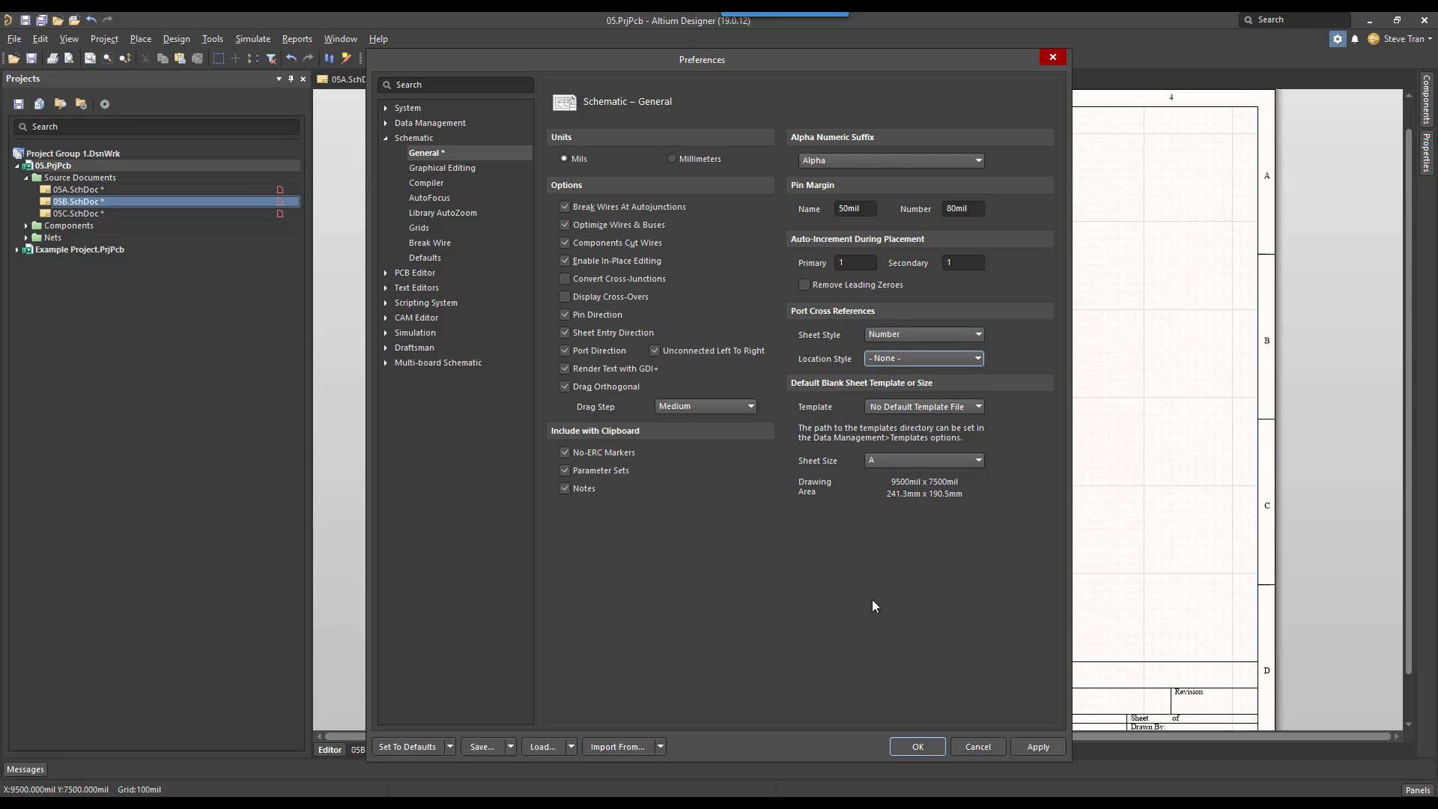
left_click(917, 746)
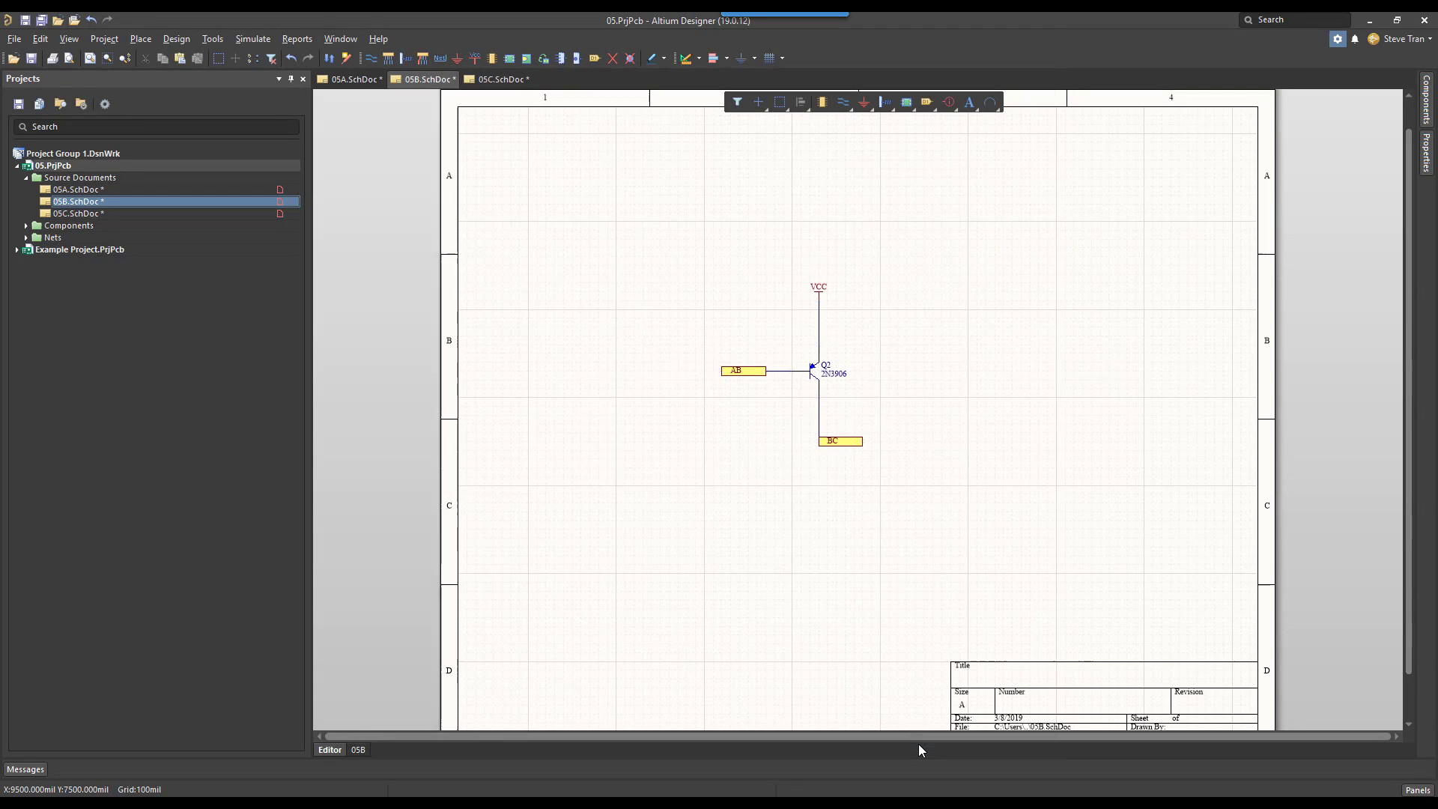
mouse_move(840, 572)
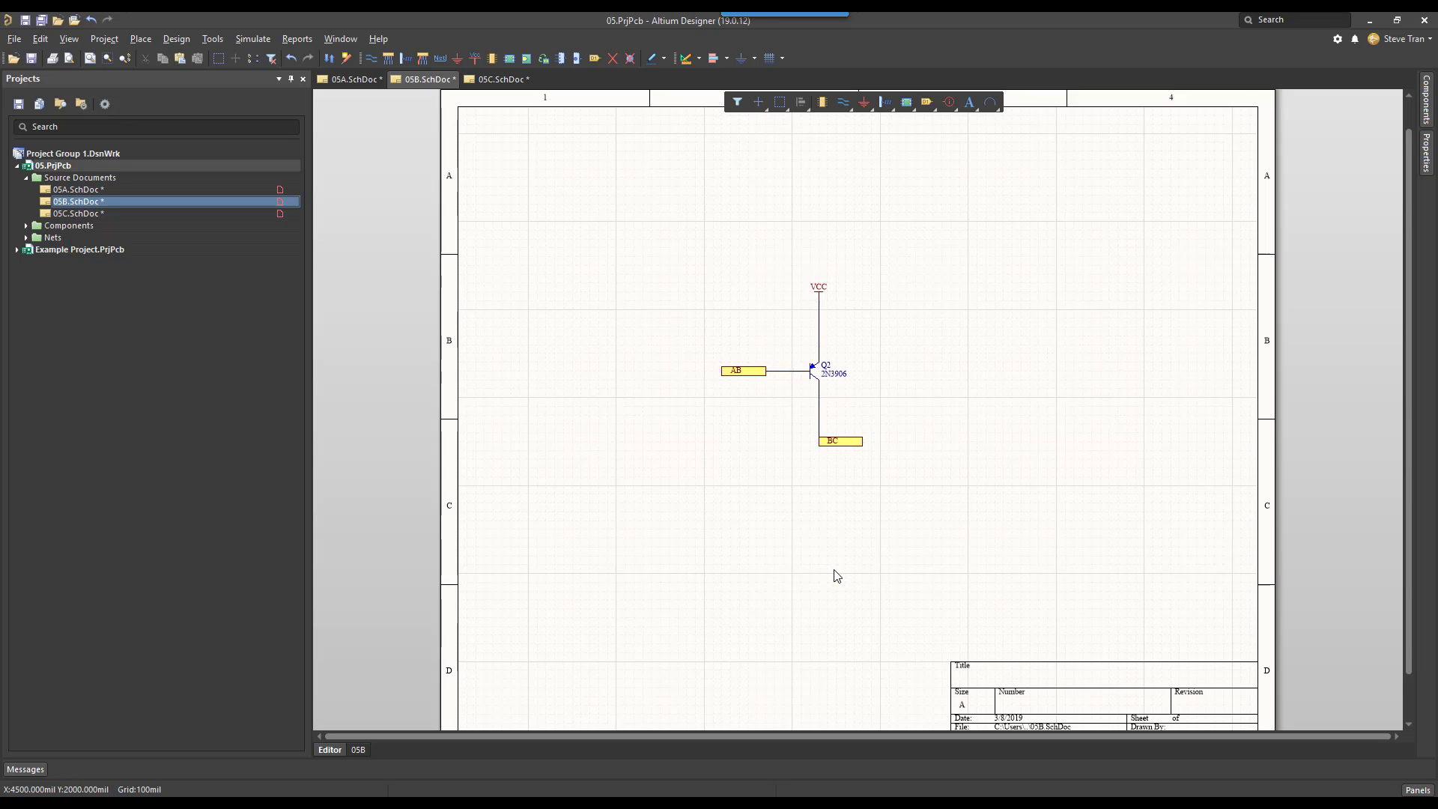
mouse_move(211, 39)
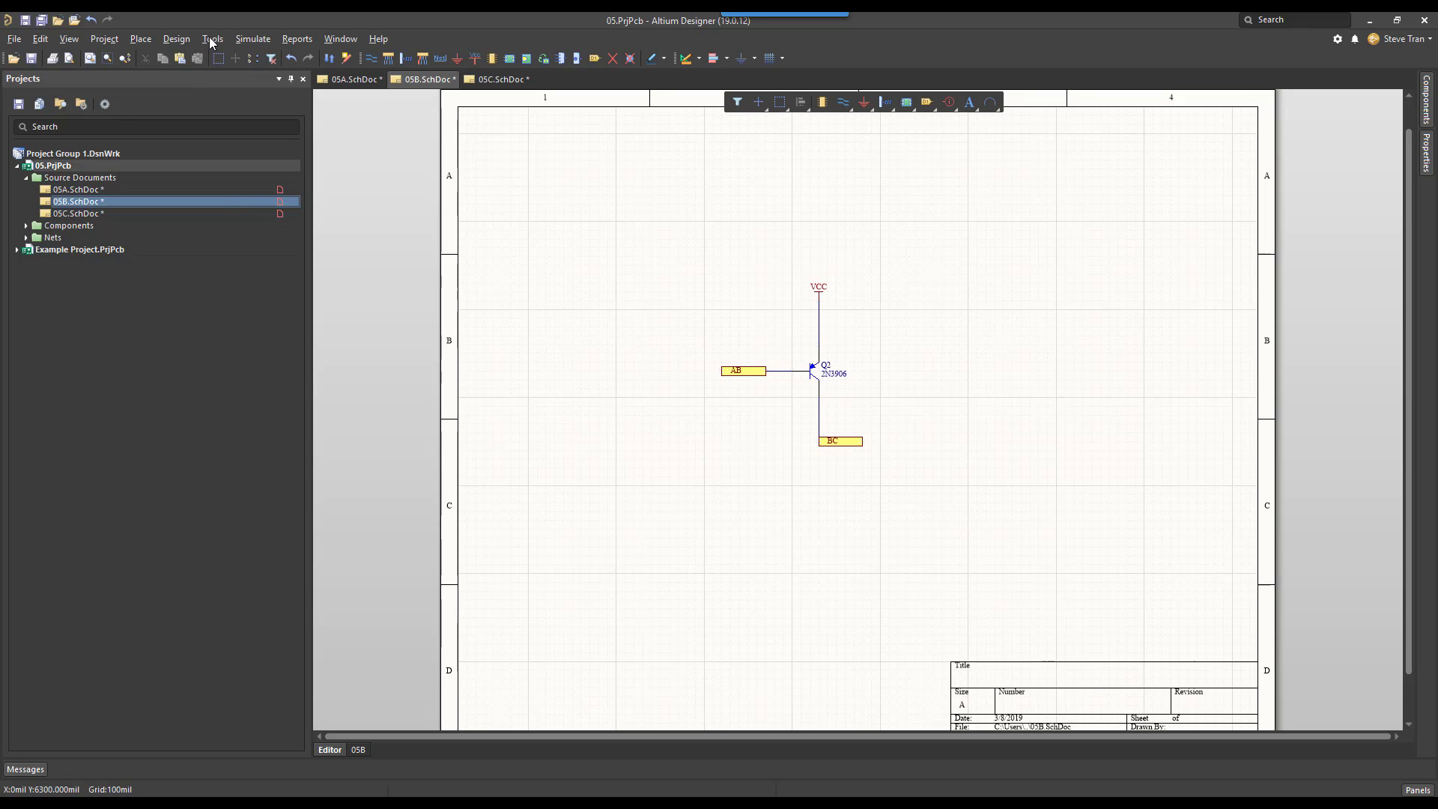
Number the schematic sheets automatically 1–3 via Tools » Annotation and confirm
left_click(211, 39)
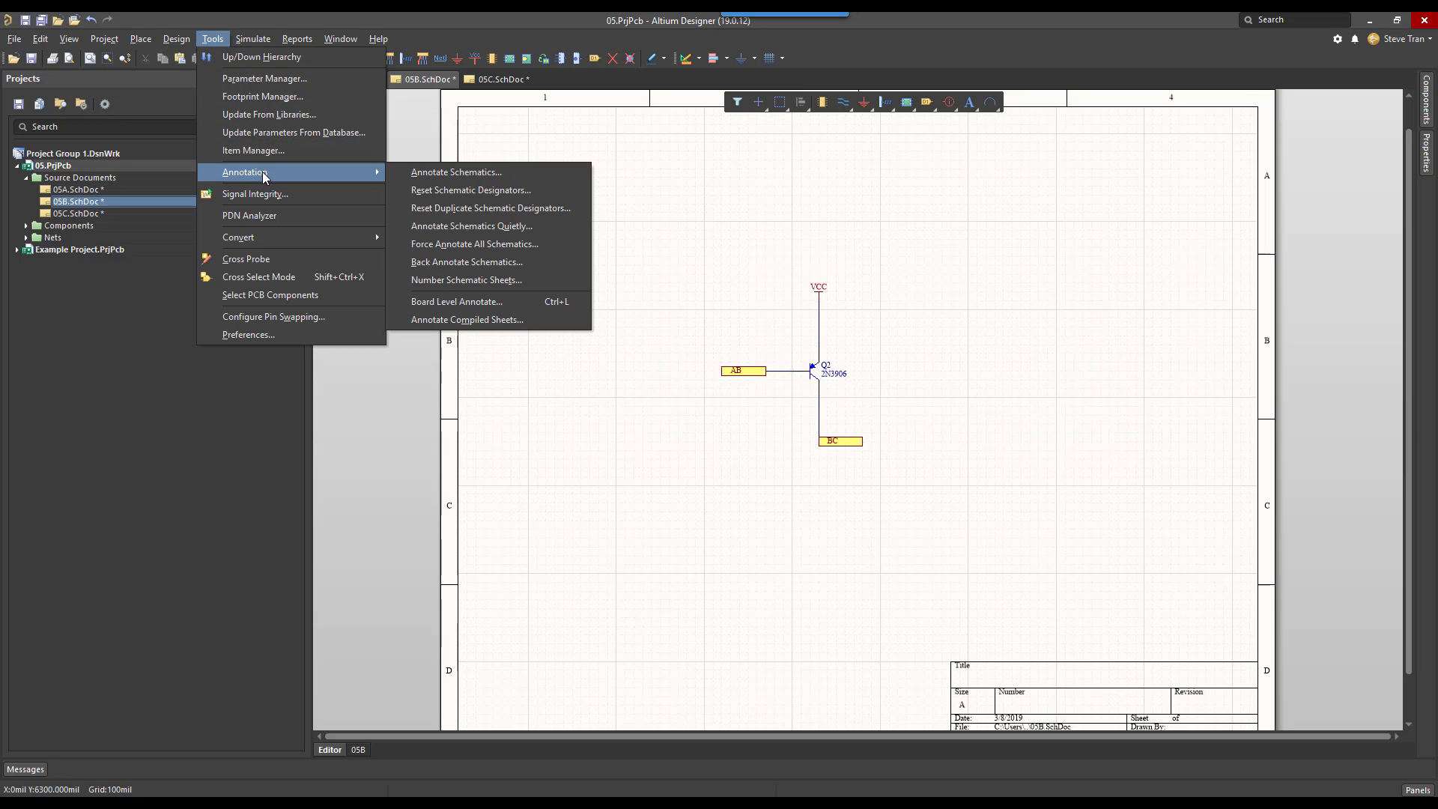
mouse_move(473, 285)
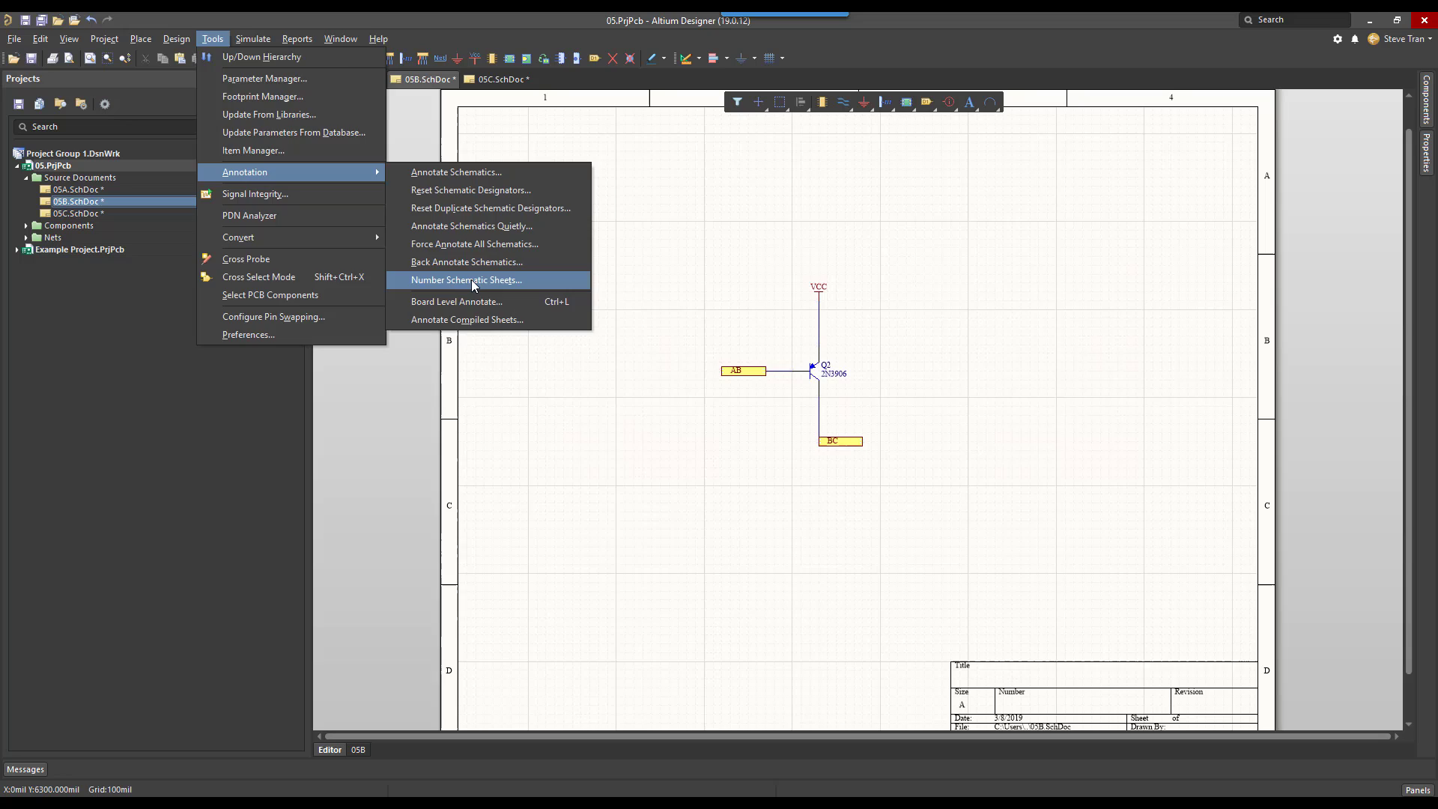
left_click(466, 280)
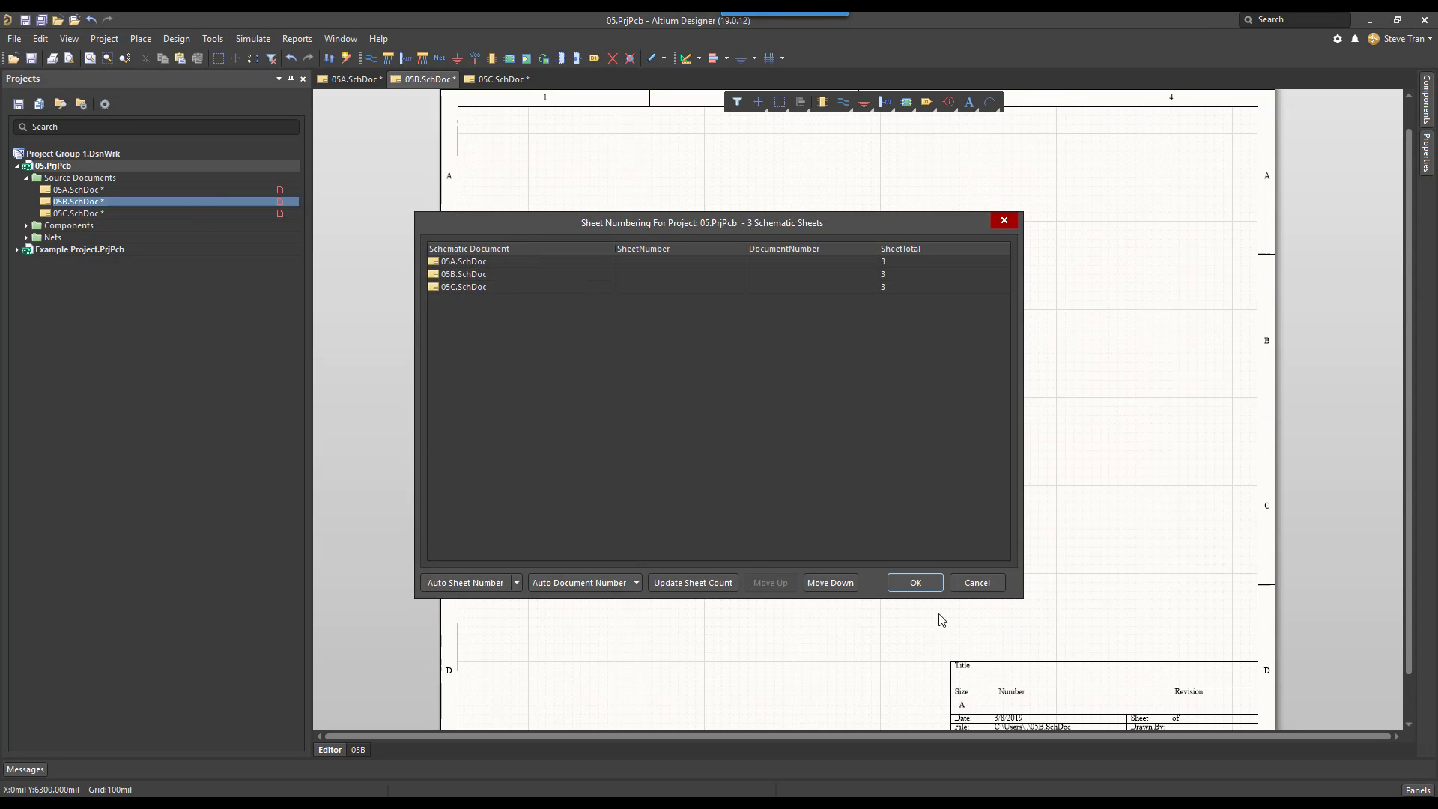
mouse_move(642, 352)
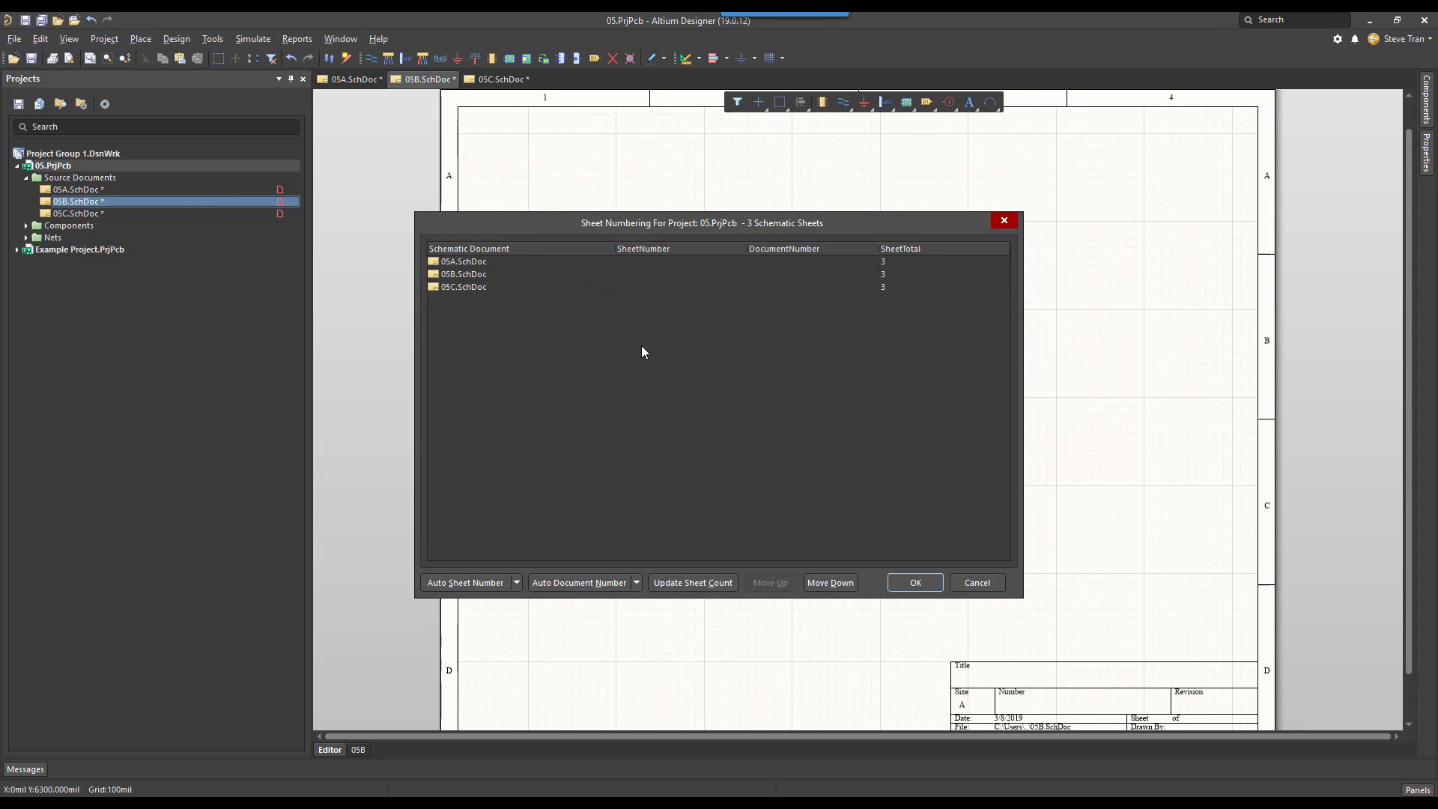
mouse_move(740, 268)
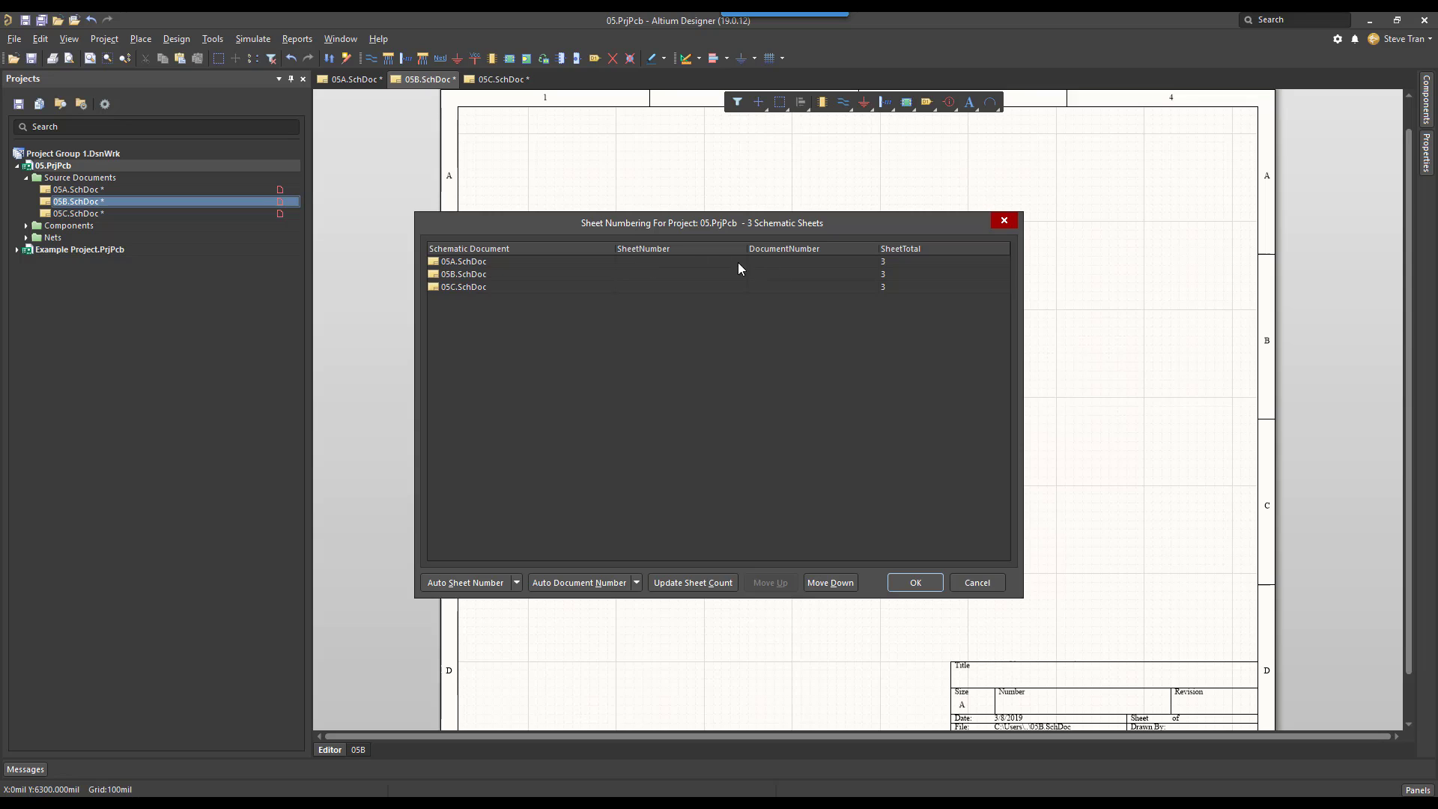
mouse_move(692, 392)
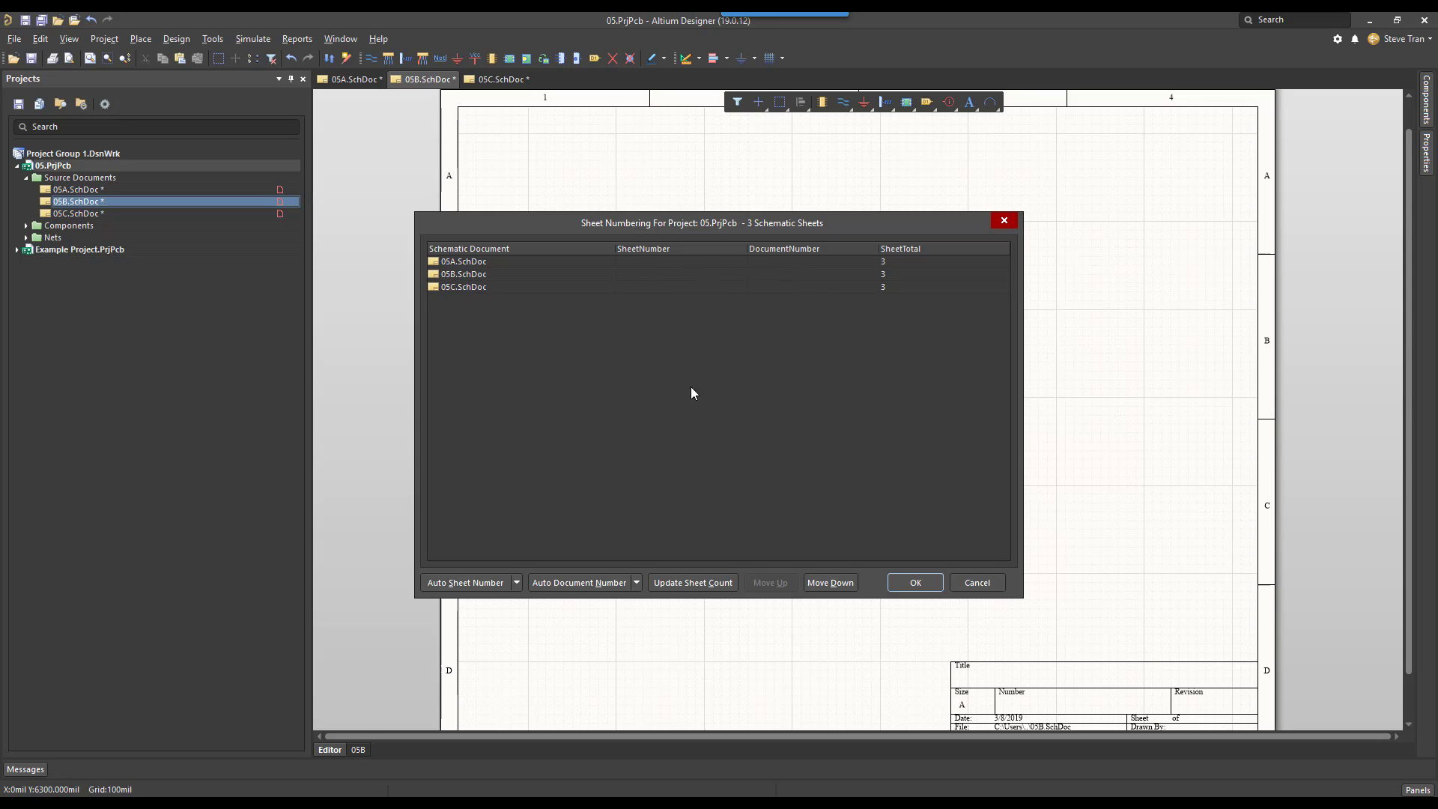
mouse_move(465, 594)
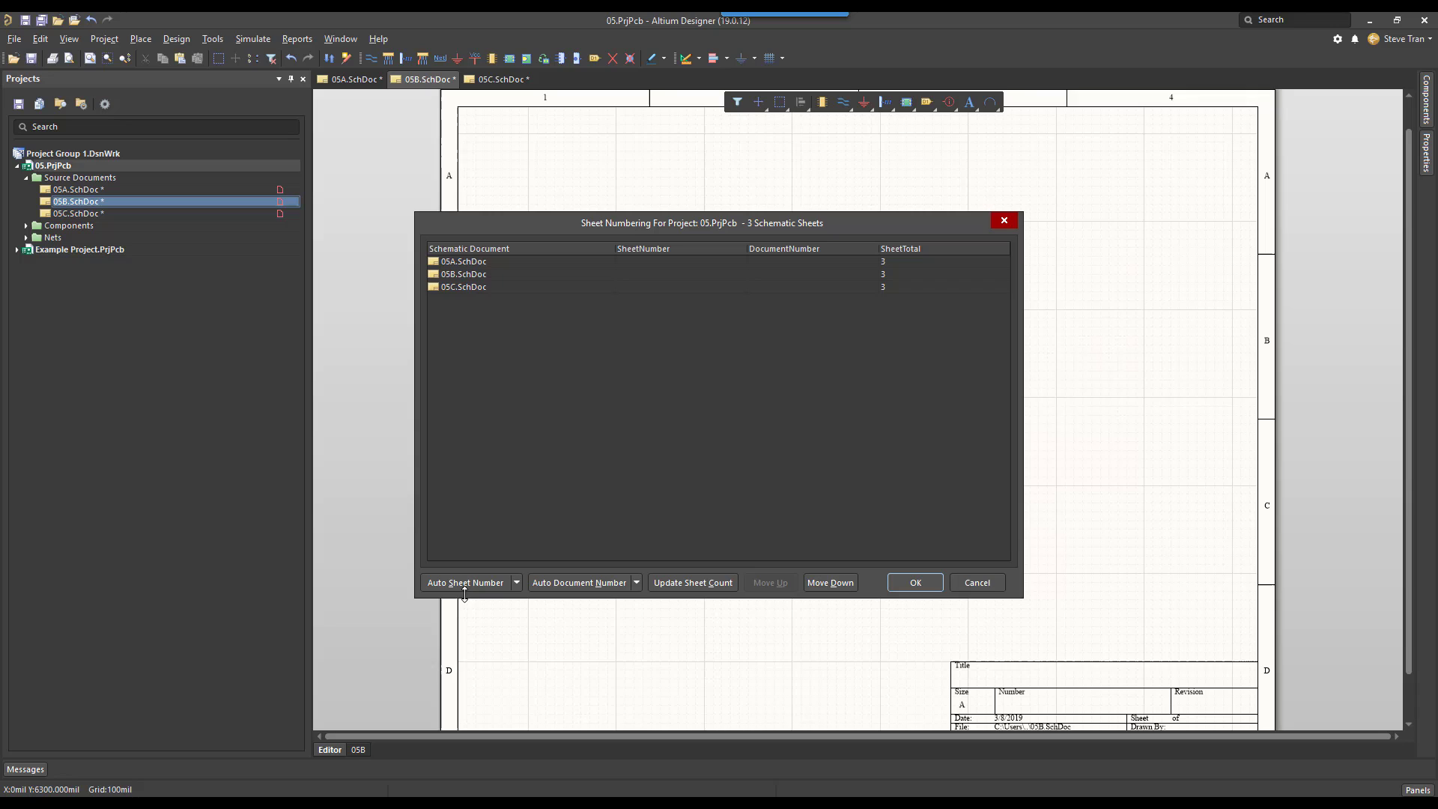
left_click(465, 583)
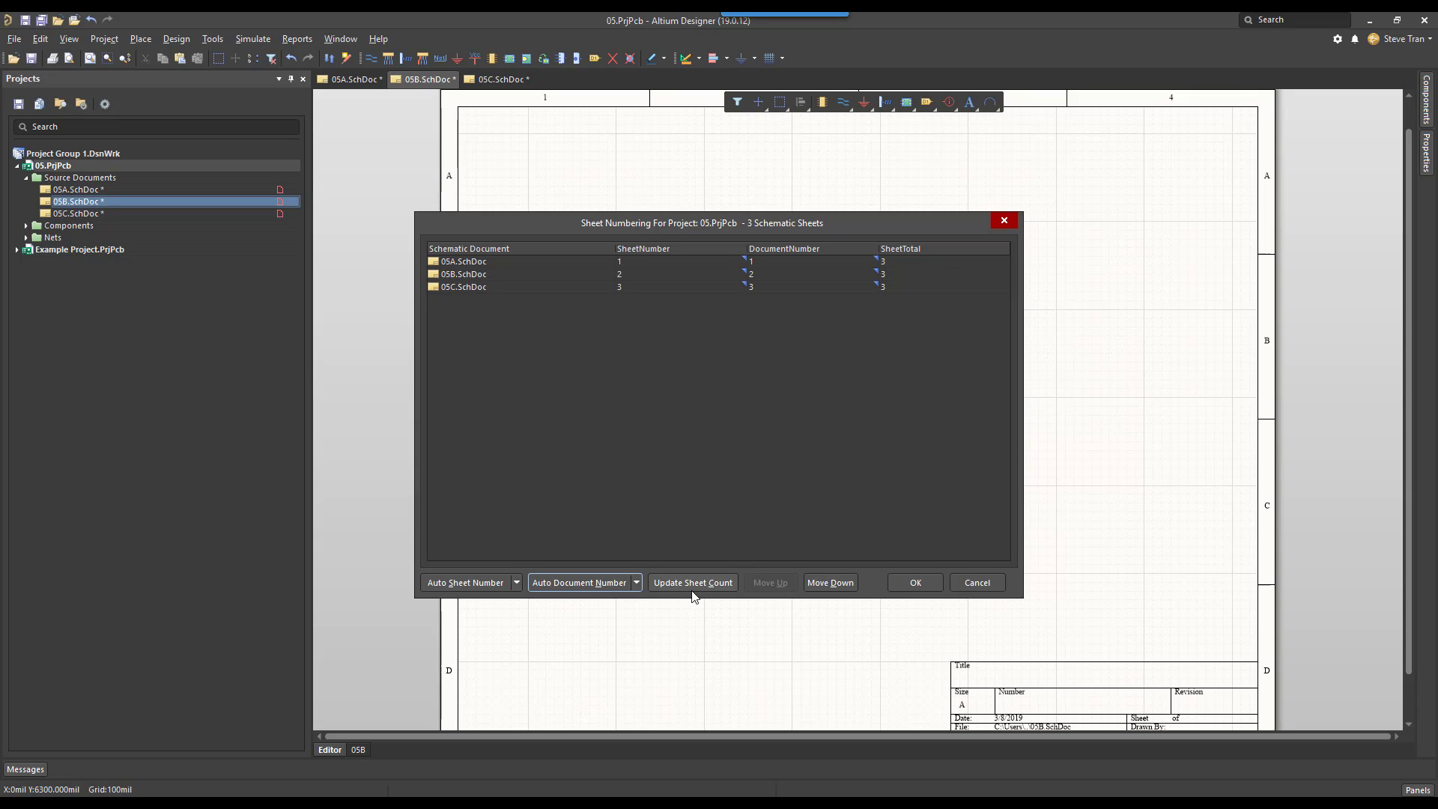
mouse_move(520, 268)
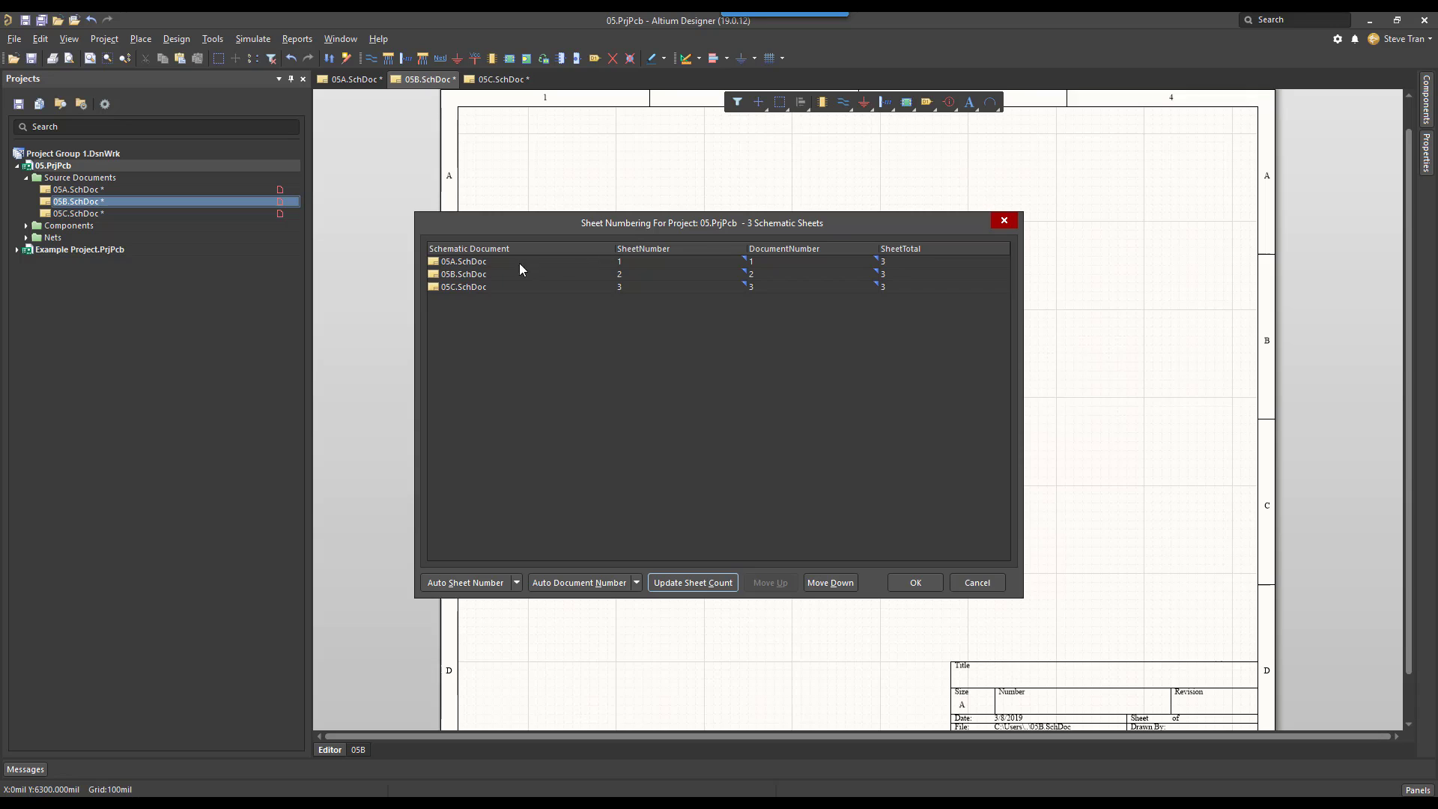
mouse_move(759, 265)
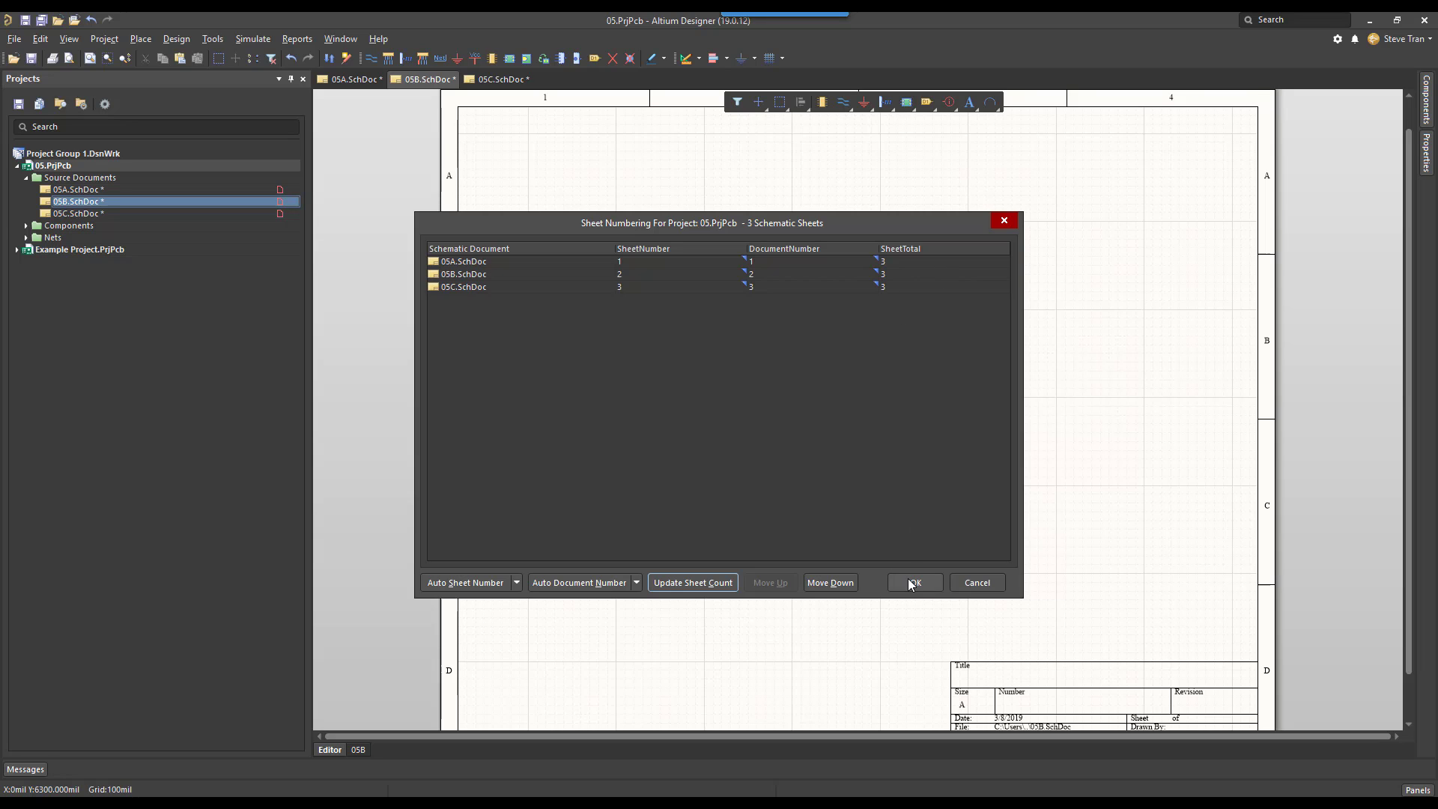
left_click(911, 583)
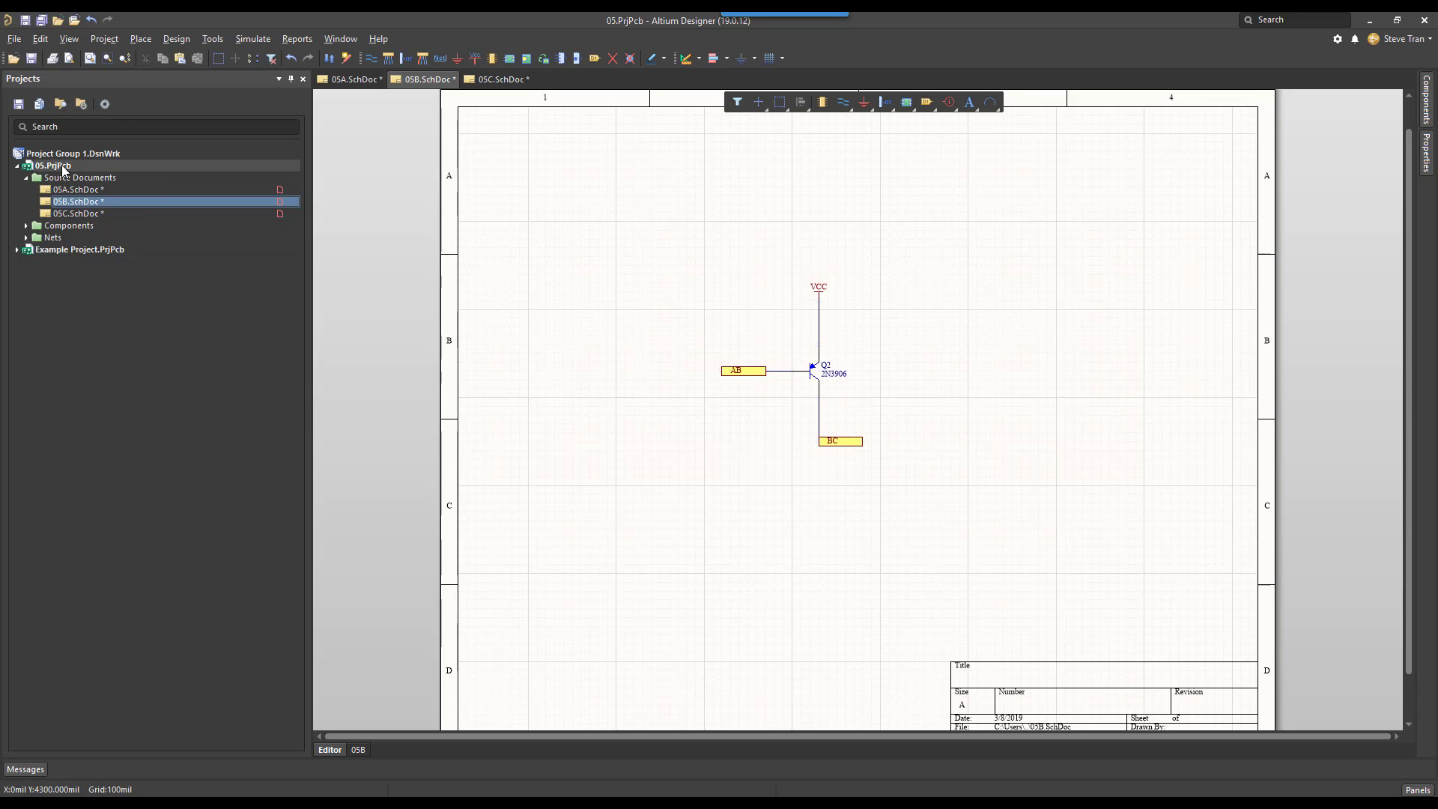
Compile PCB project 05.PrjPcb from the Projects panel
right_click(51, 165)
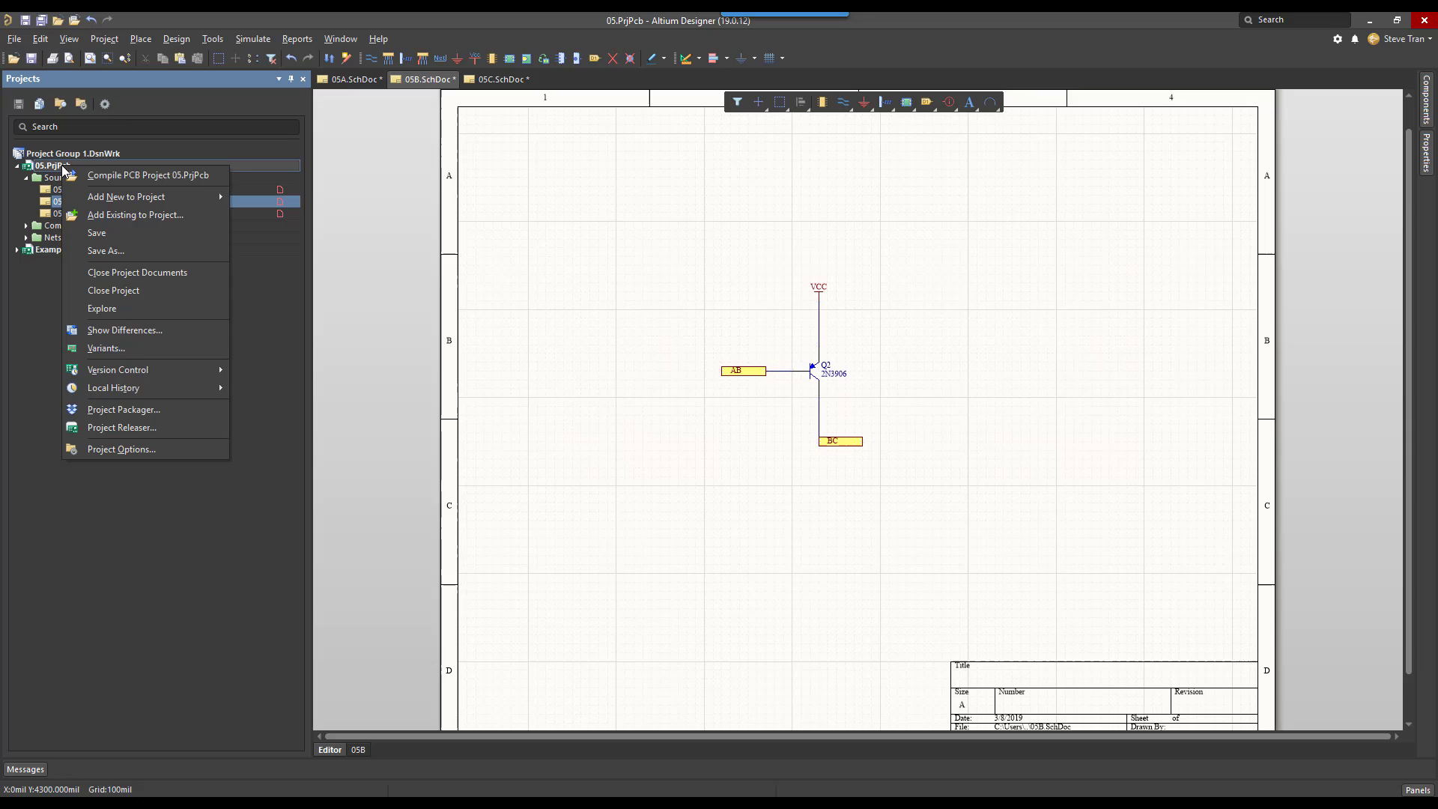
left_click(683, 293)
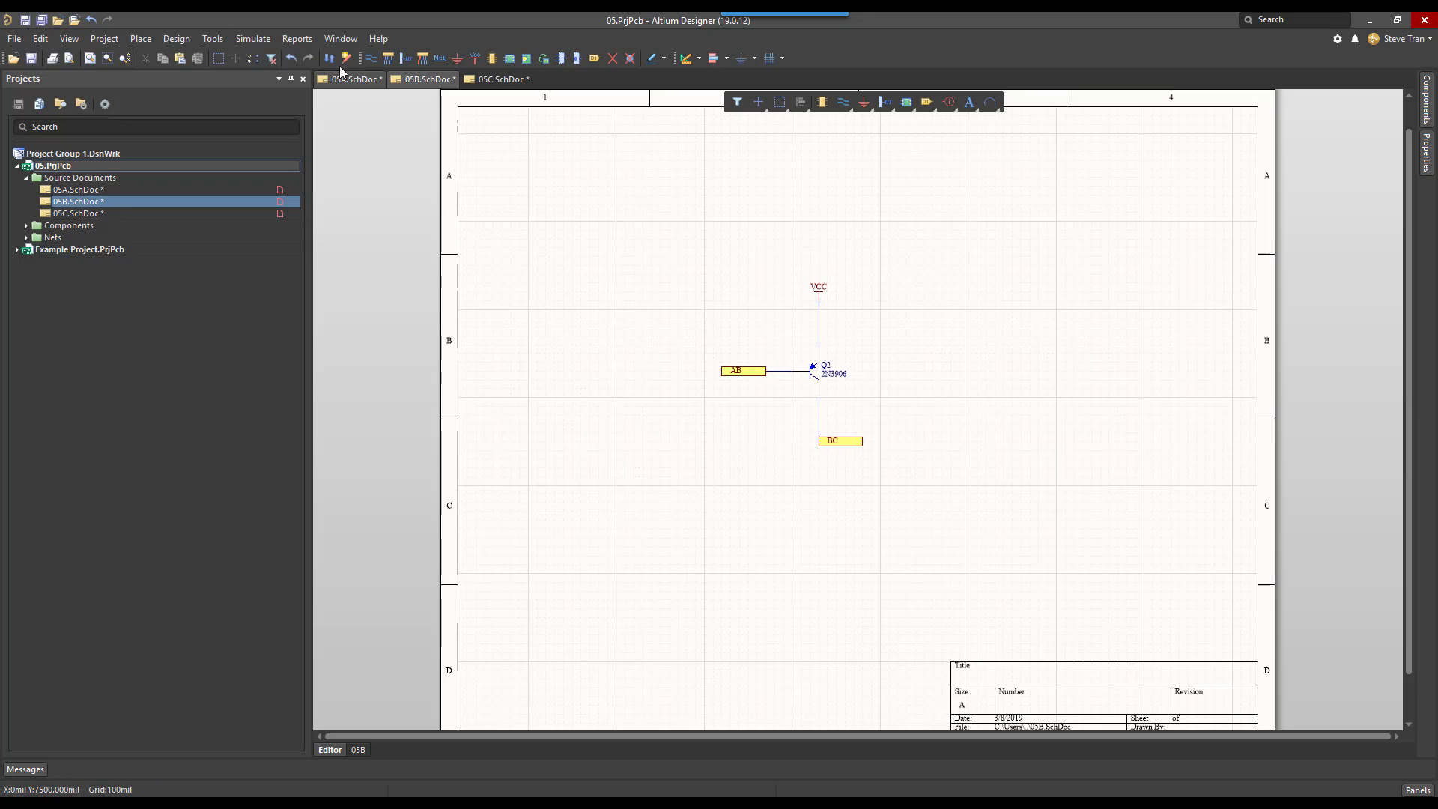
Add cross-references so port AB shows 1 and BC shows 3 on sheet 05B
left_click(296, 39)
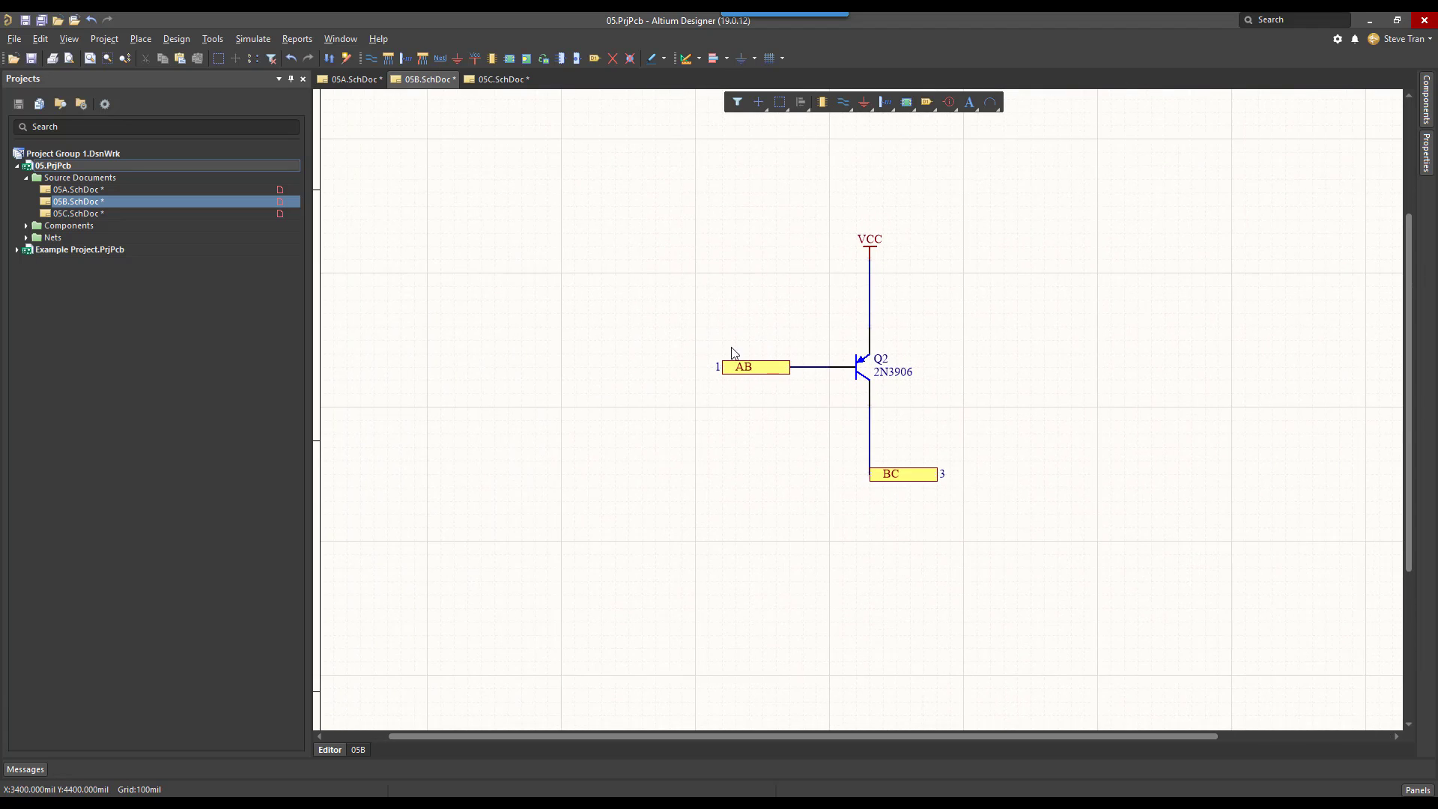
mouse_move(811, 401)
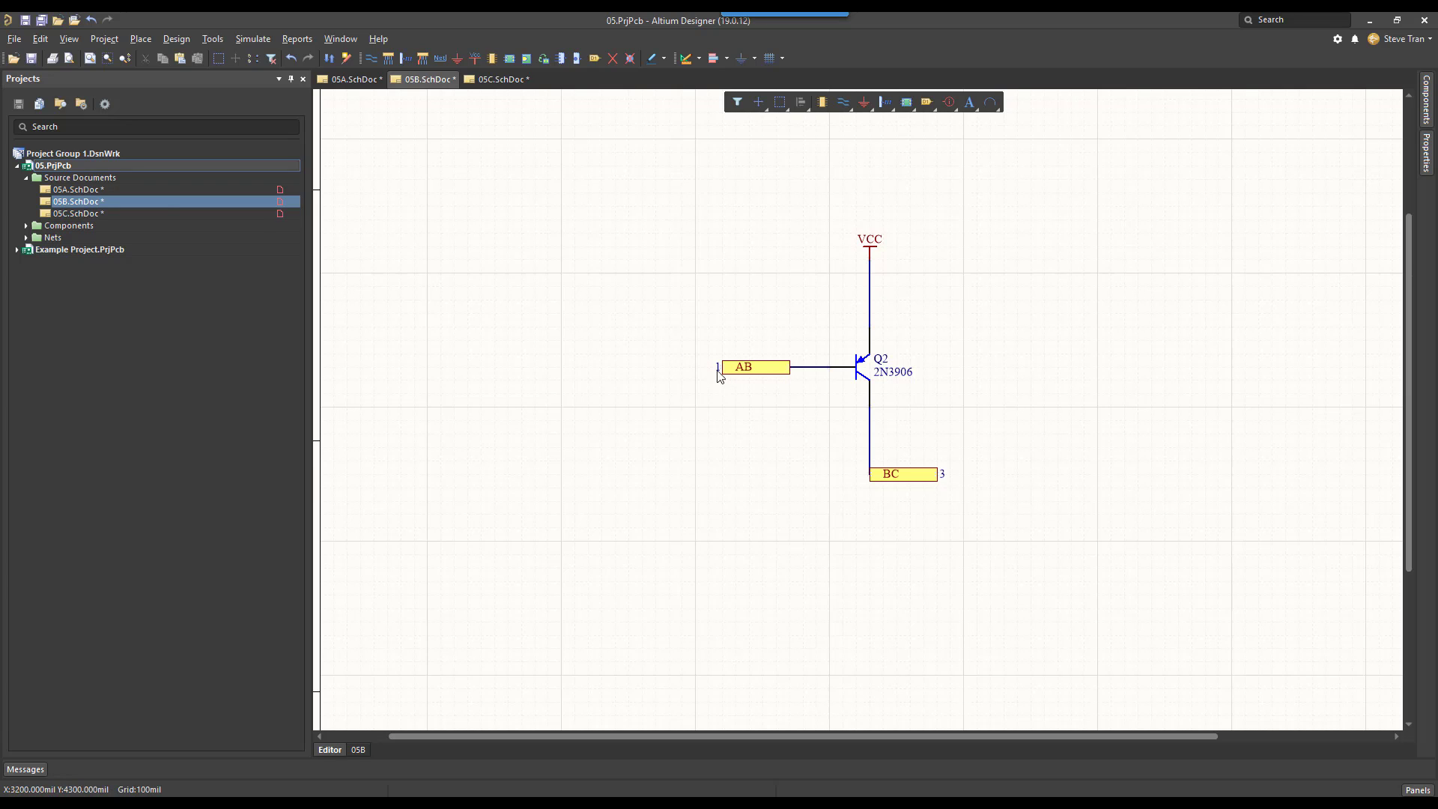
Switch to sheet 05A to see 2 beside port AB and 3 beside AC
left_click(351, 79)
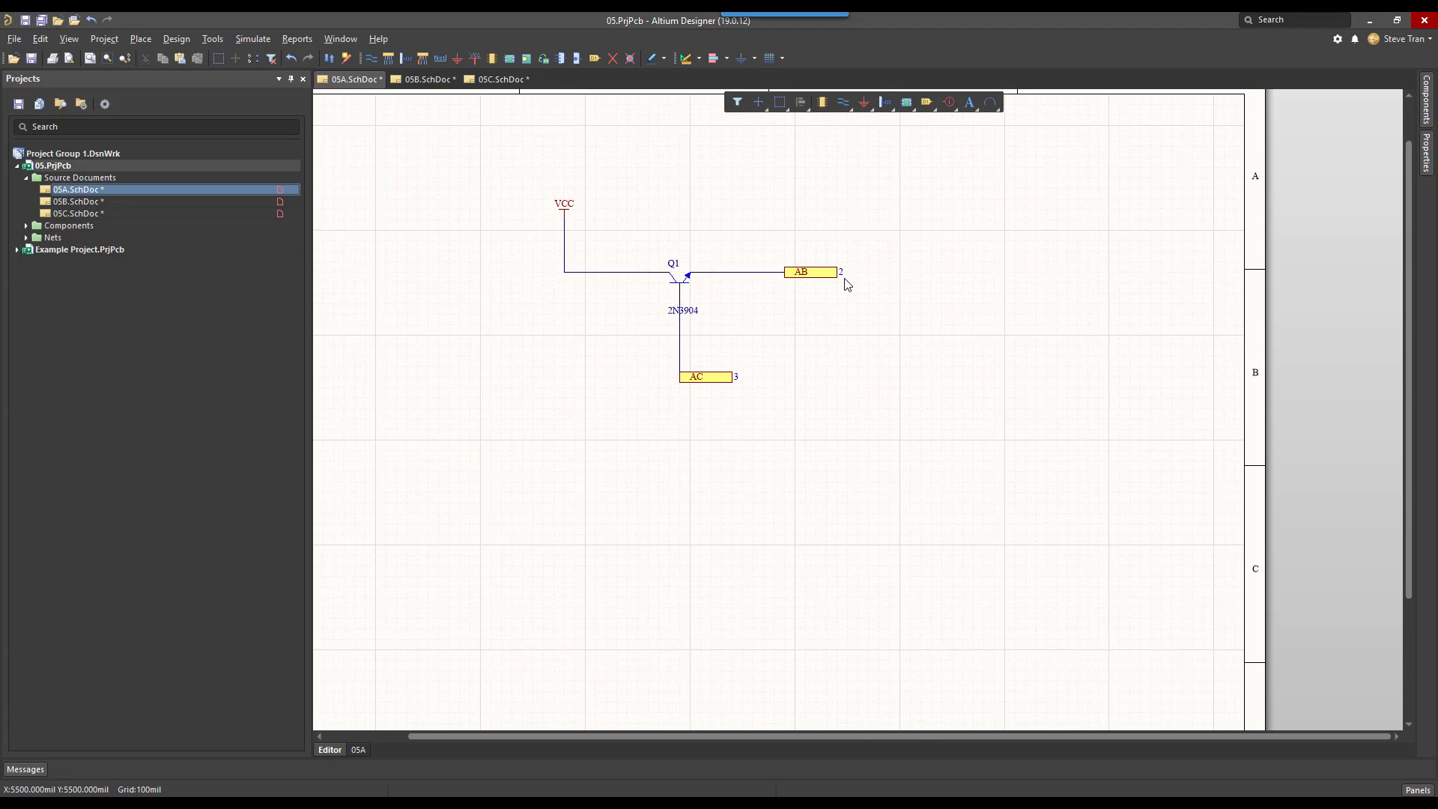
mouse_move(835, 292)
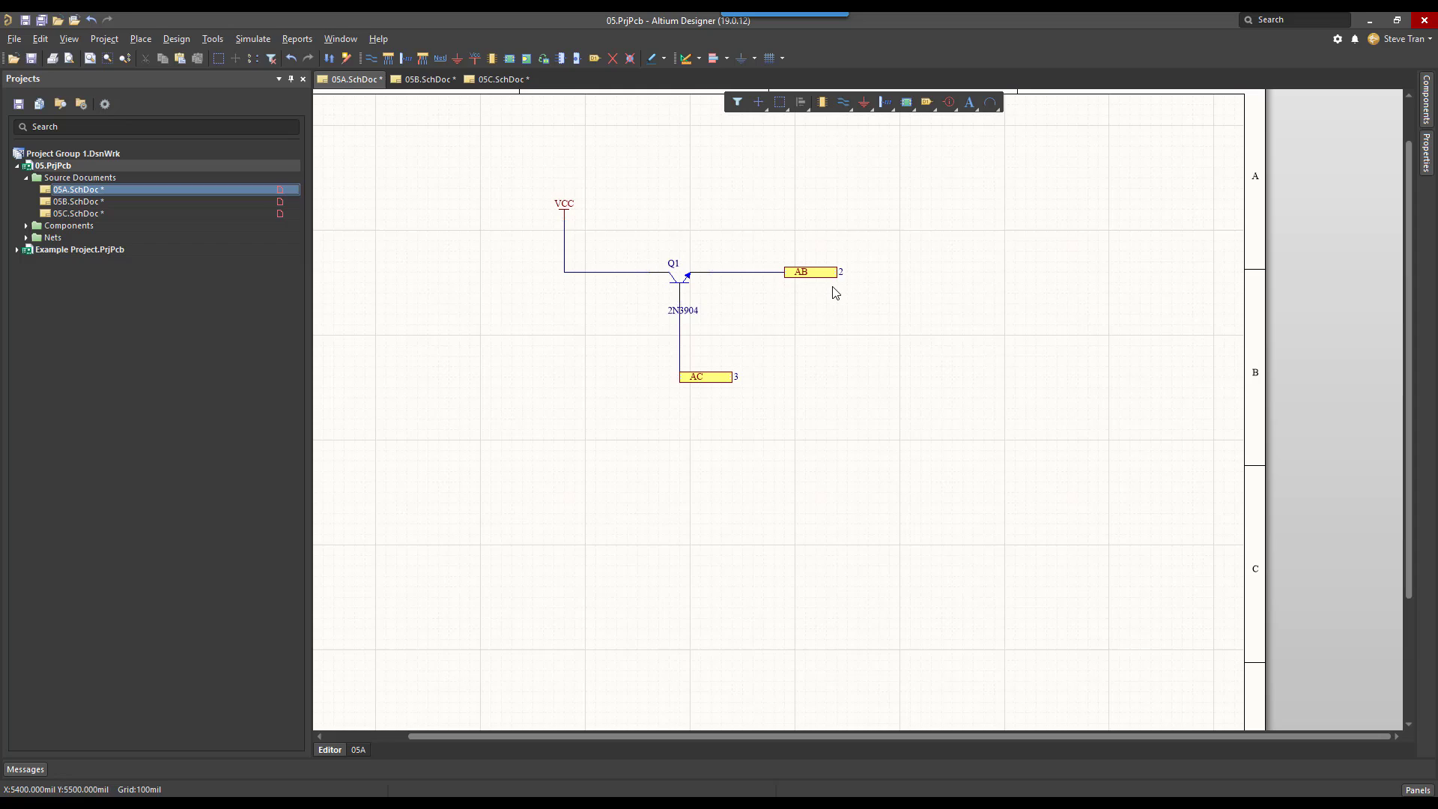